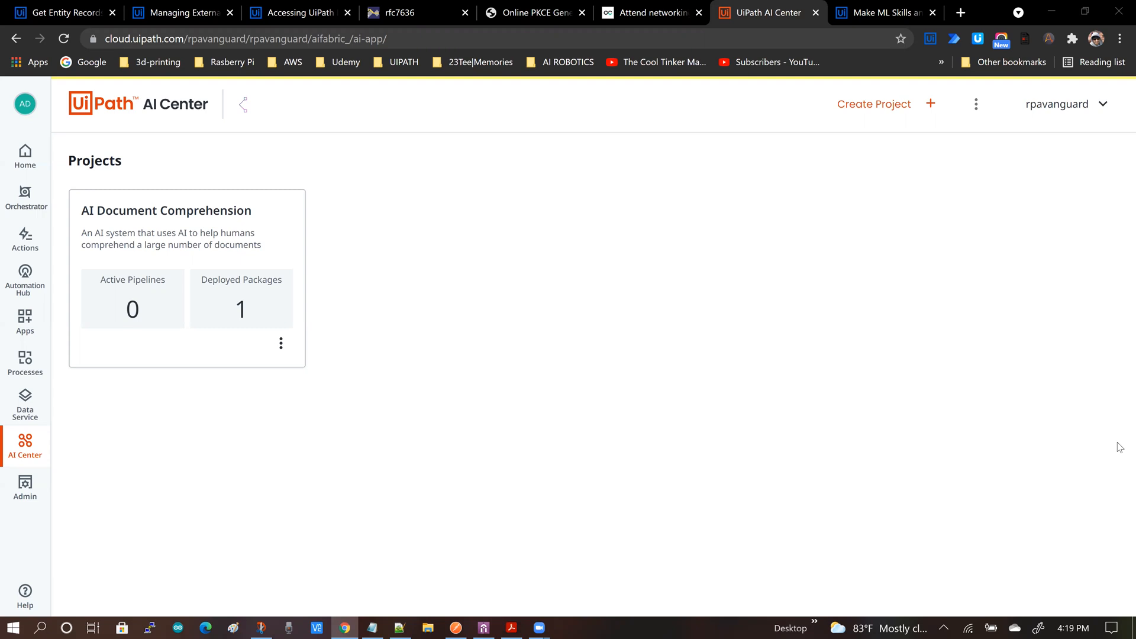
mouse_move(120, 221)
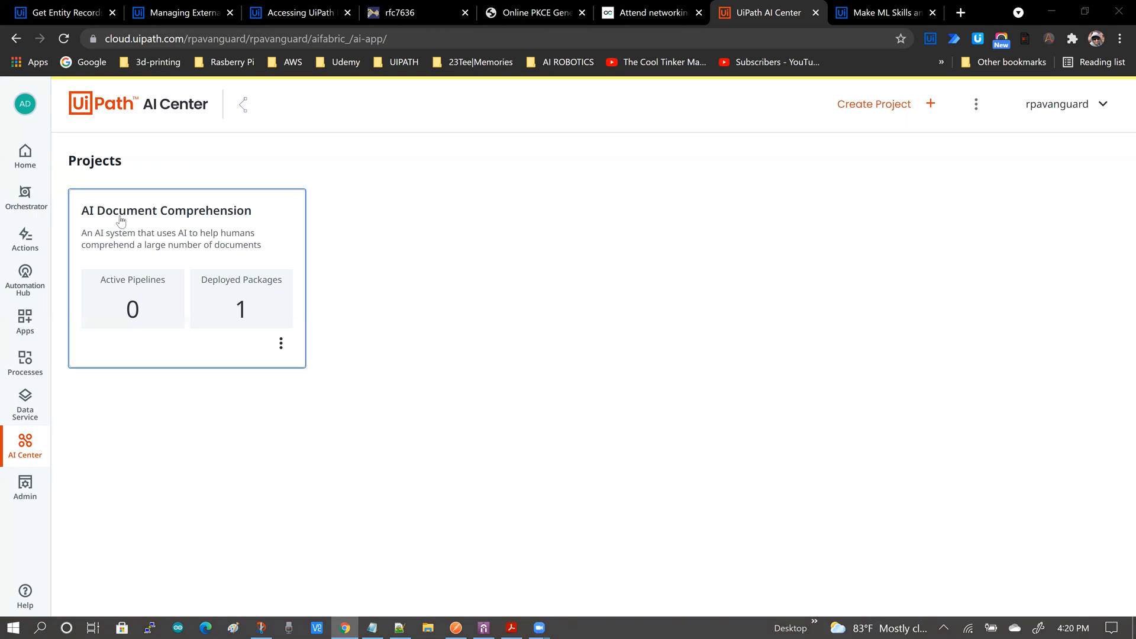
mouse_move(361, 225)
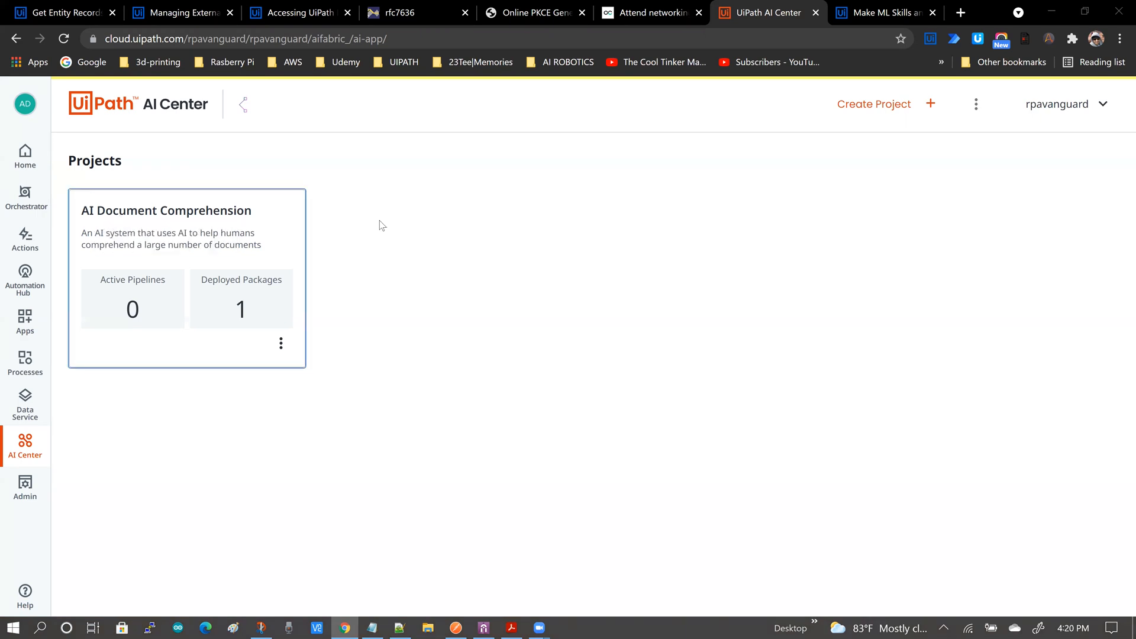
mouse_move(448, 251)
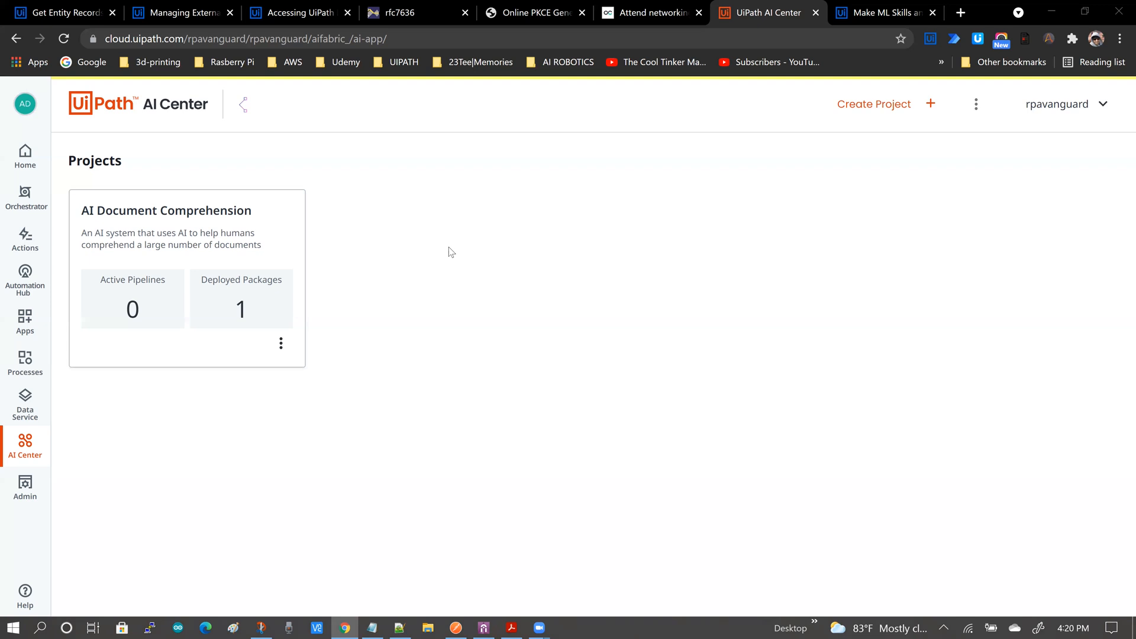
mouse_move(438, 261)
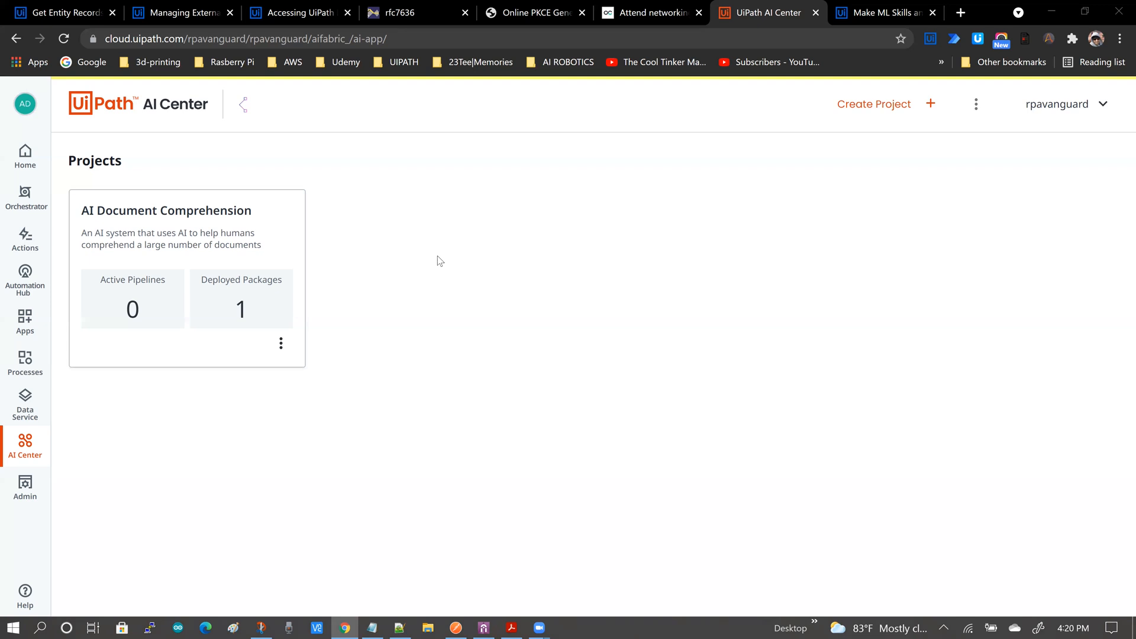
mouse_move(226, 237)
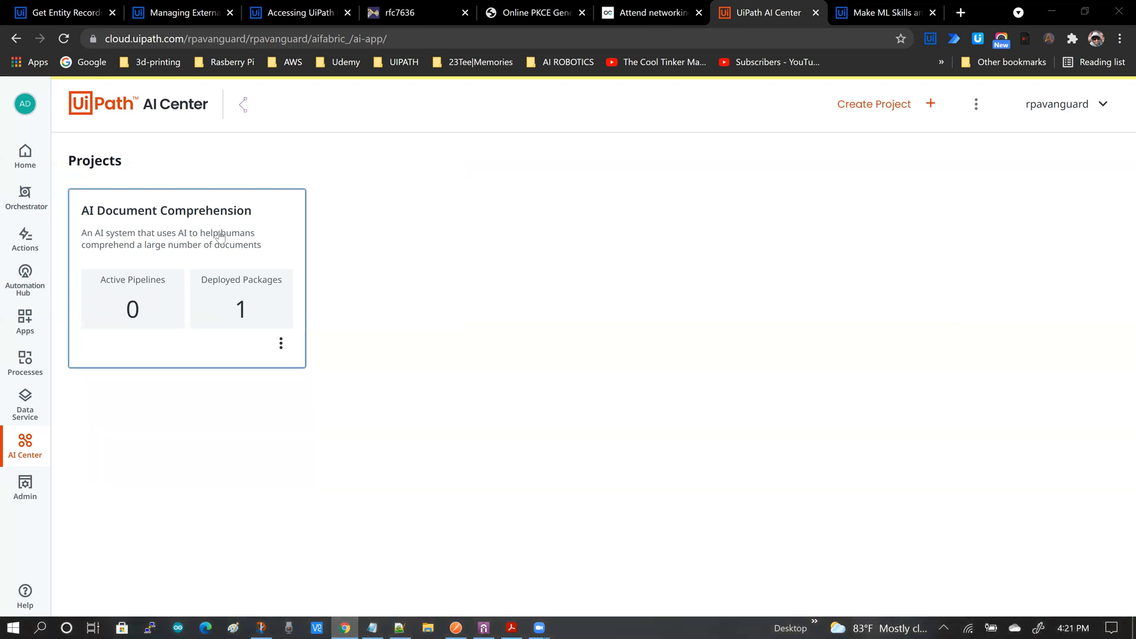
mouse_move(132, 238)
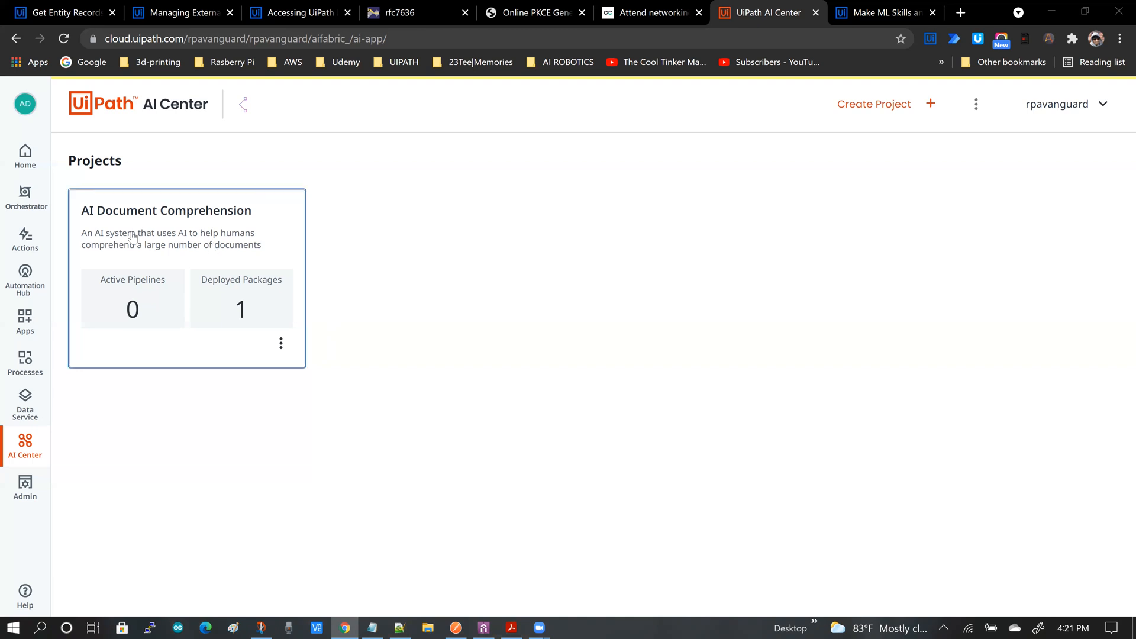
mouse_move(101, 395)
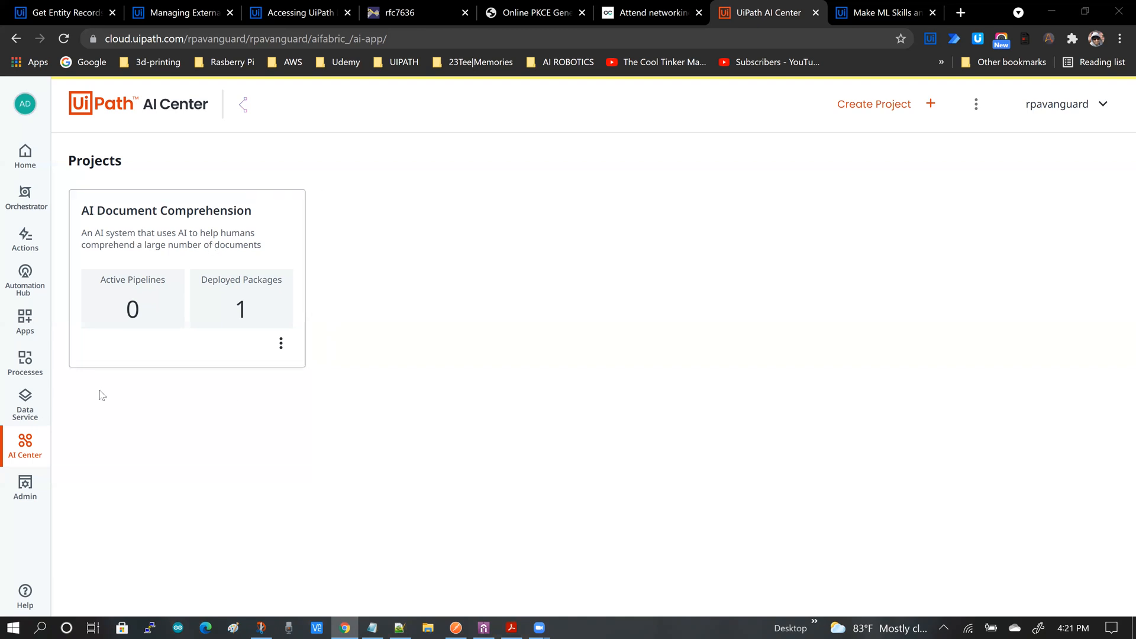
mouse_move(210, 348)
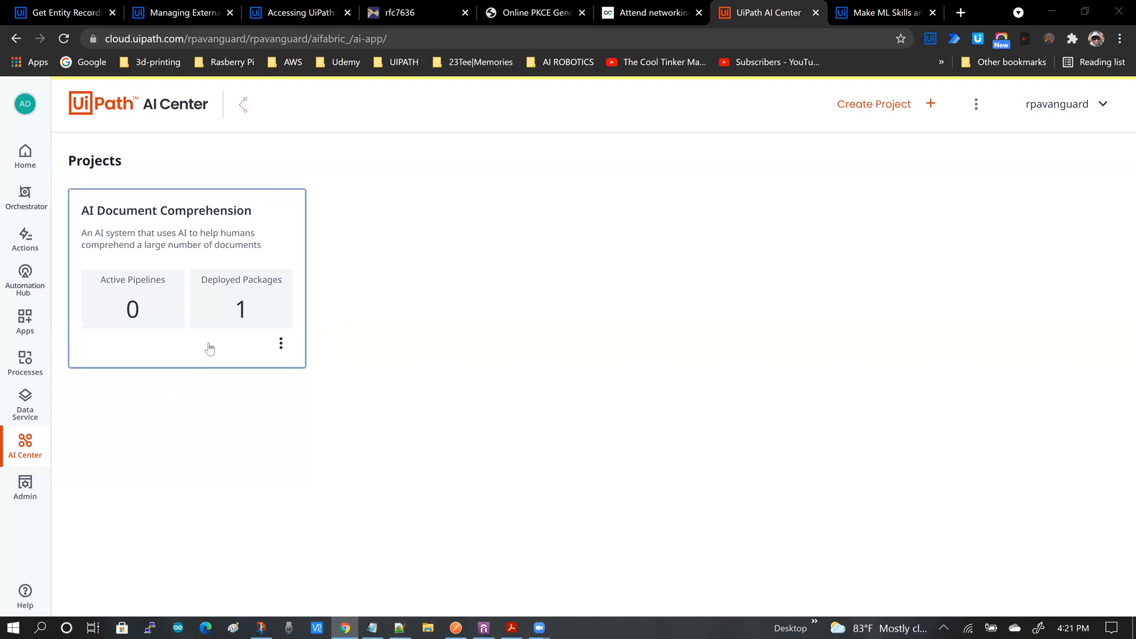
mouse_move(213, 240)
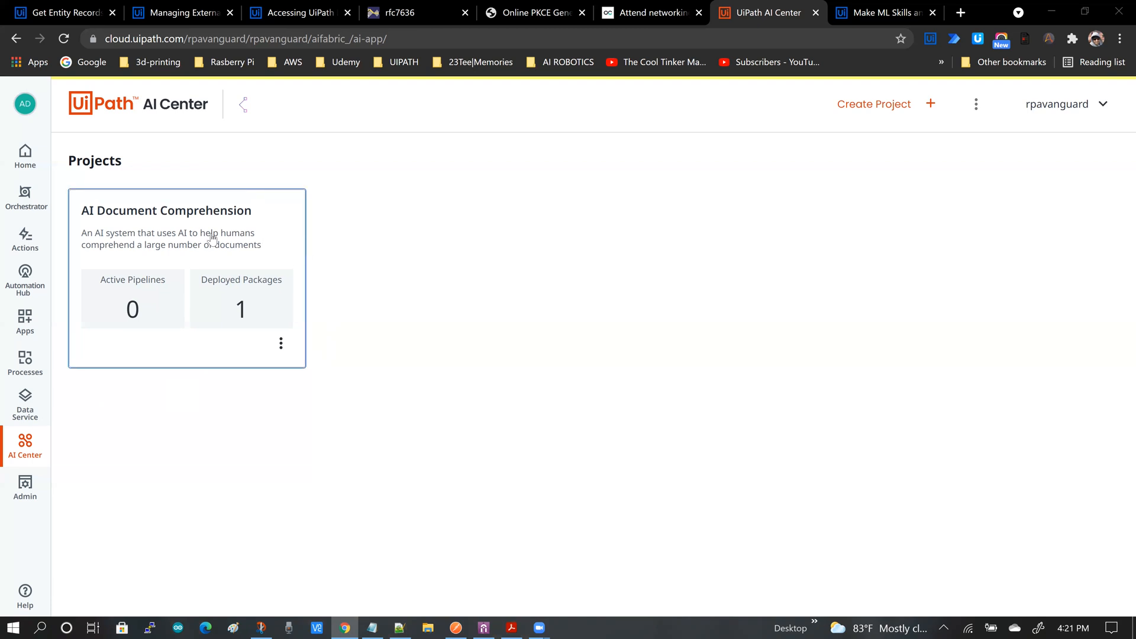
mouse_move(396, 259)
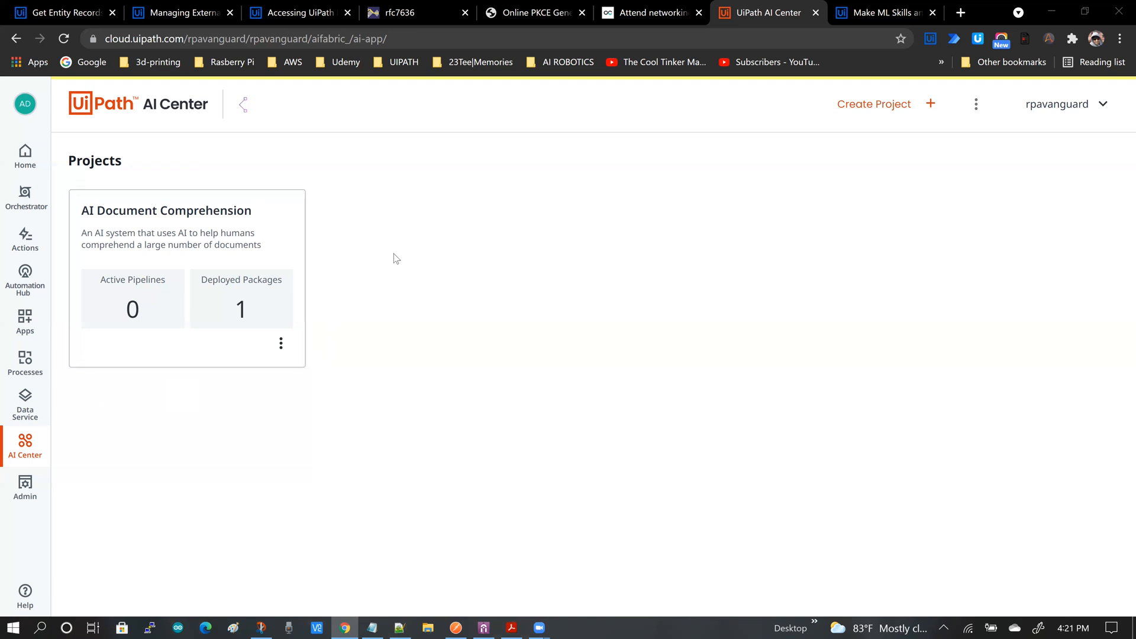
mouse_move(377, 229)
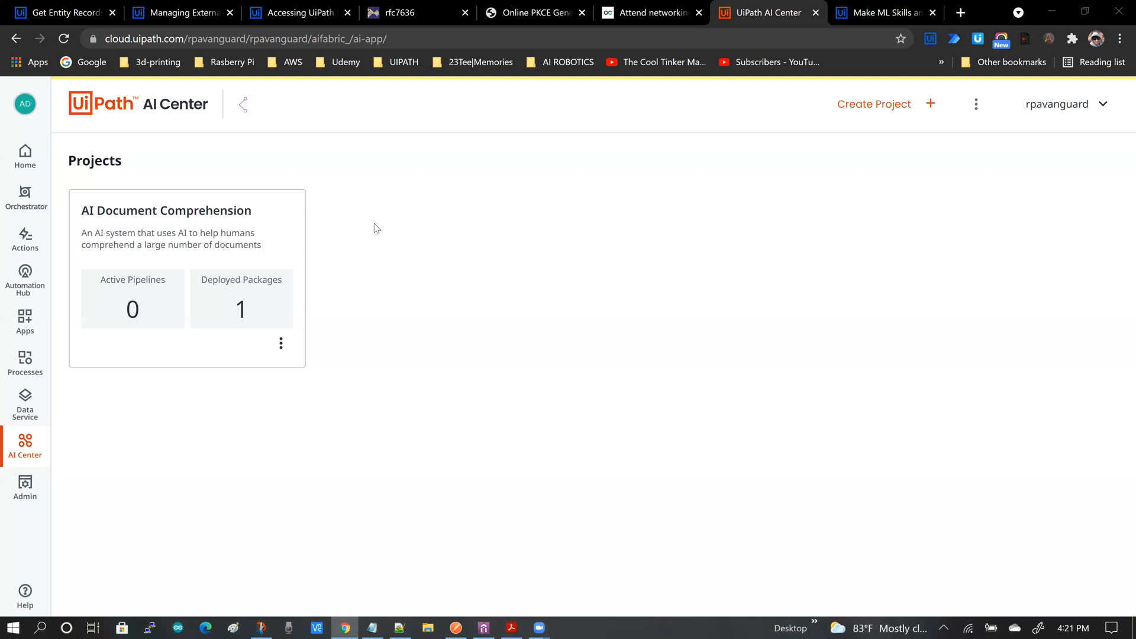
mouse_move(275, 236)
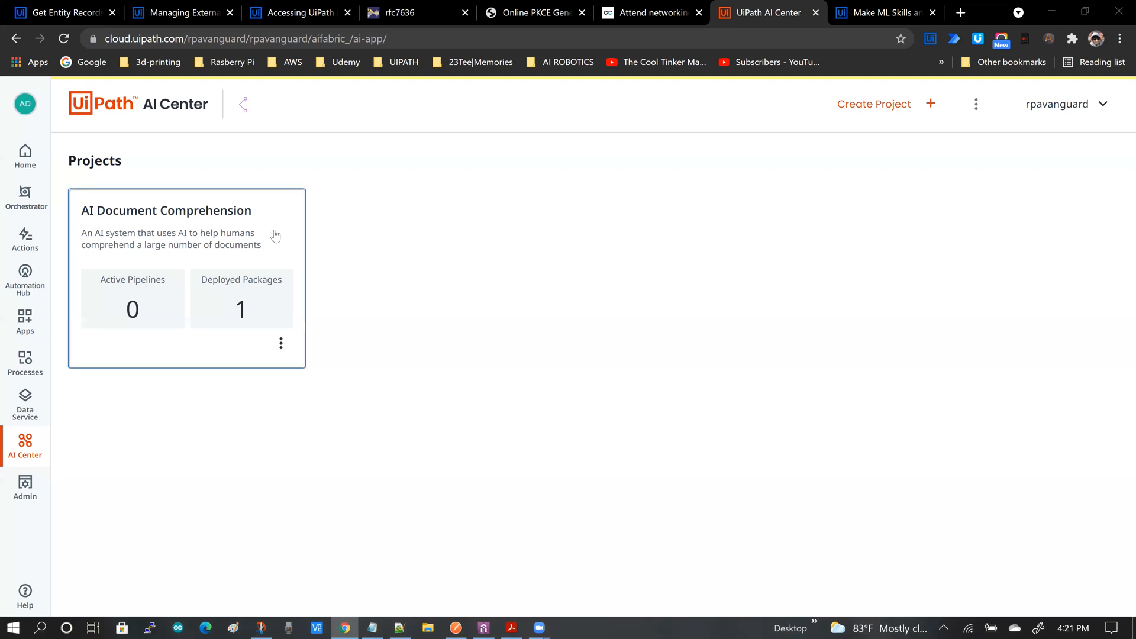
mouse_move(255, 236)
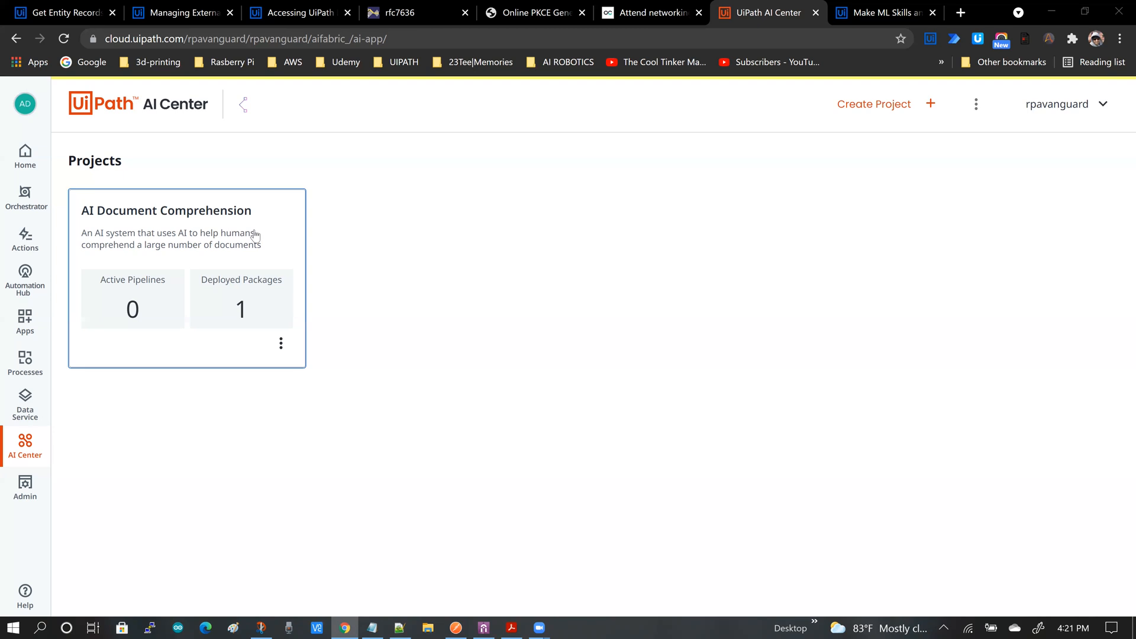
mouse_move(378, 281)
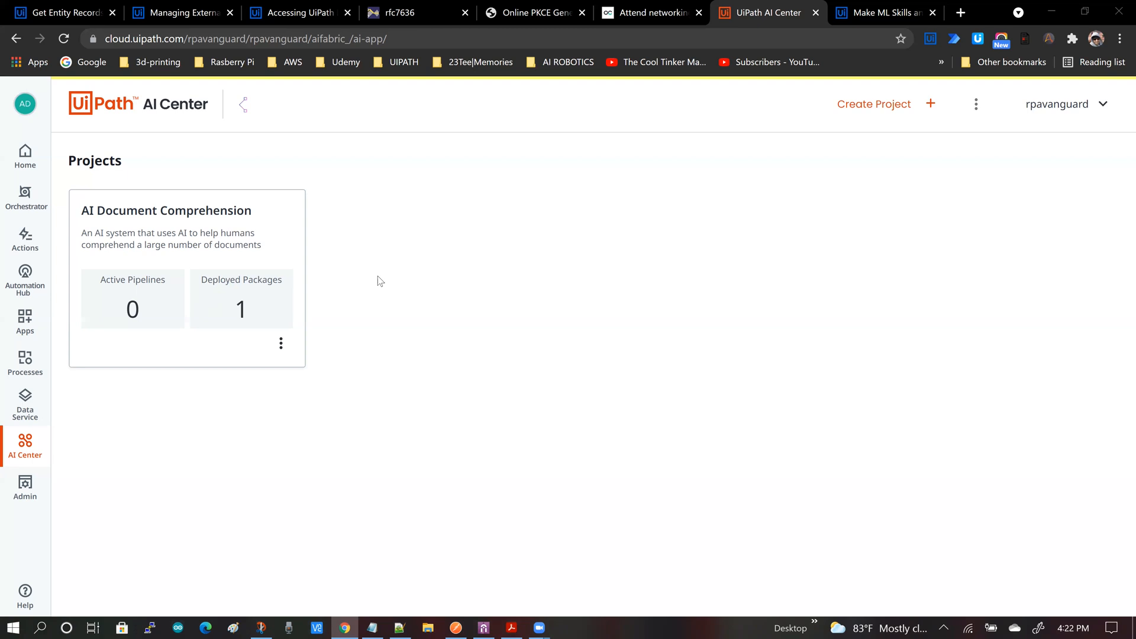
mouse_move(437, 209)
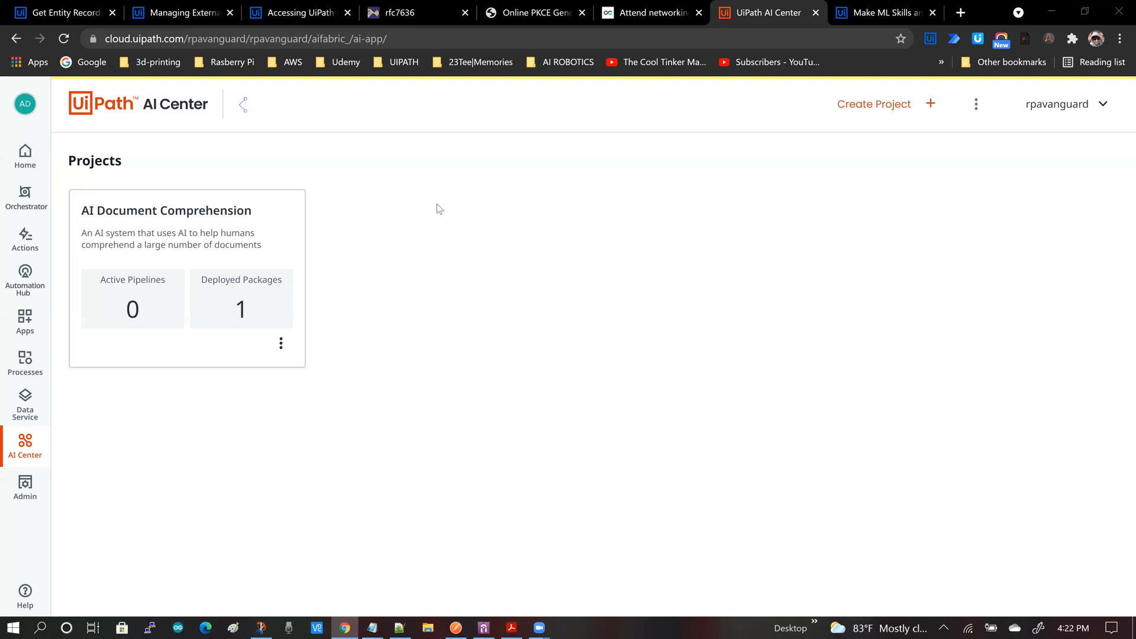
mouse_move(242, 216)
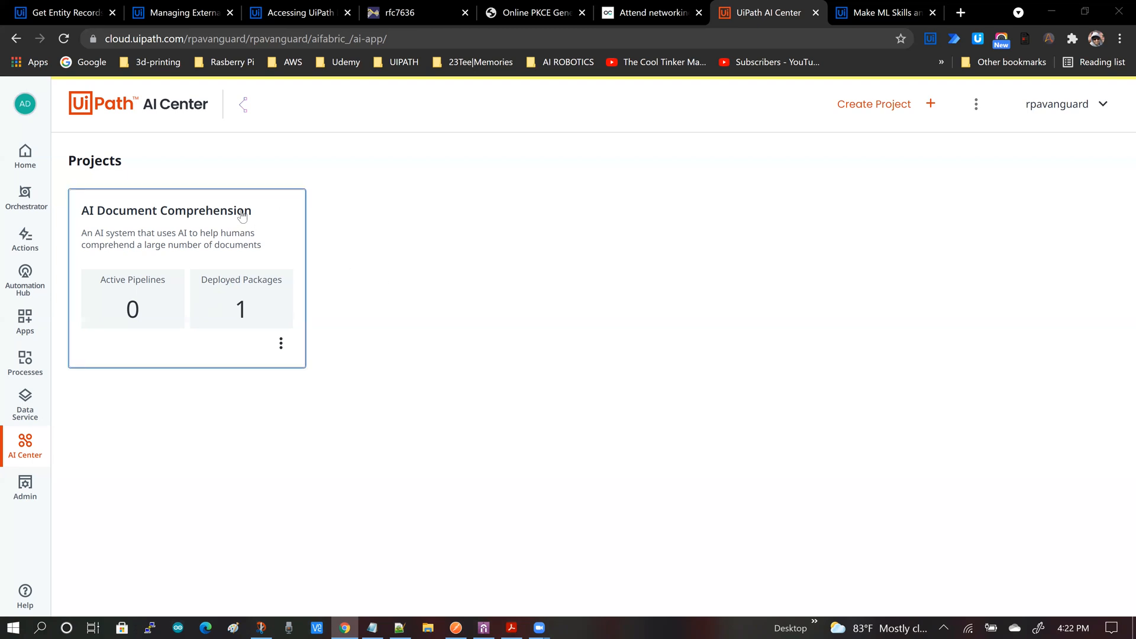
mouse_move(296, 213)
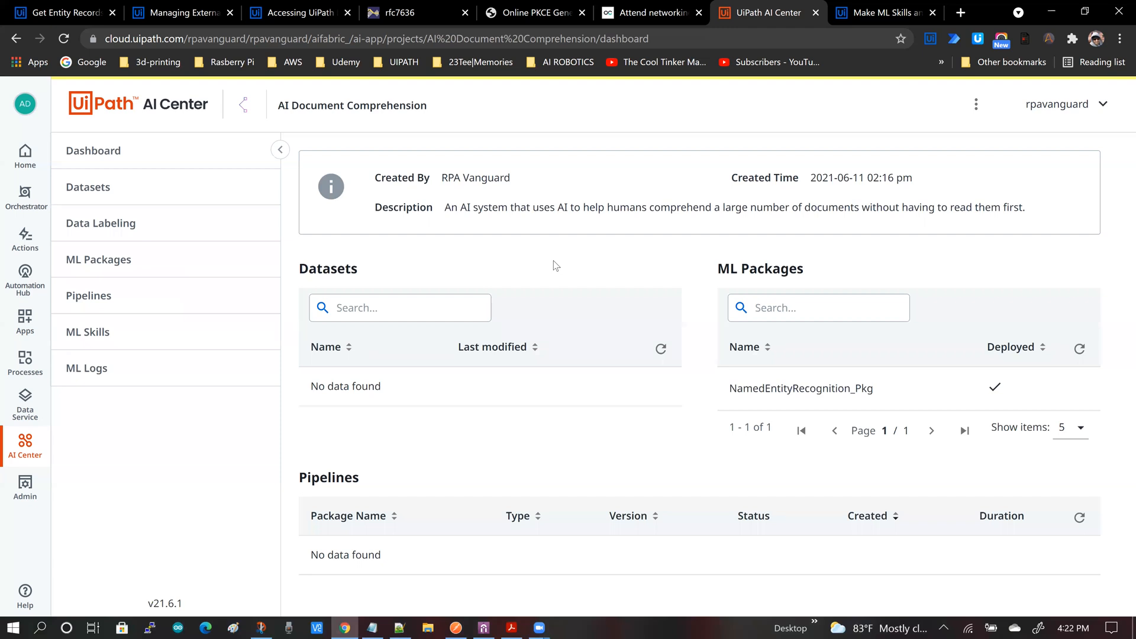
mouse_move(410, 431)
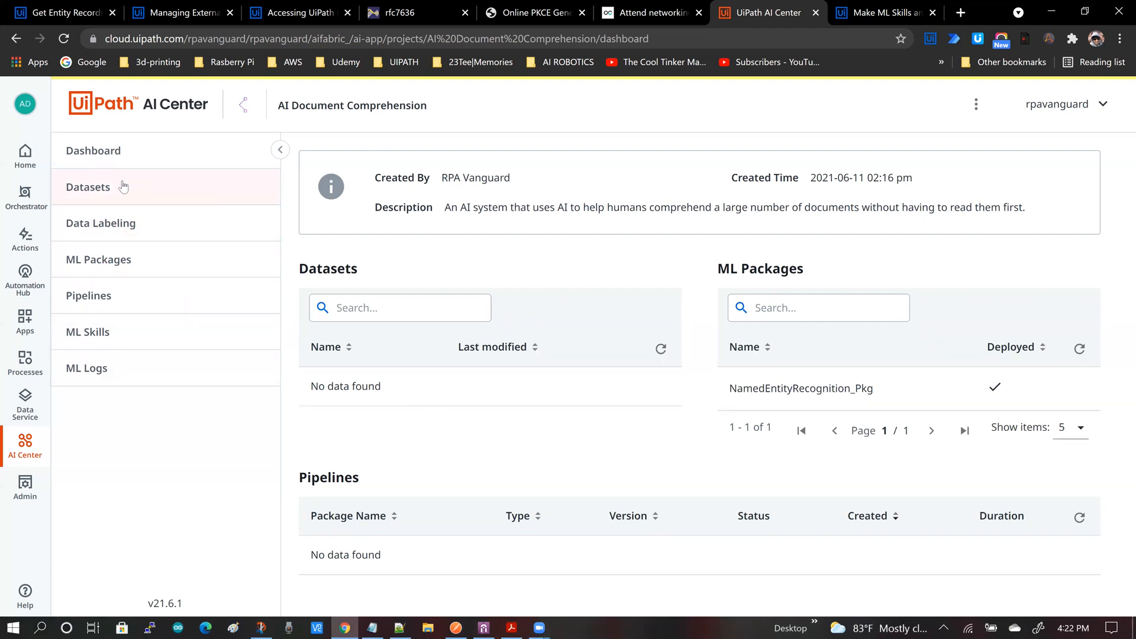
Step: Browse the project's empty Datasets and Pipelines, the ML Skills list, then ML Packages
click(87, 187)
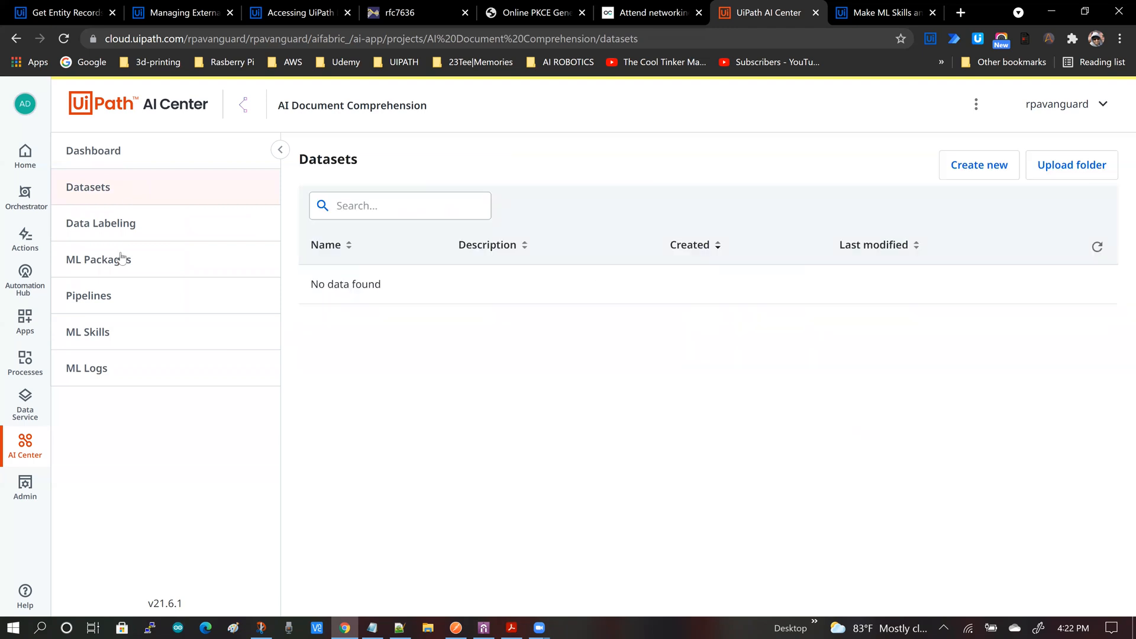
click(88, 296)
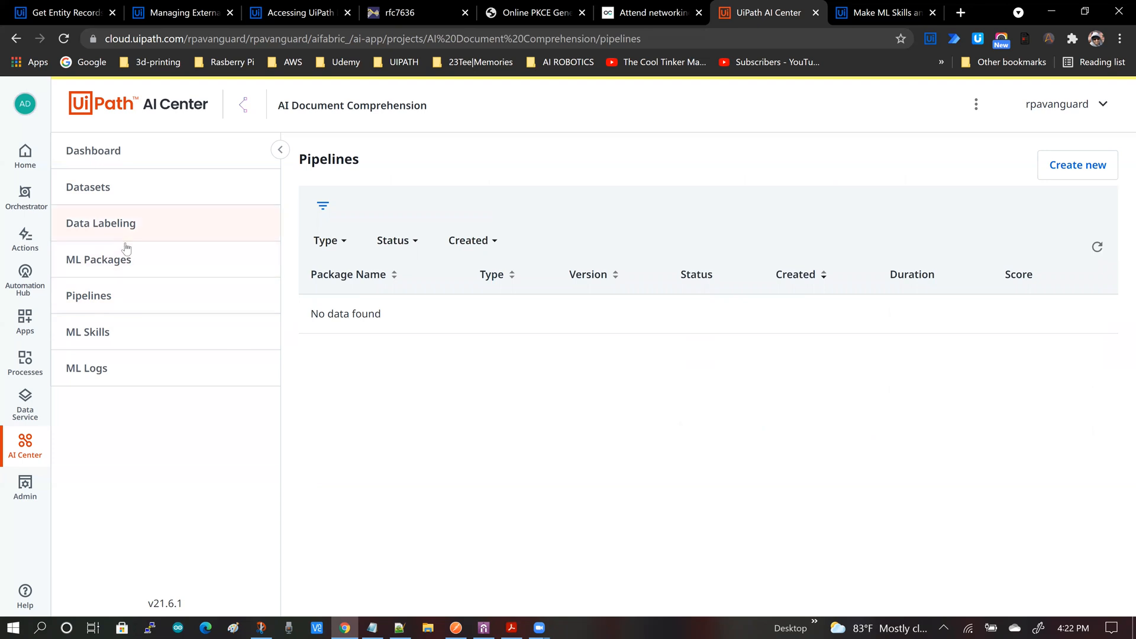
click(88, 332)
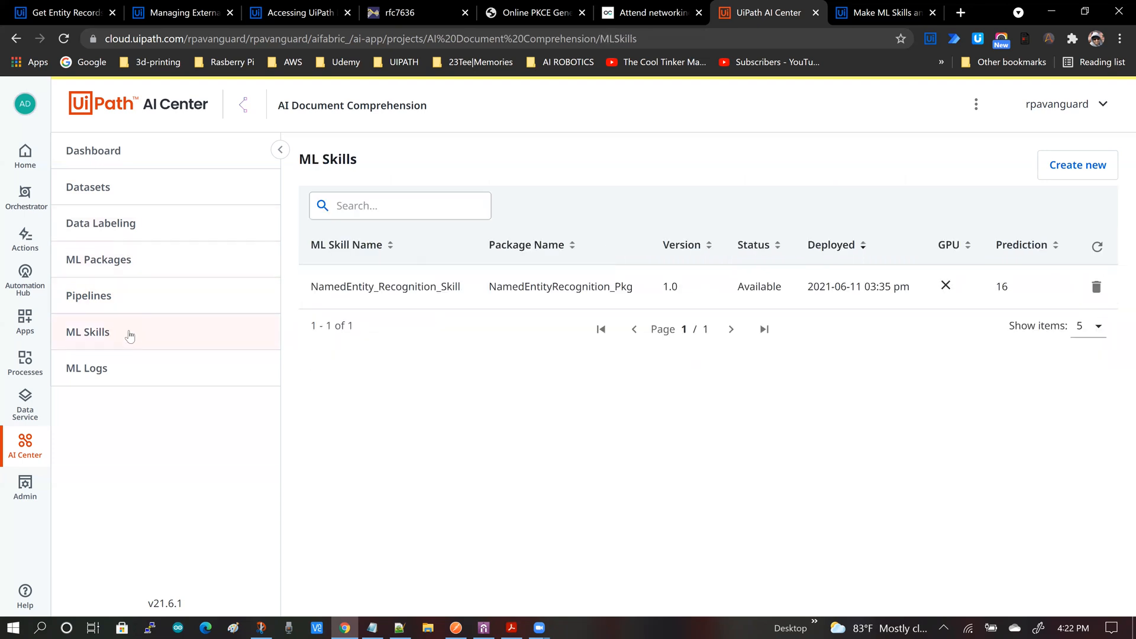
mouse_move(594, 287)
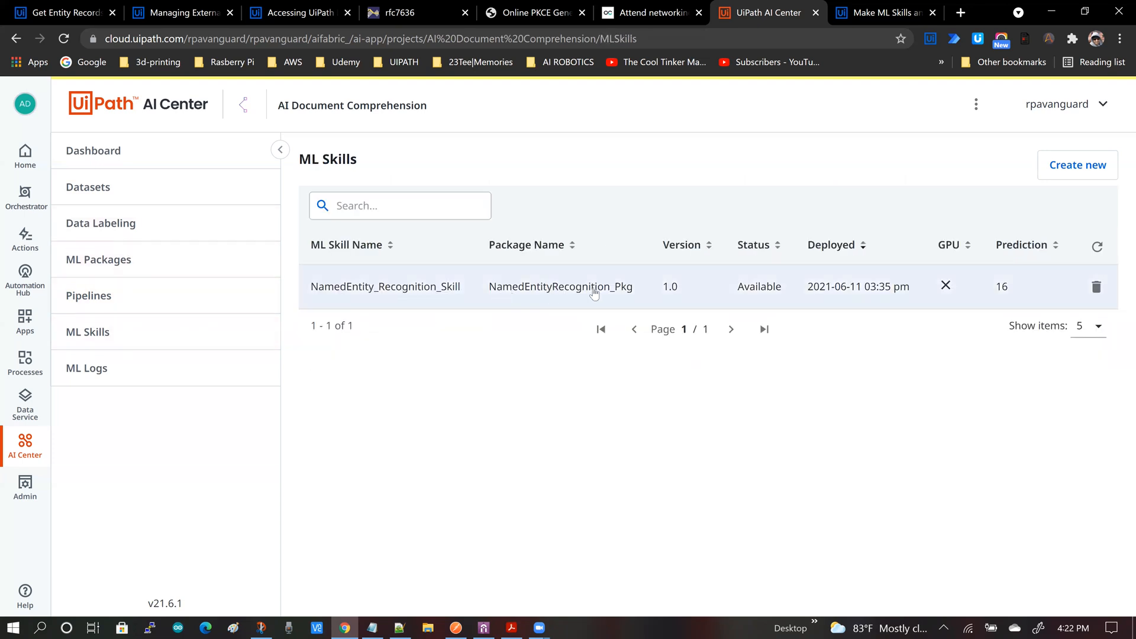
mouse_move(625, 299)
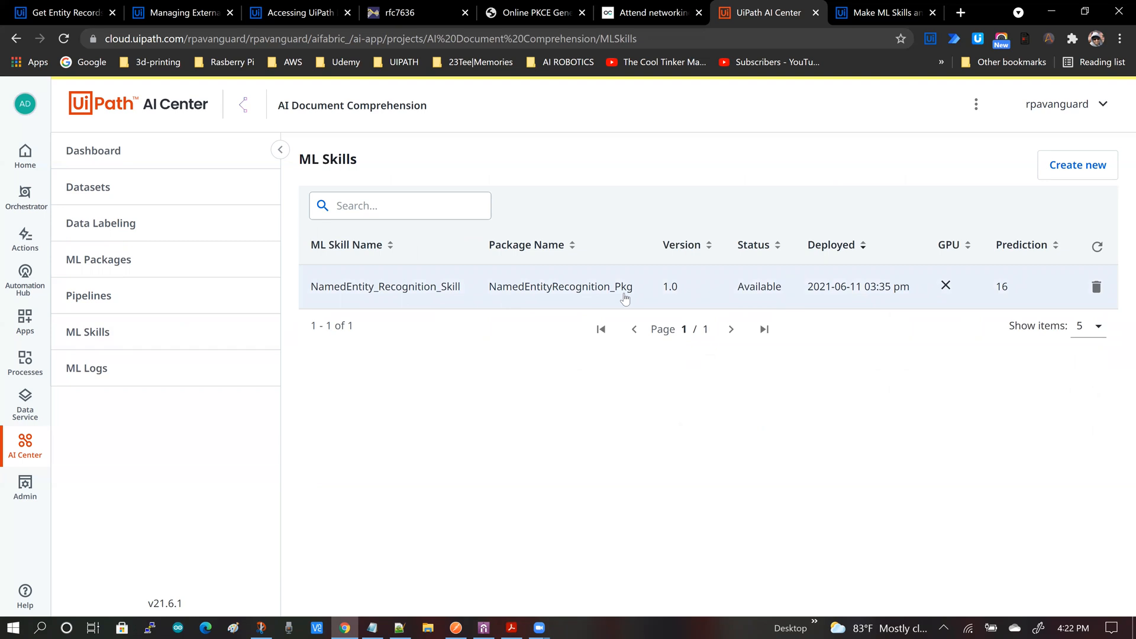
click(97, 260)
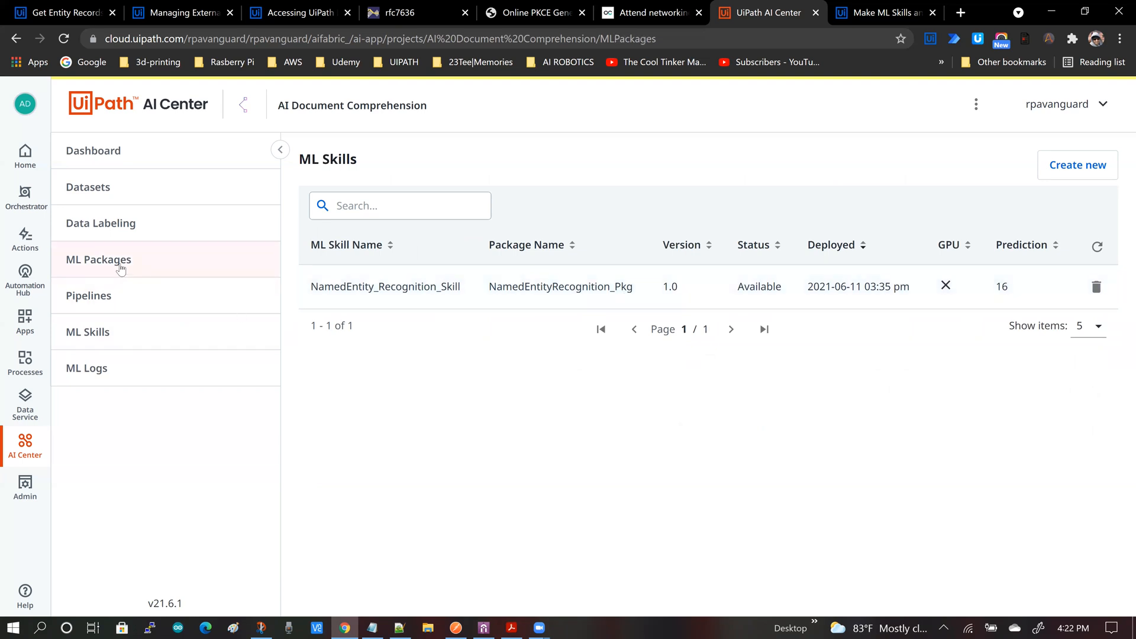
Step: Read the Language Analysis NamedEntityRecognition package details, then return to the ML Packages list
click(98, 259)
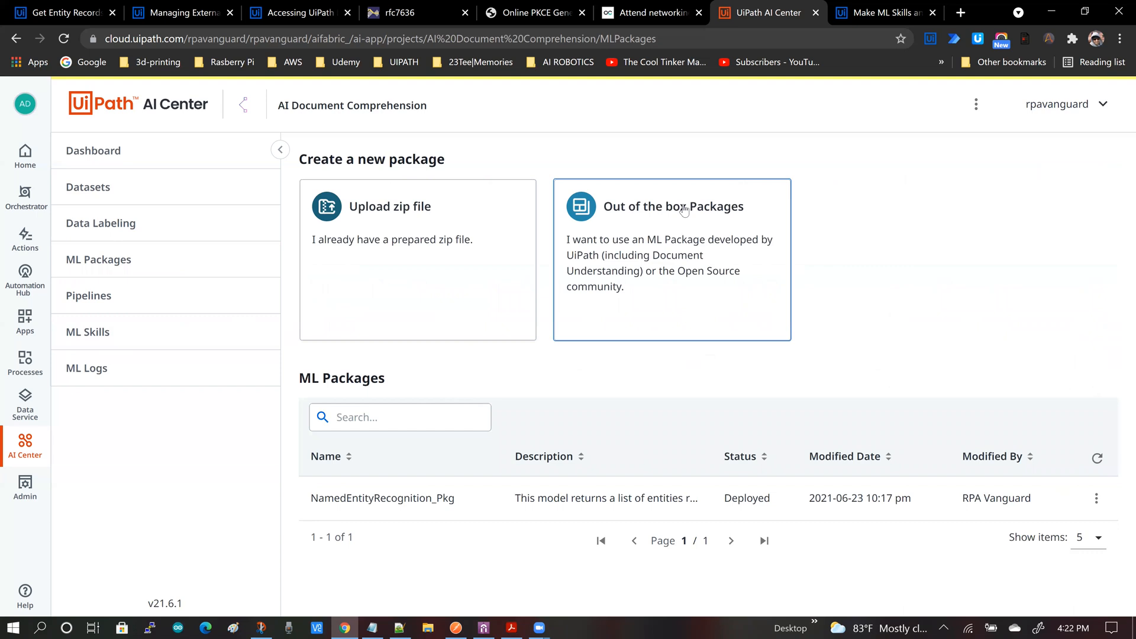
click(672, 259)
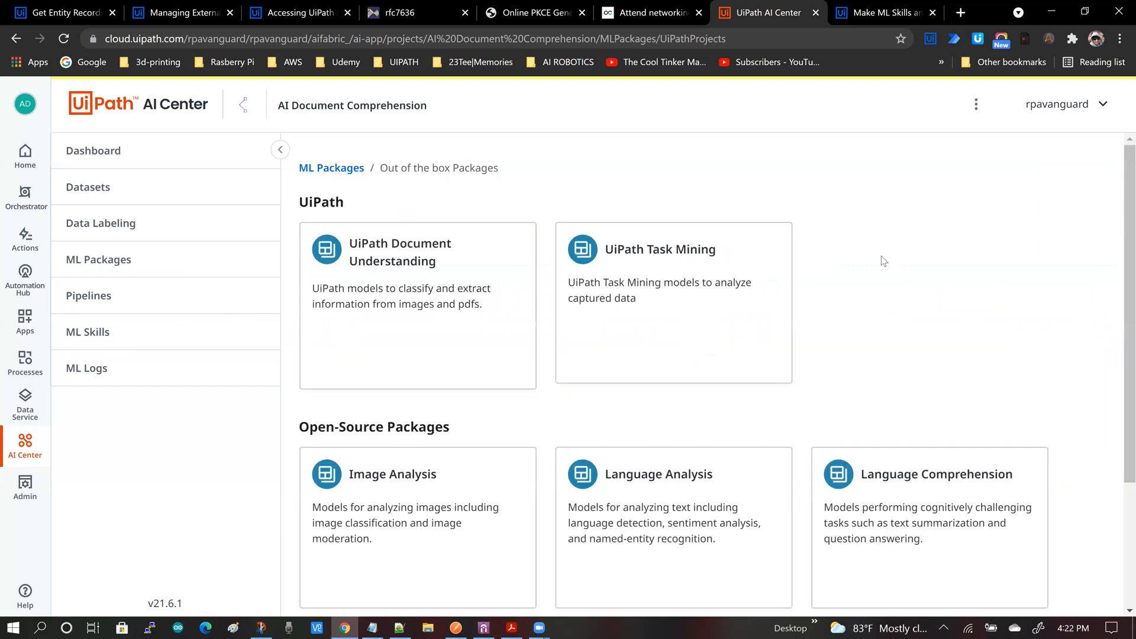
scroll(down, 3)
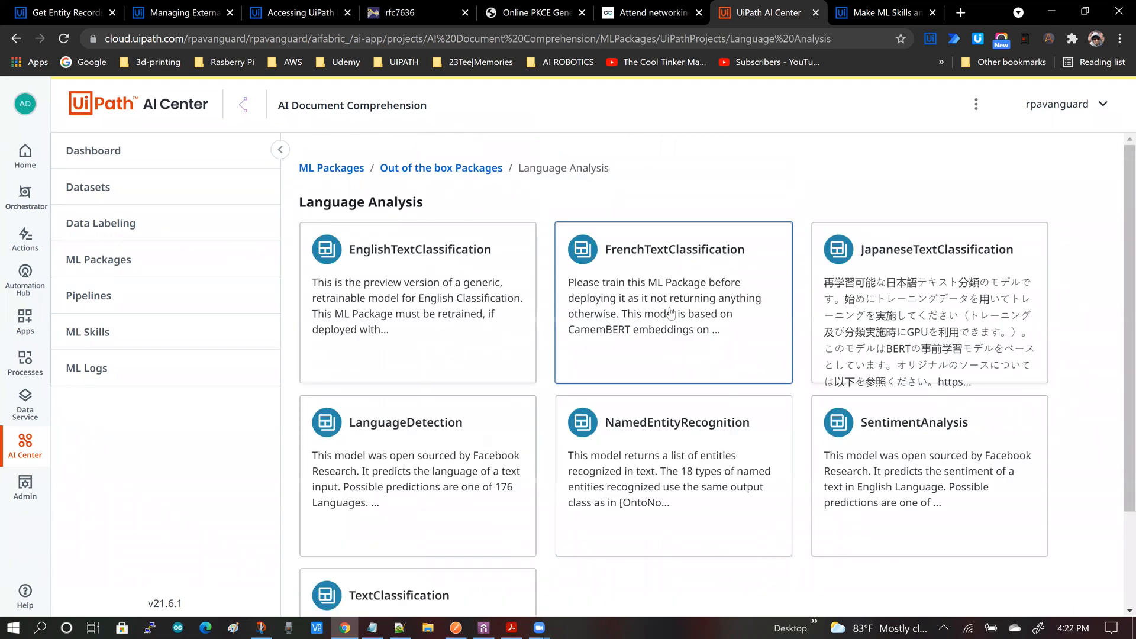
click(673, 302)
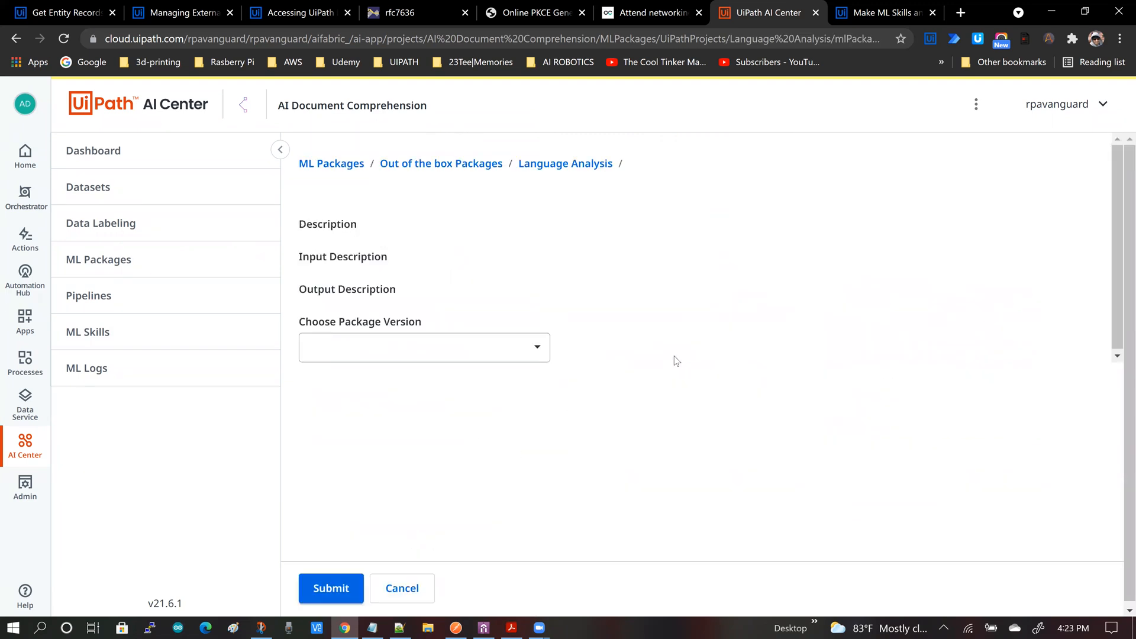
click(424, 347)
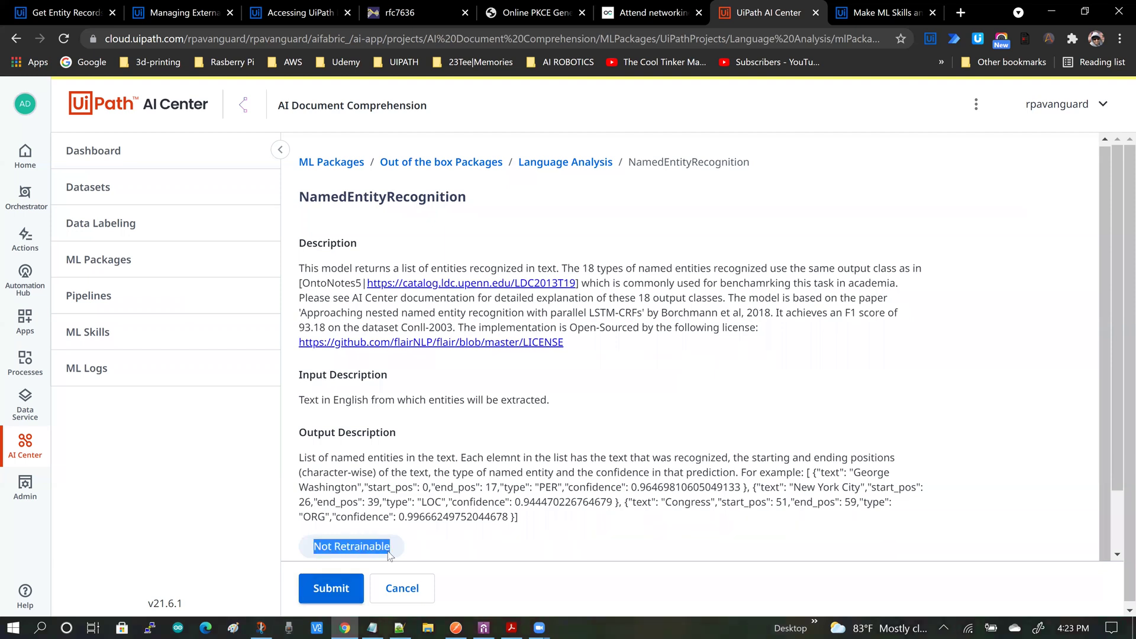
mouse_move(457, 557)
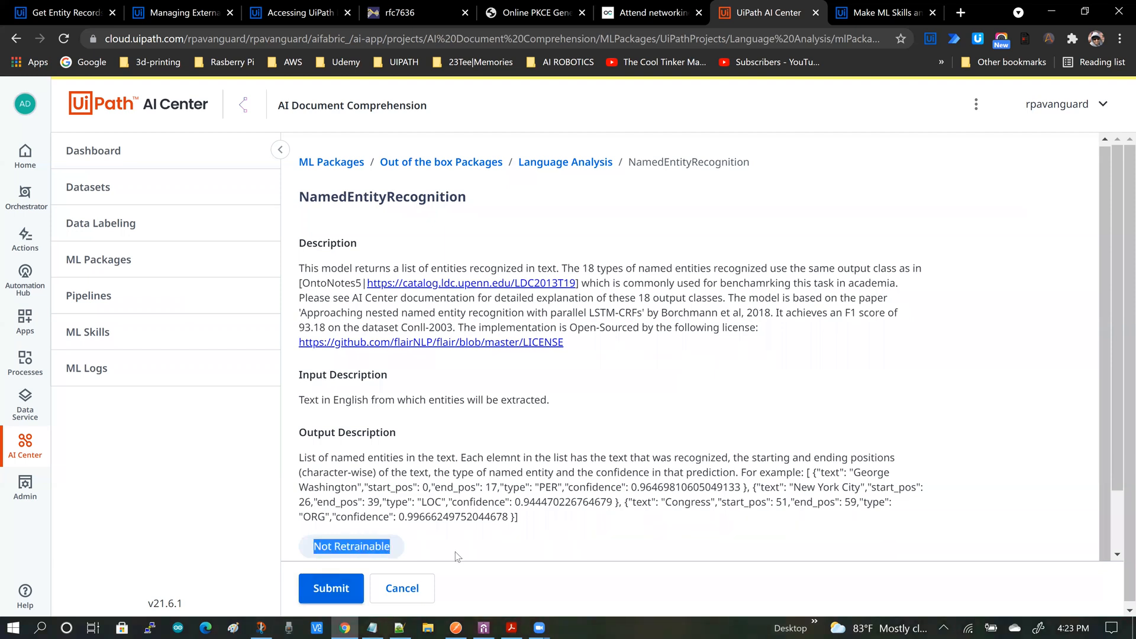
mouse_move(564, 442)
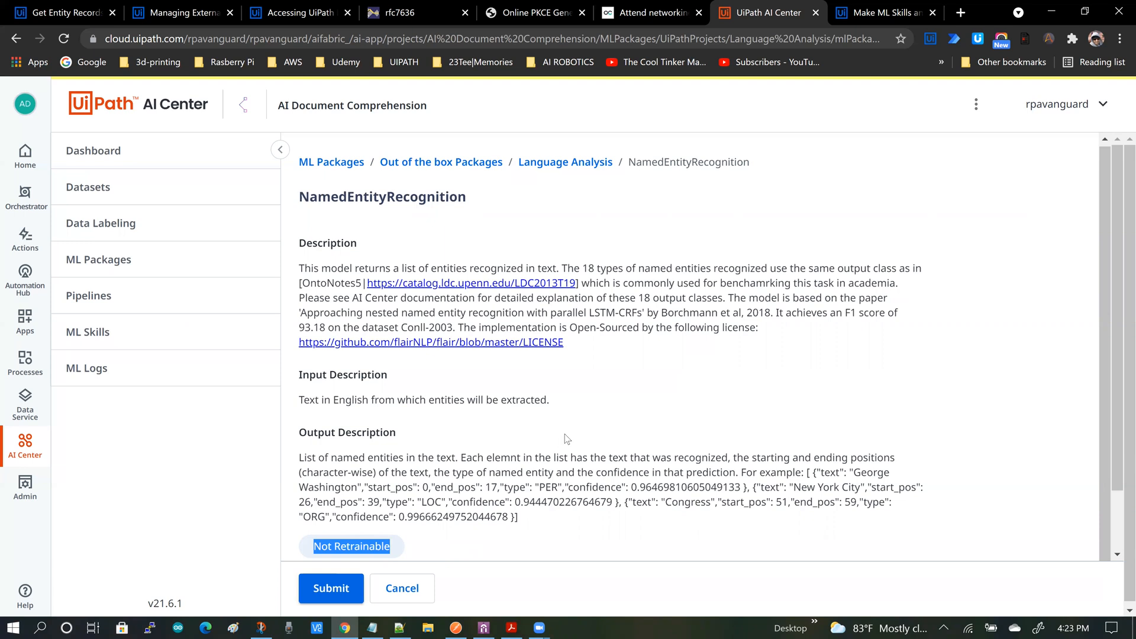
mouse_move(312, 447)
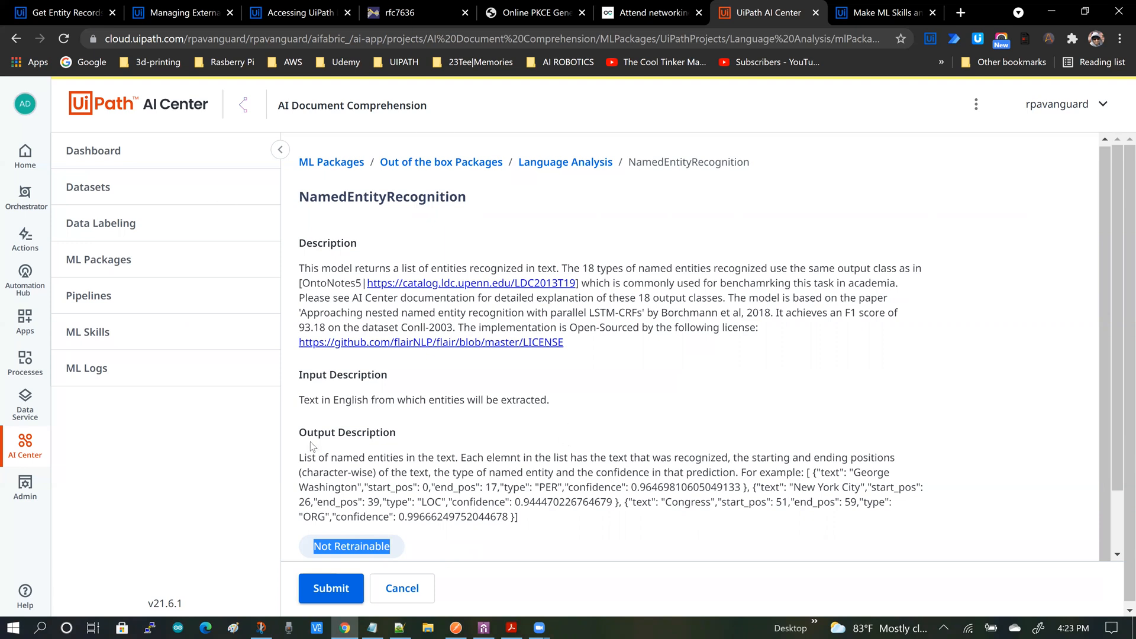
mouse_move(619, 398)
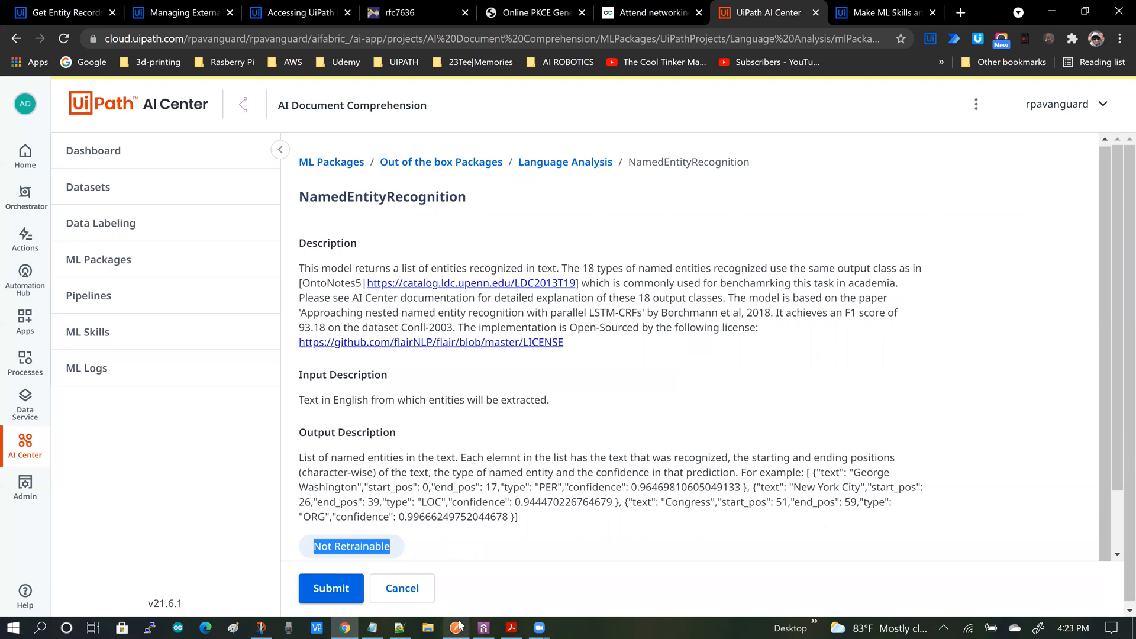
mouse_move(649, 427)
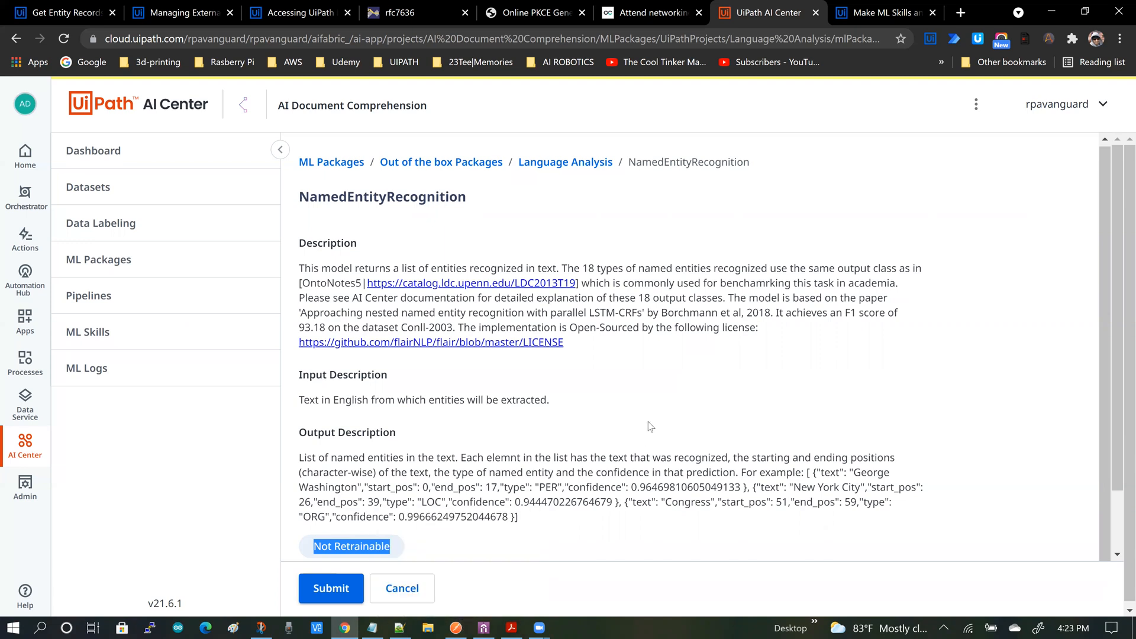
mouse_move(752, 384)
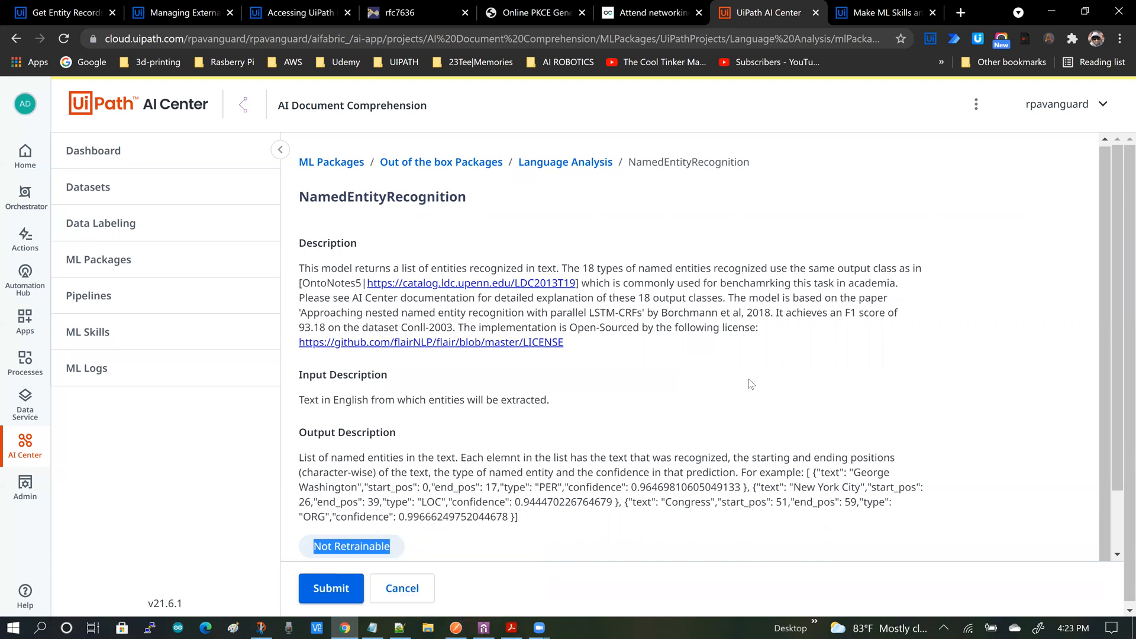
mouse_move(645, 230)
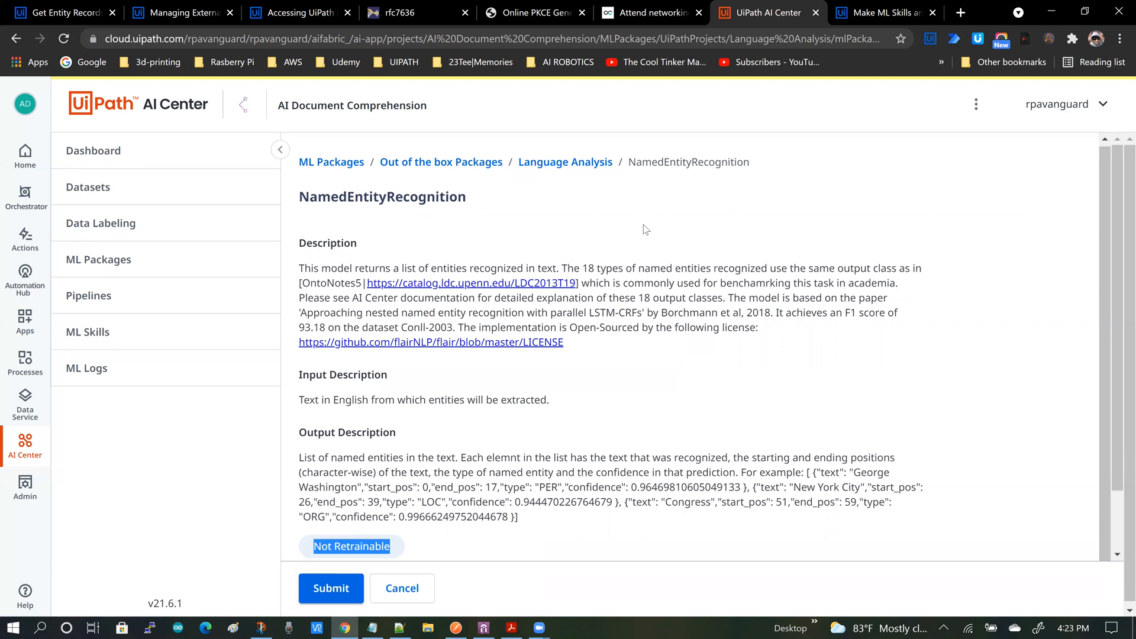
mouse_move(184, 346)
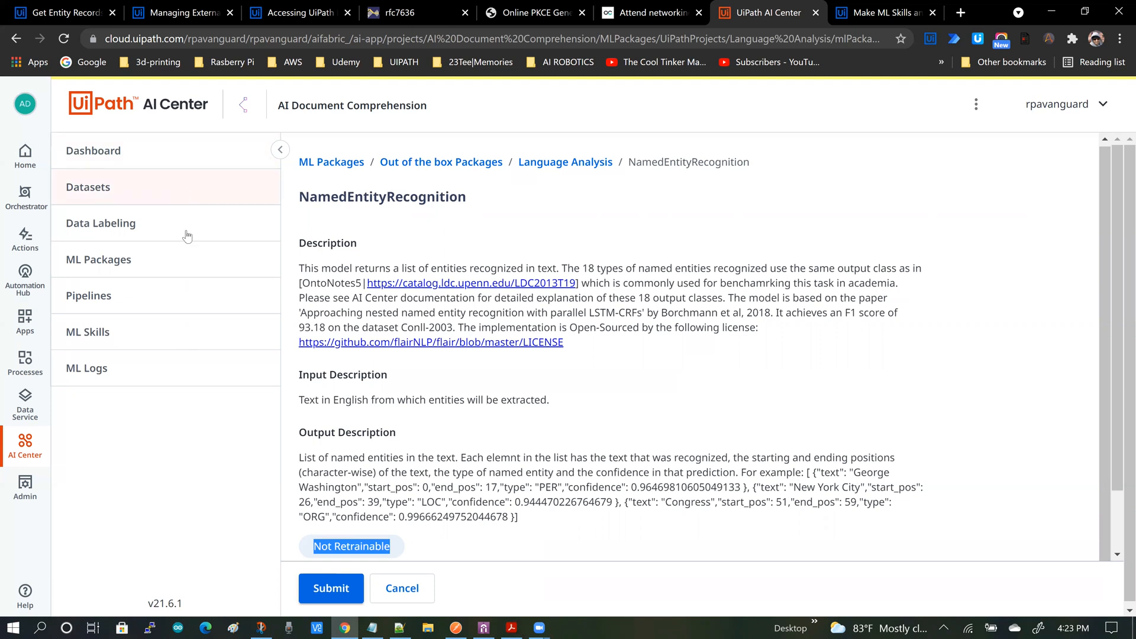
click(98, 259)
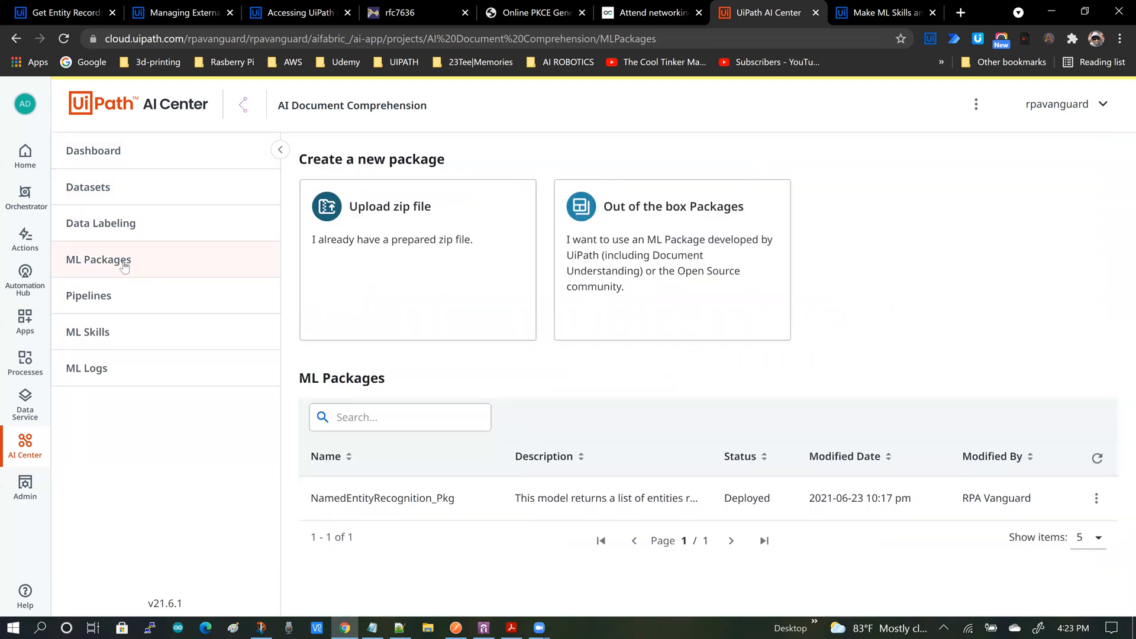
mouse_move(93, 151)
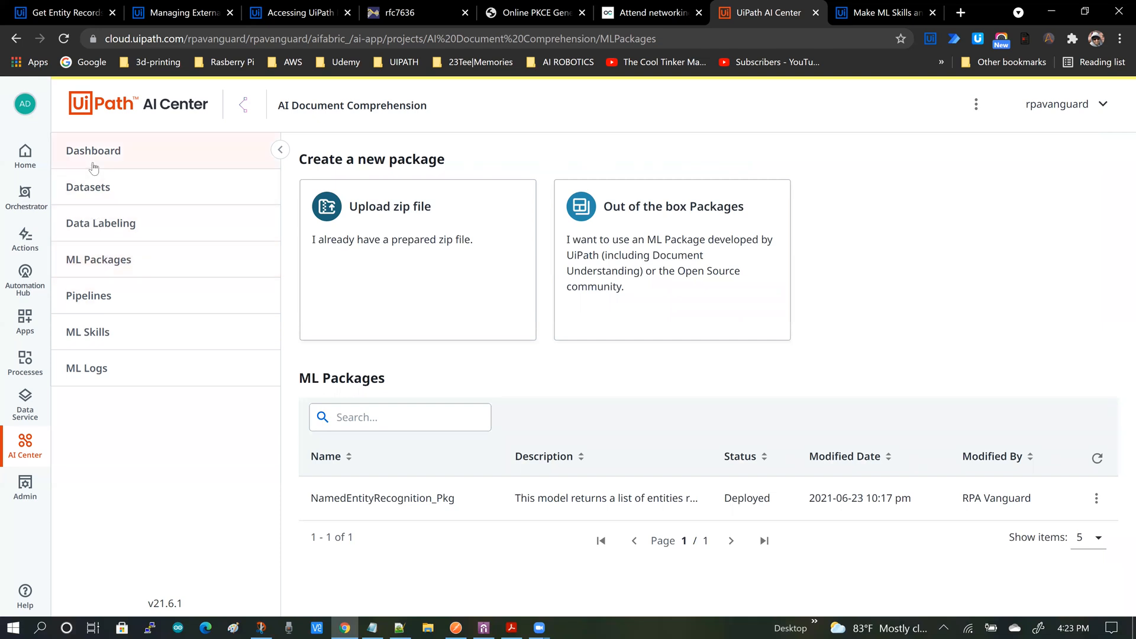
click(92, 151)
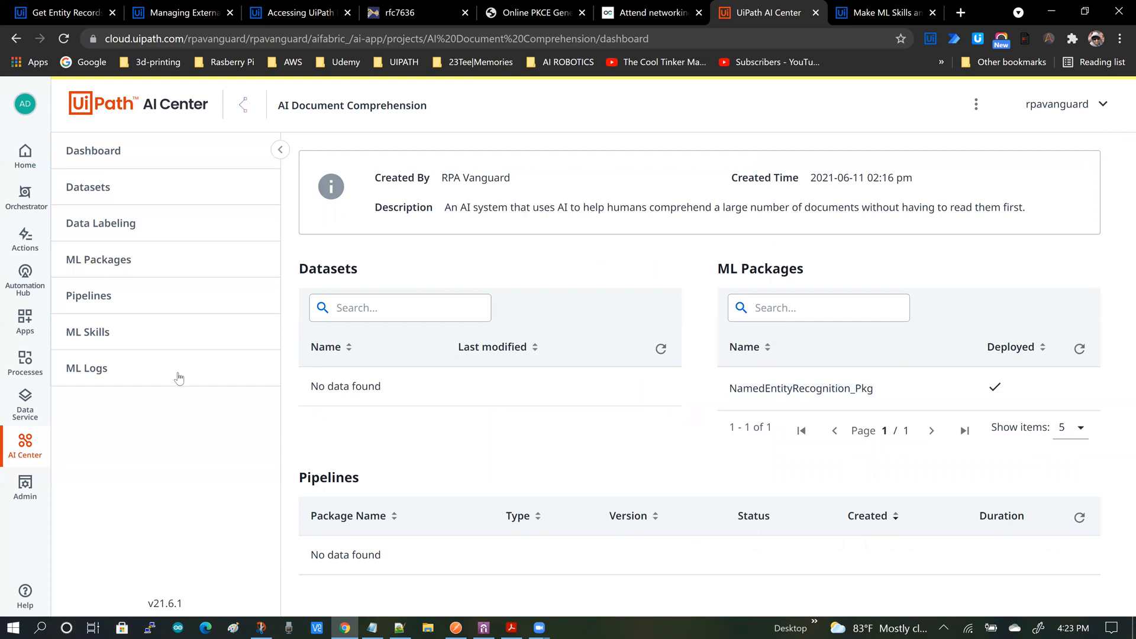
click(99, 259)
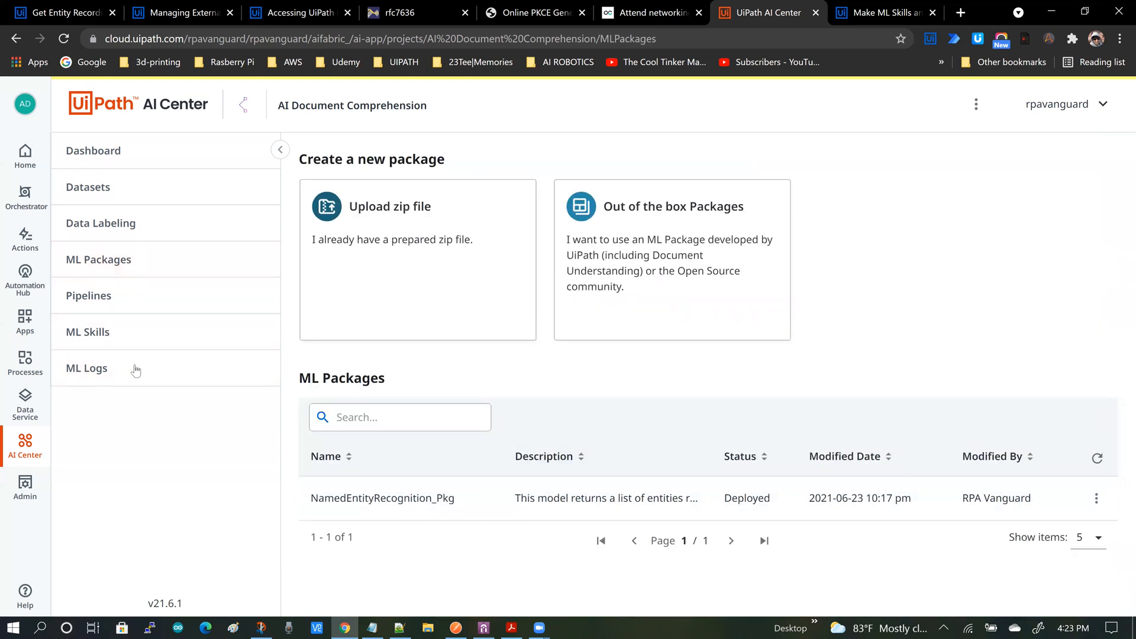
Step: List ML Skills, showing NamedEntity_Recognition_Skill available with 16 predictions
click(88, 332)
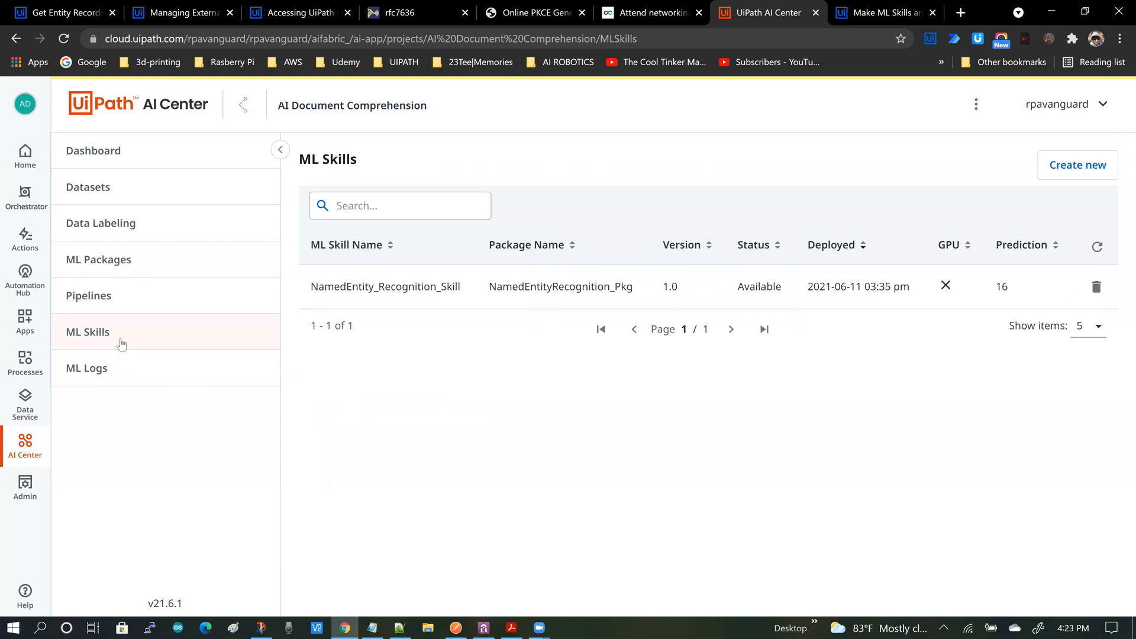
mouse_move(708, 300)
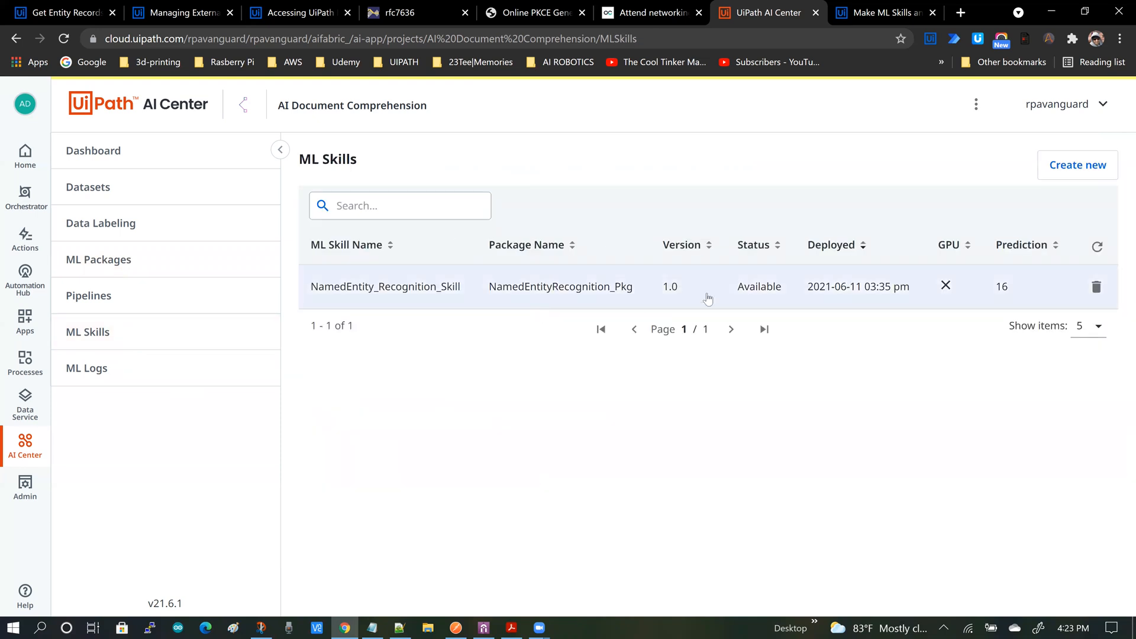
mouse_move(332, 294)
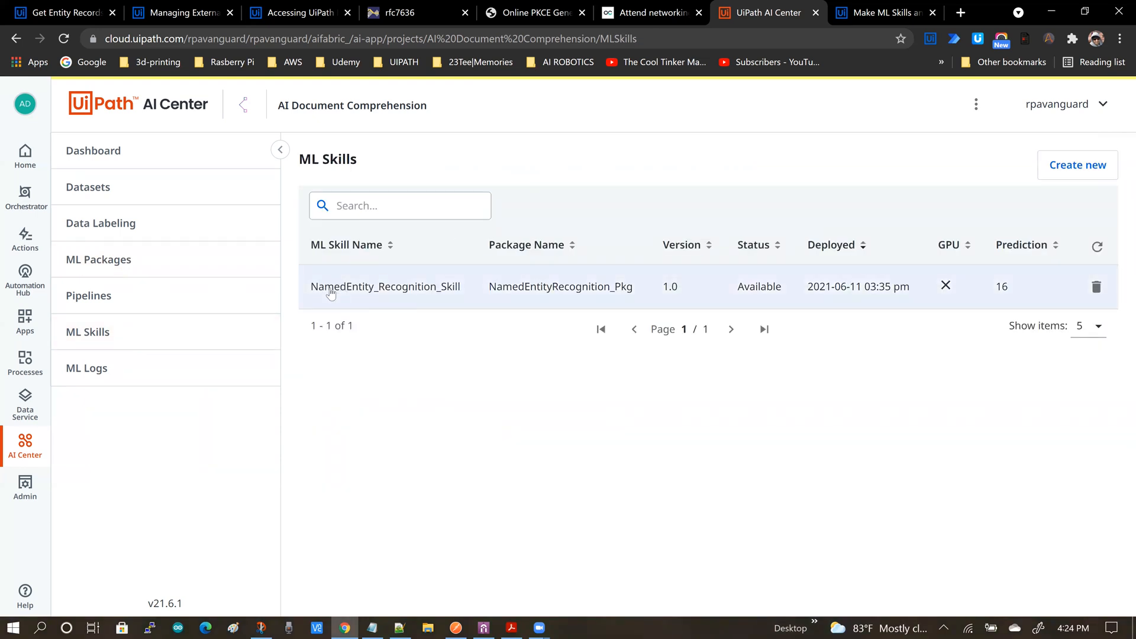
mouse_move(356, 296)
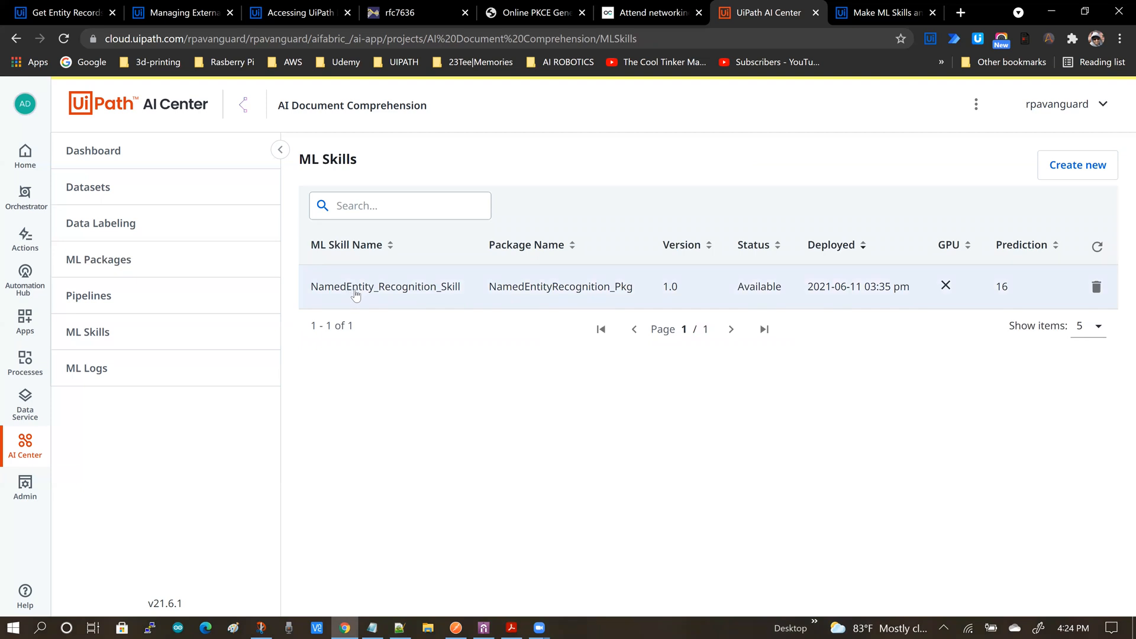
mouse_move(410, 297)
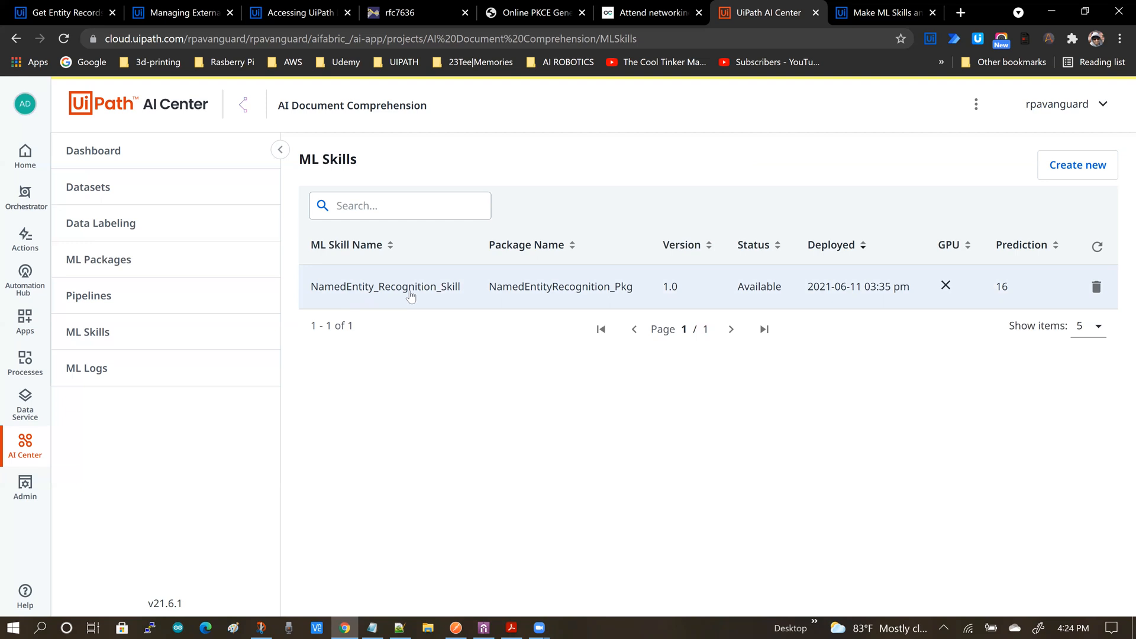
mouse_move(307, 307)
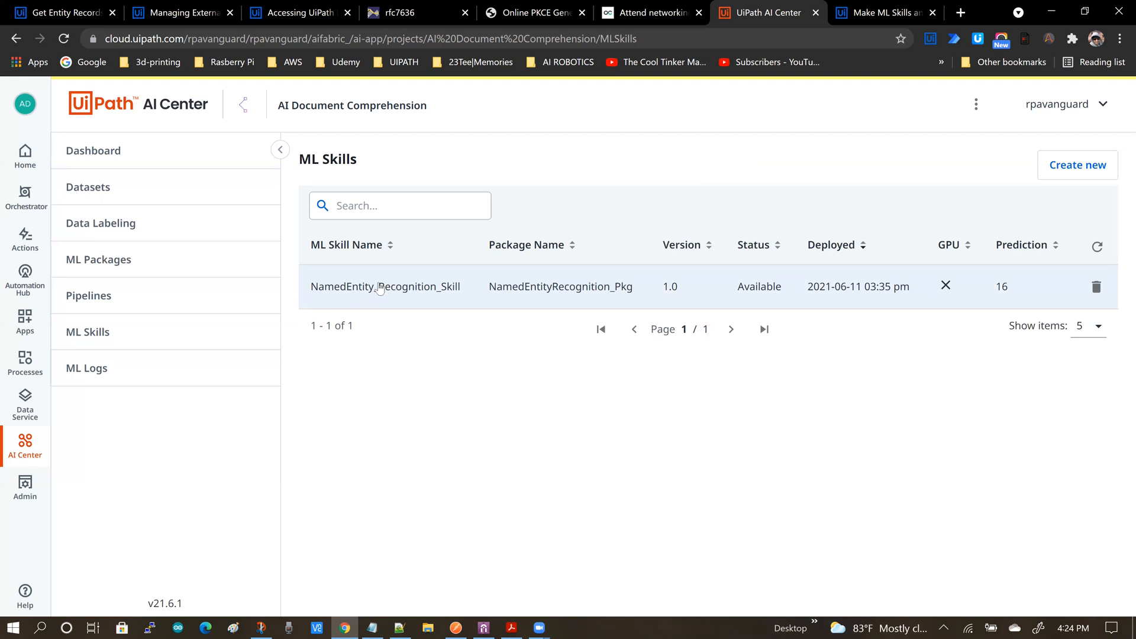
mouse_move(263, 385)
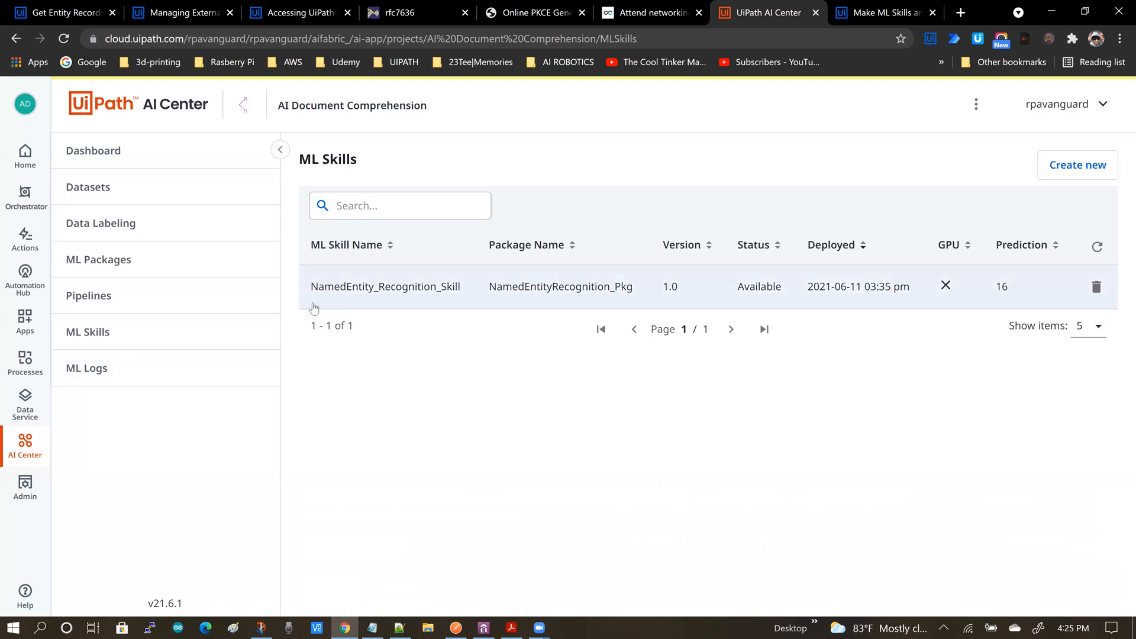
mouse_move(391, 303)
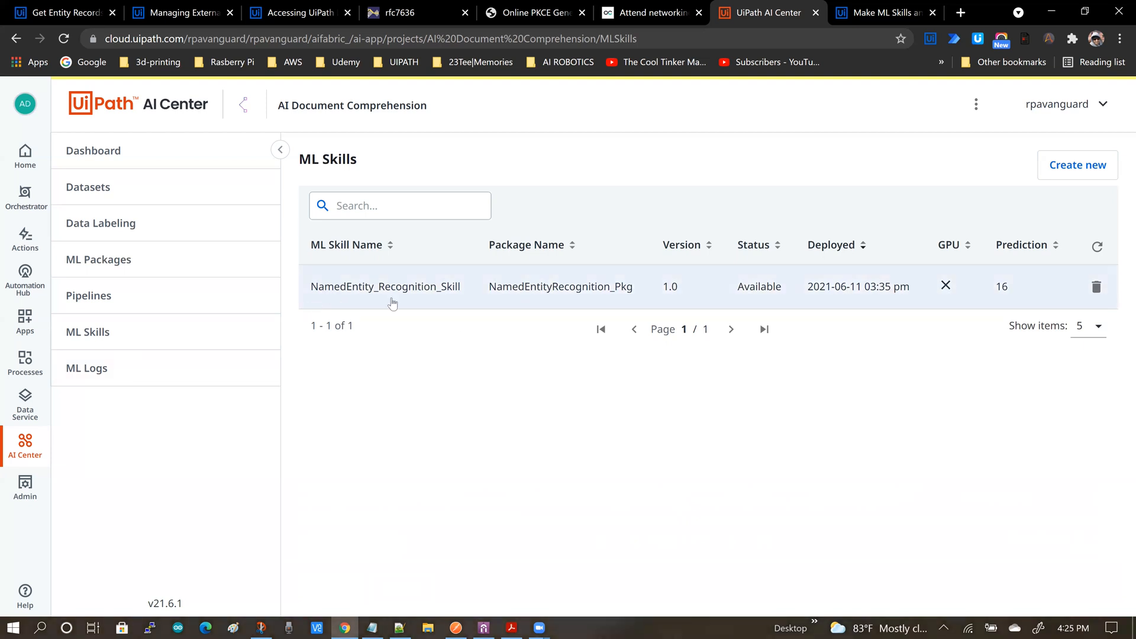
mouse_move(396, 297)
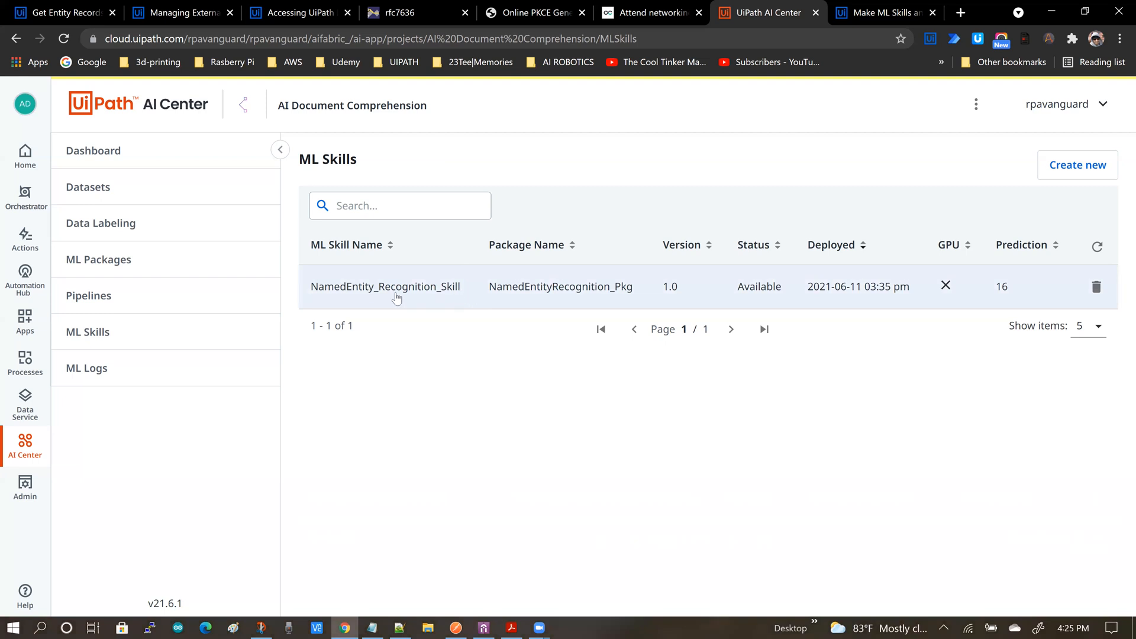
mouse_move(455, 361)
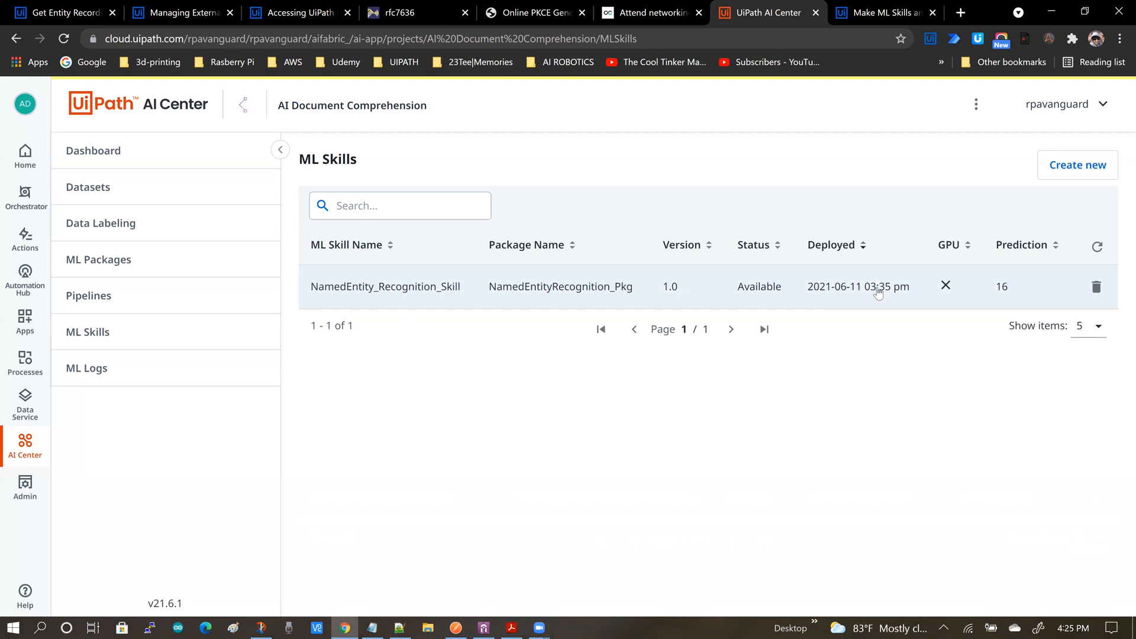
click(386, 287)
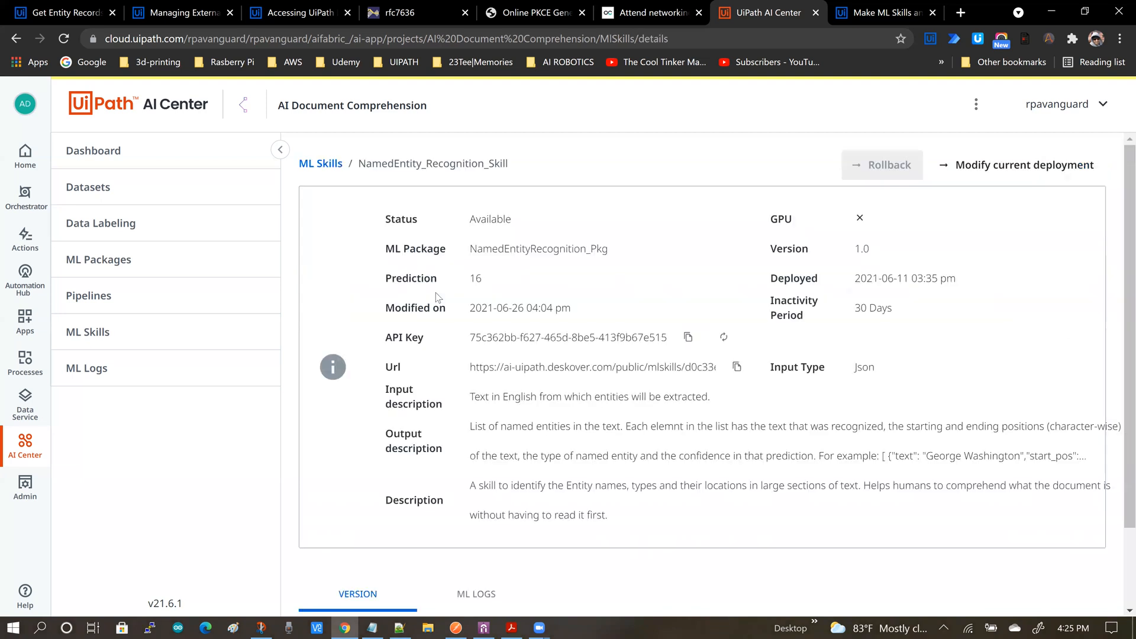
mouse_move(478, 508)
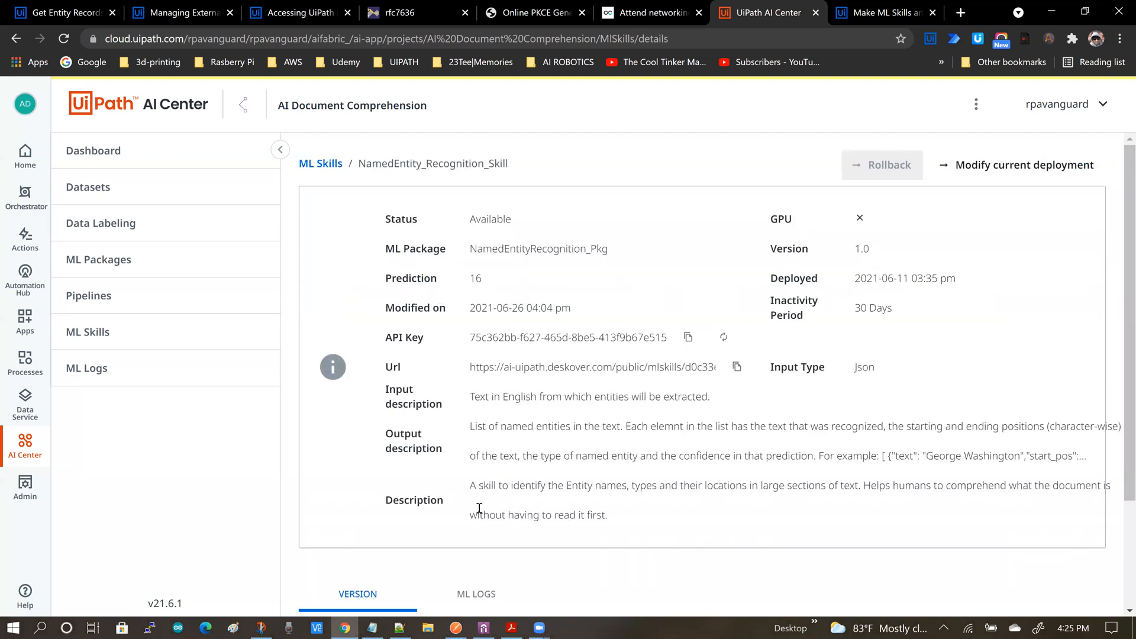
mouse_move(528, 272)
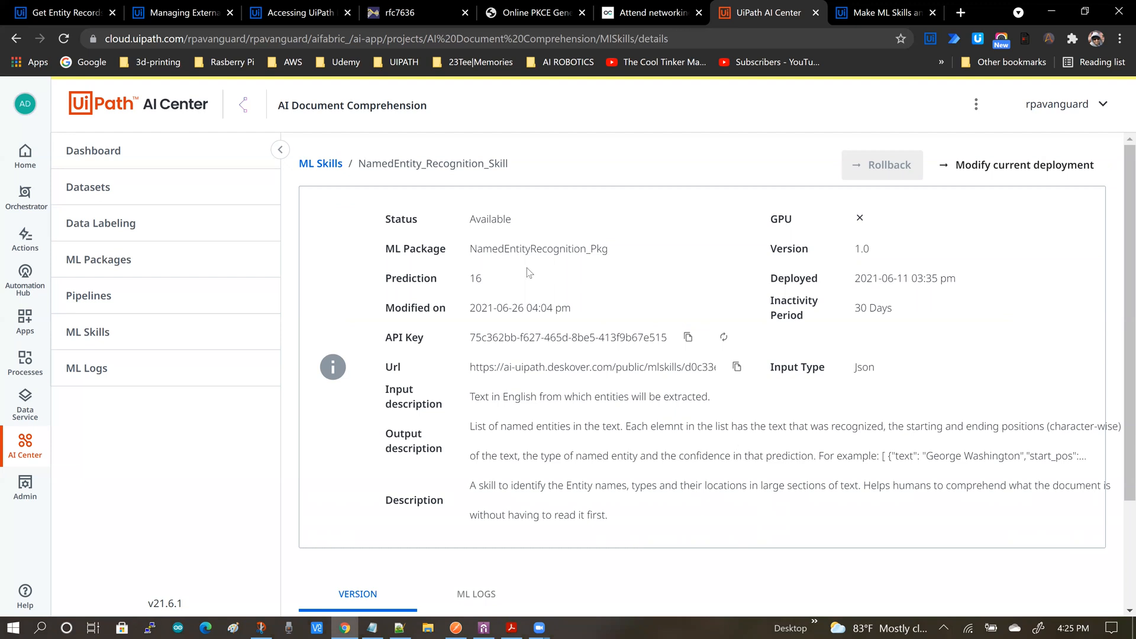
mouse_move(465, 345)
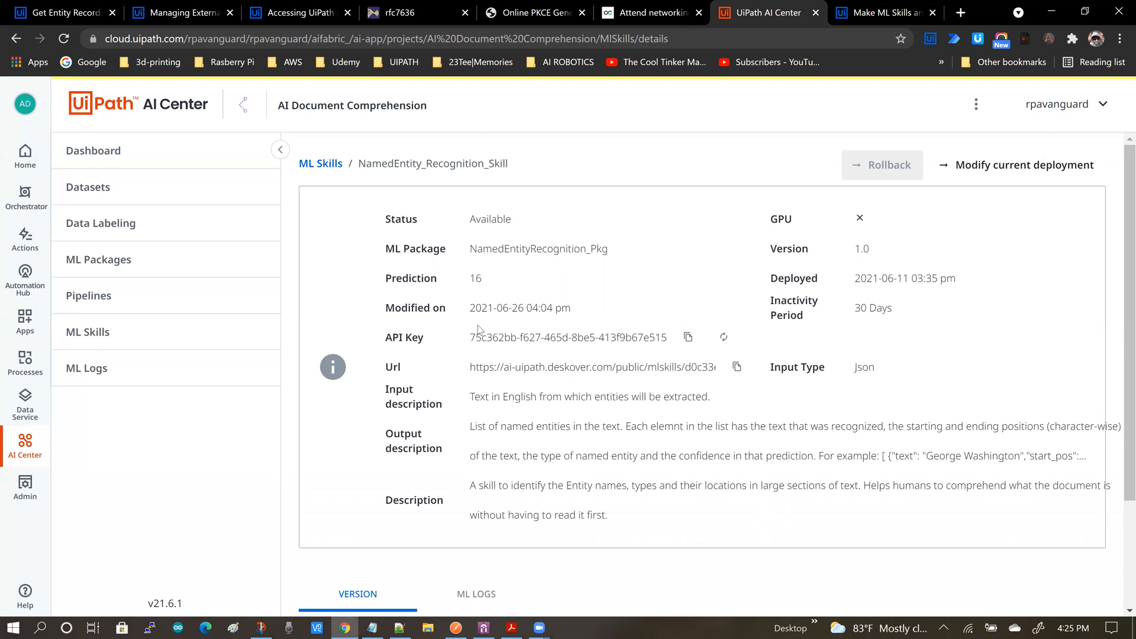
double_click(404, 337)
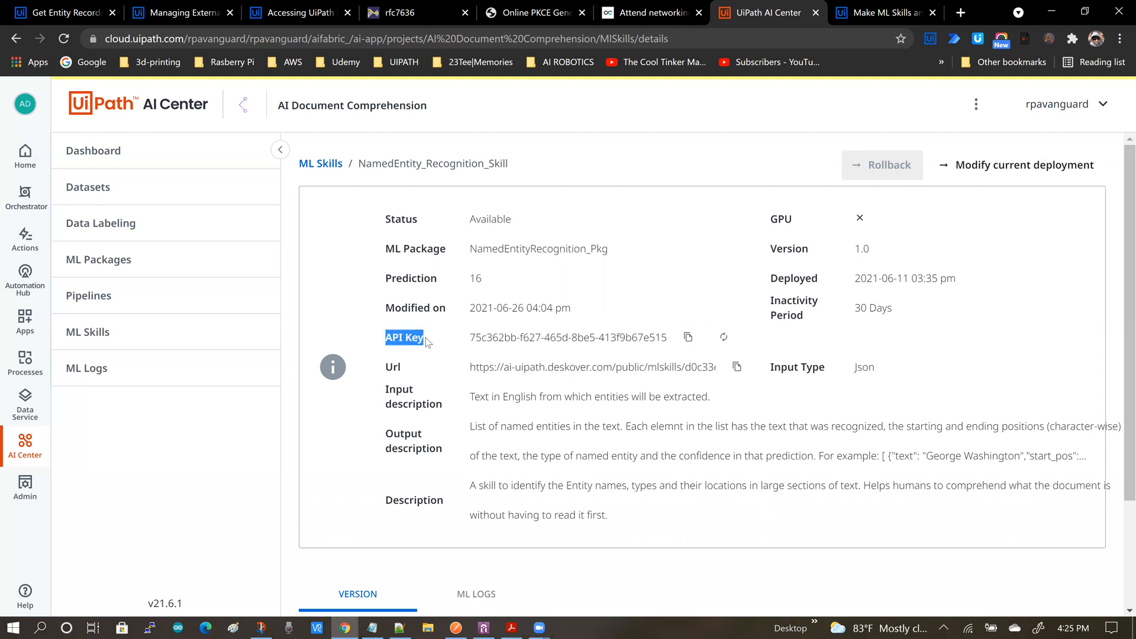
mouse_move(432, 345)
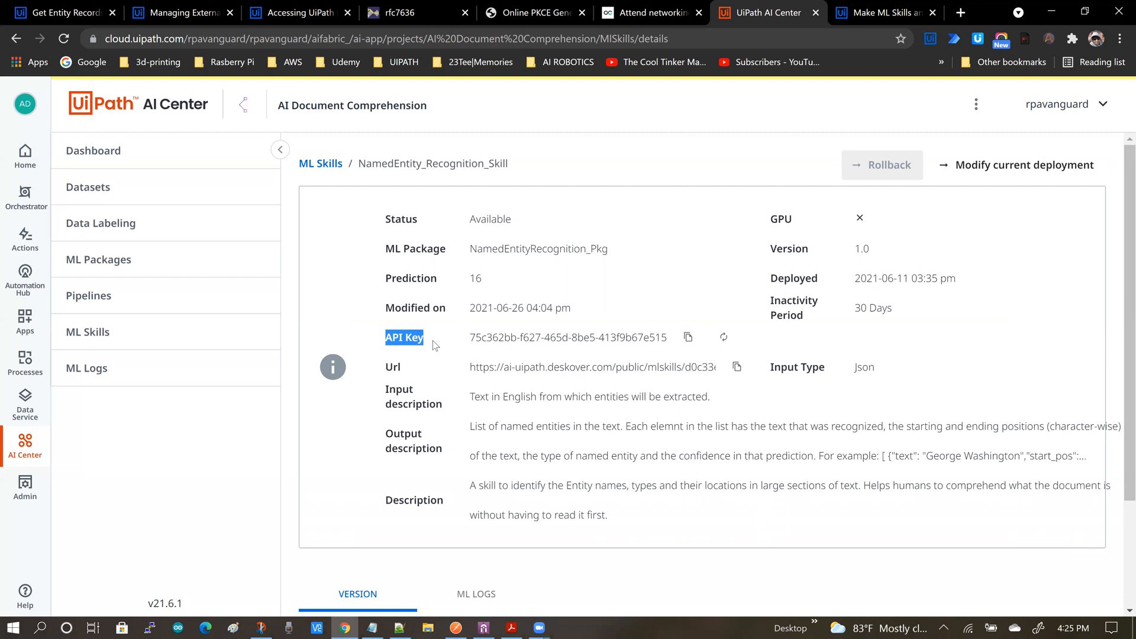
mouse_move(429, 346)
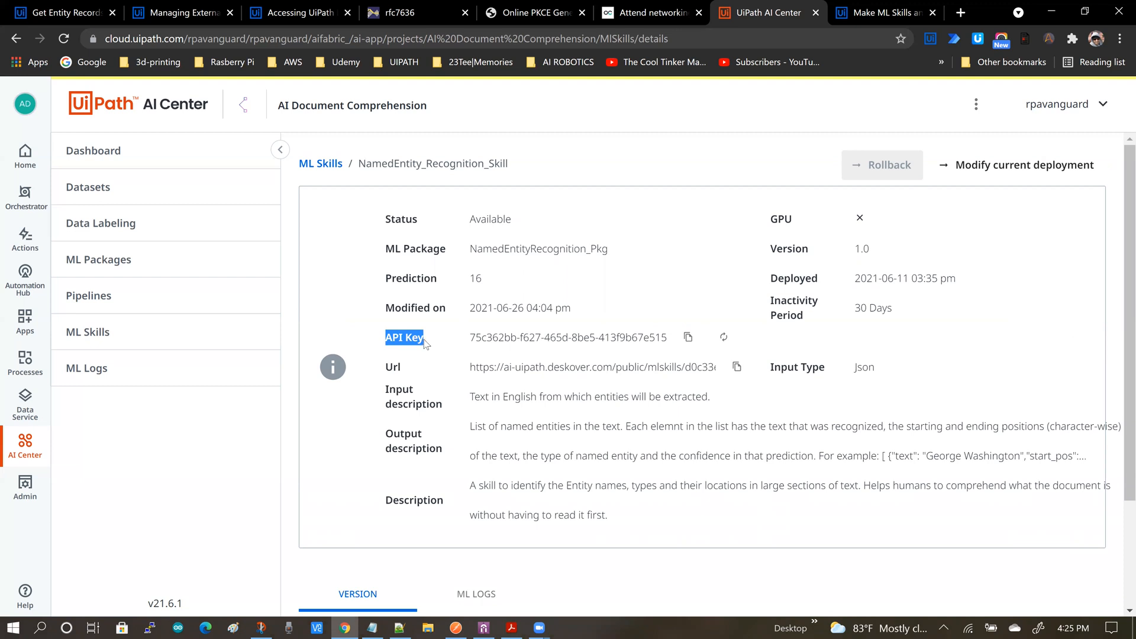
mouse_move(493, 368)
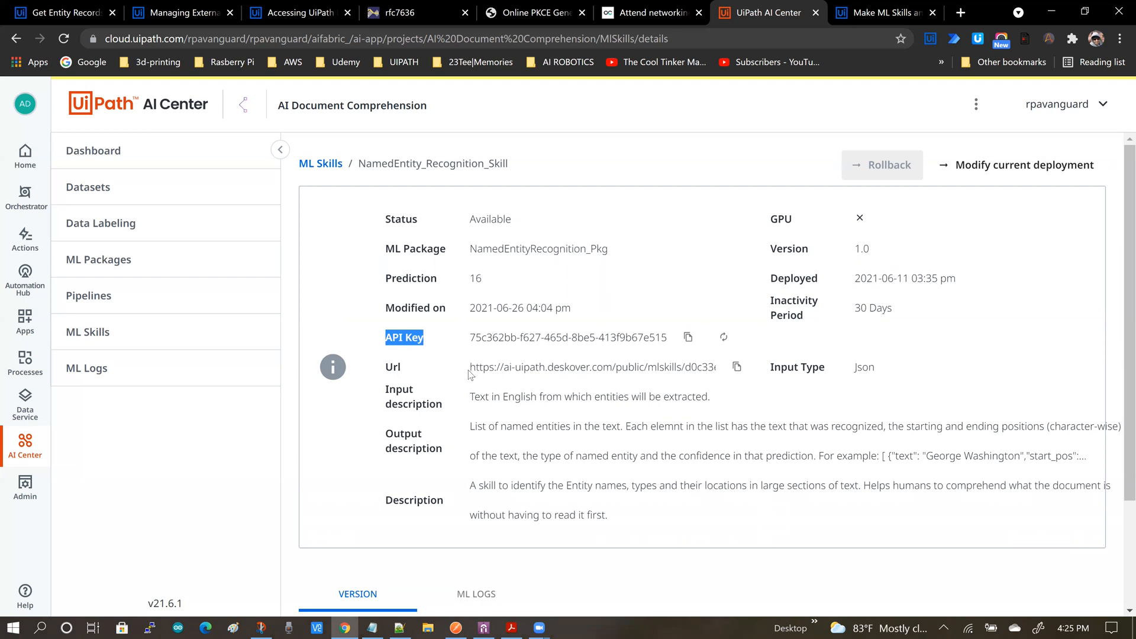
double_click(583, 367)
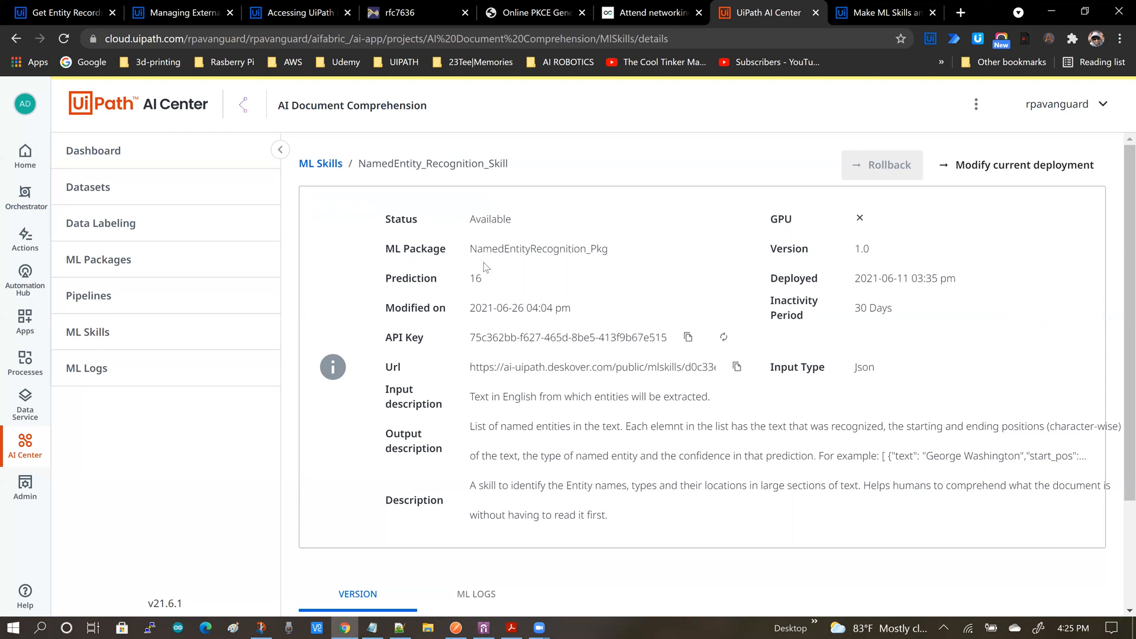
mouse_move(451, 328)
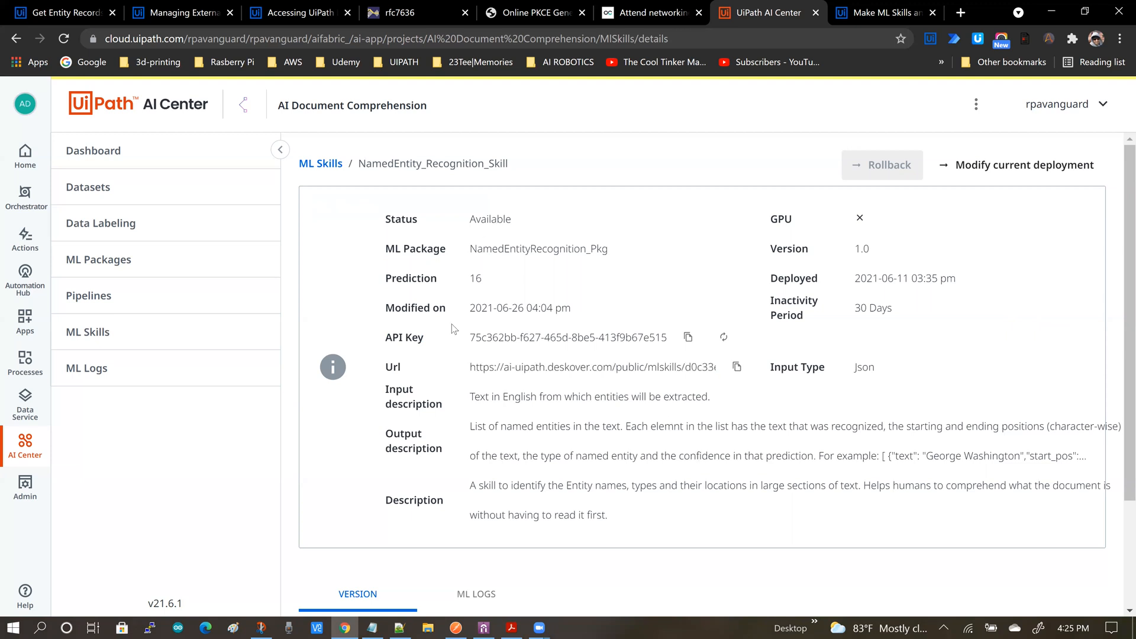
mouse_move(474, 417)
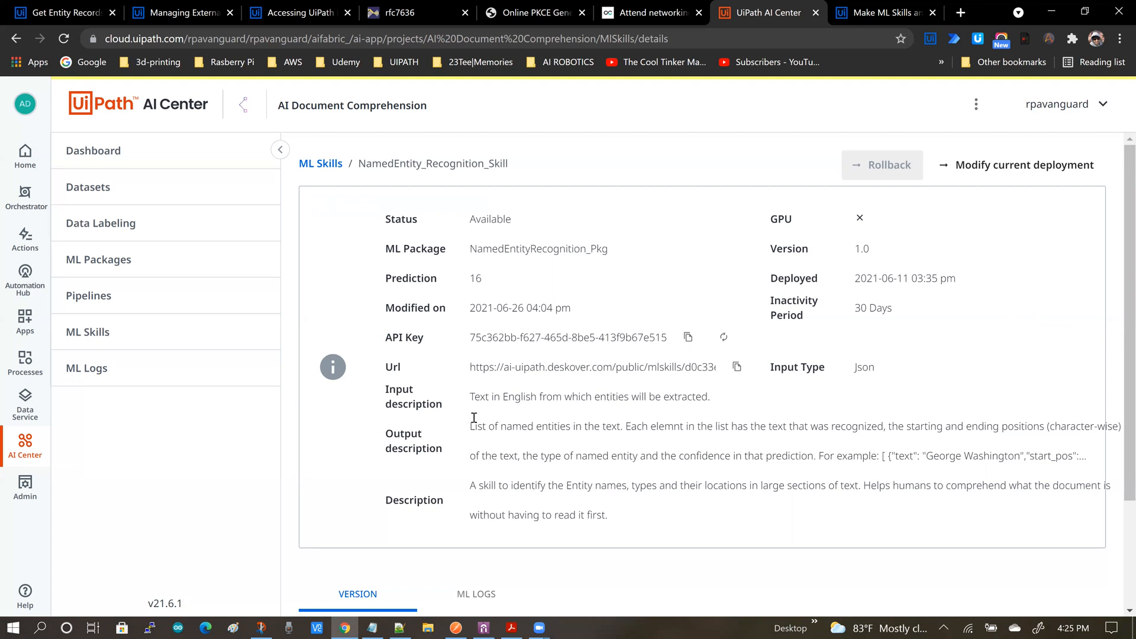
mouse_move(594, 438)
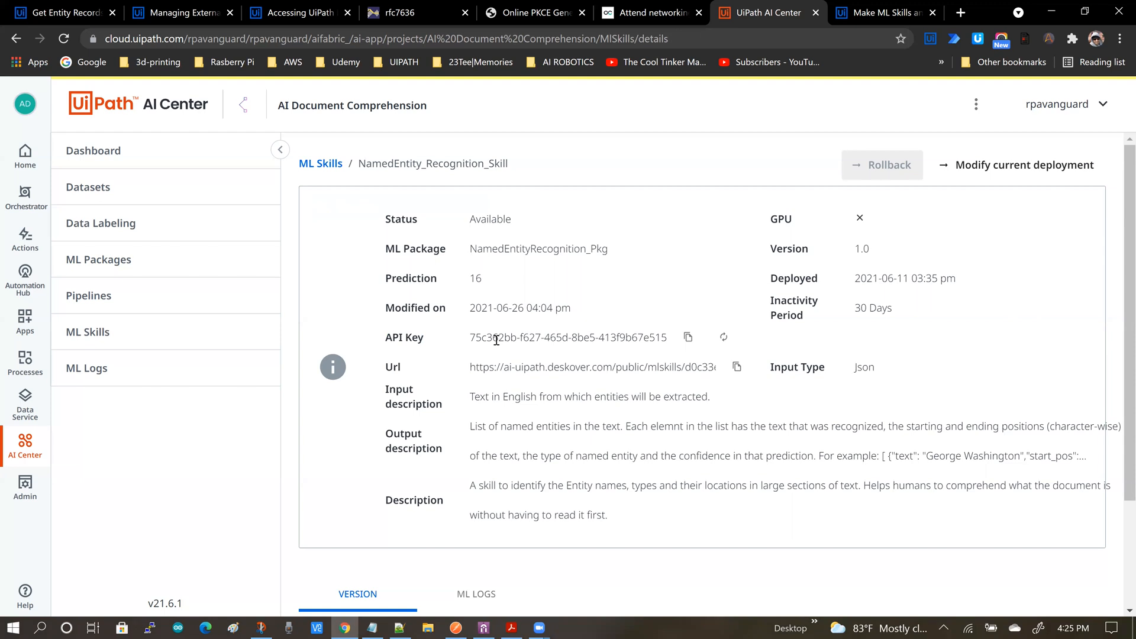
mouse_move(964, 171)
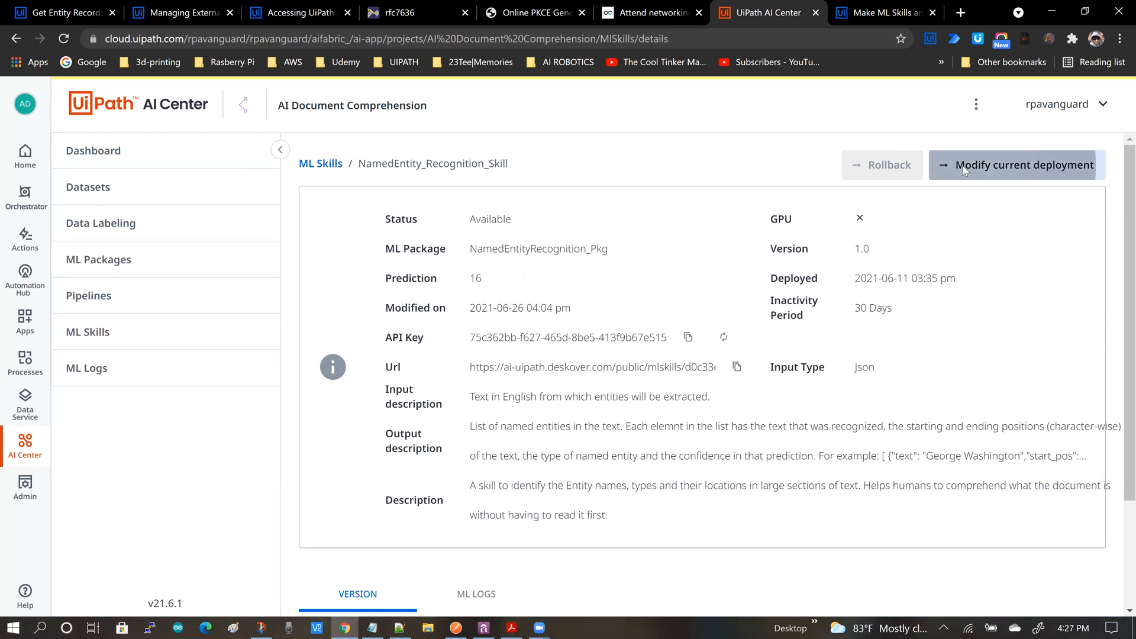
click(1015, 165)
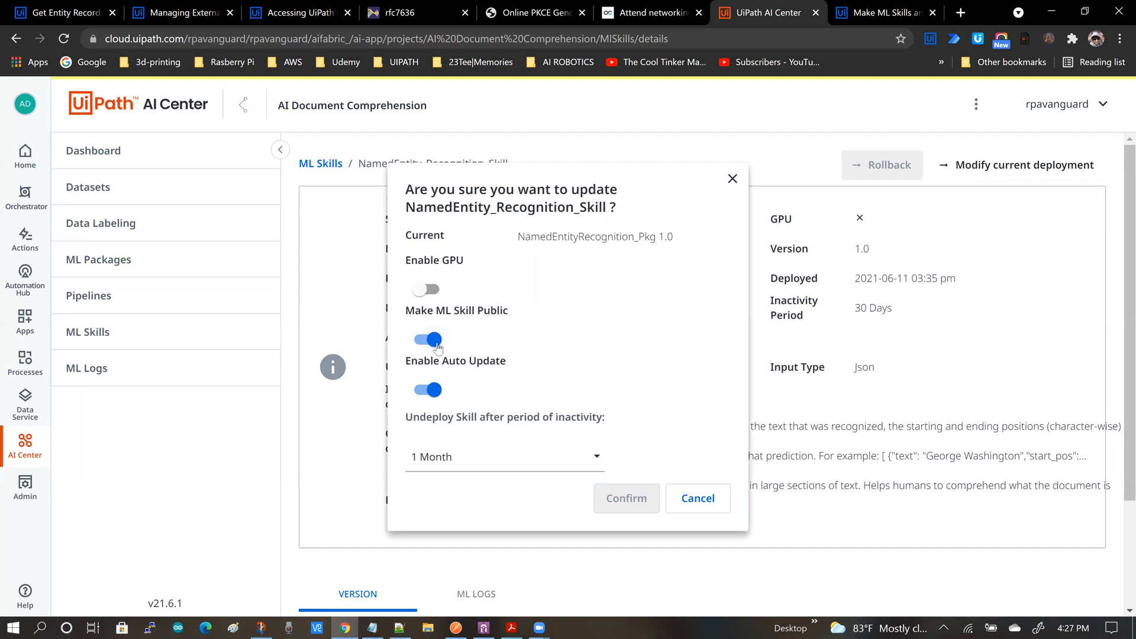
mouse_move(483, 351)
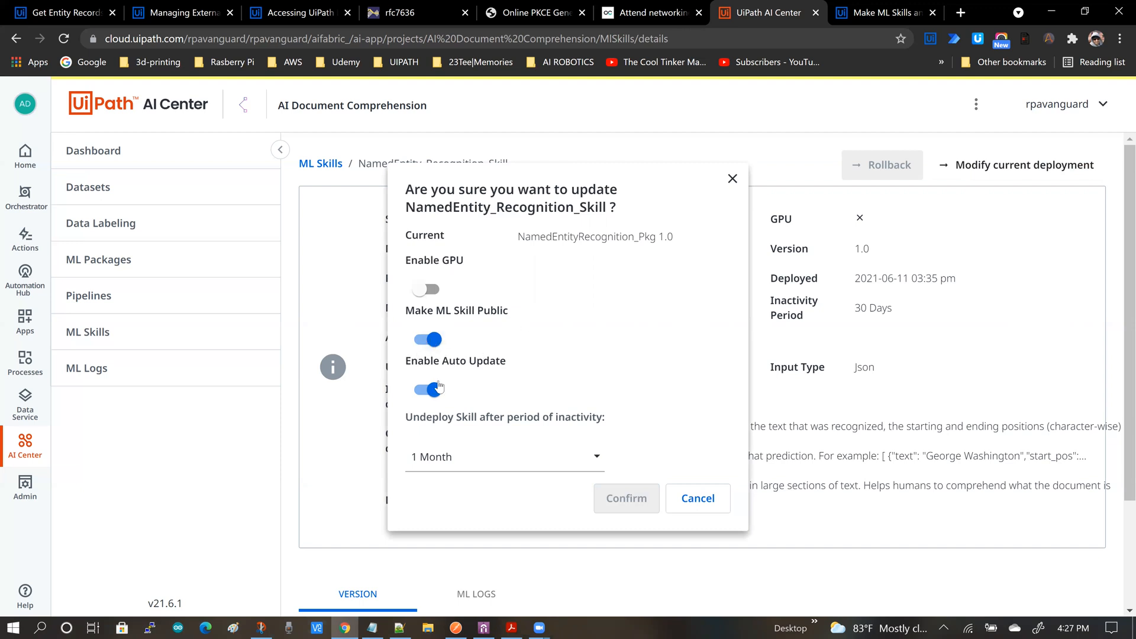
mouse_move(431, 380)
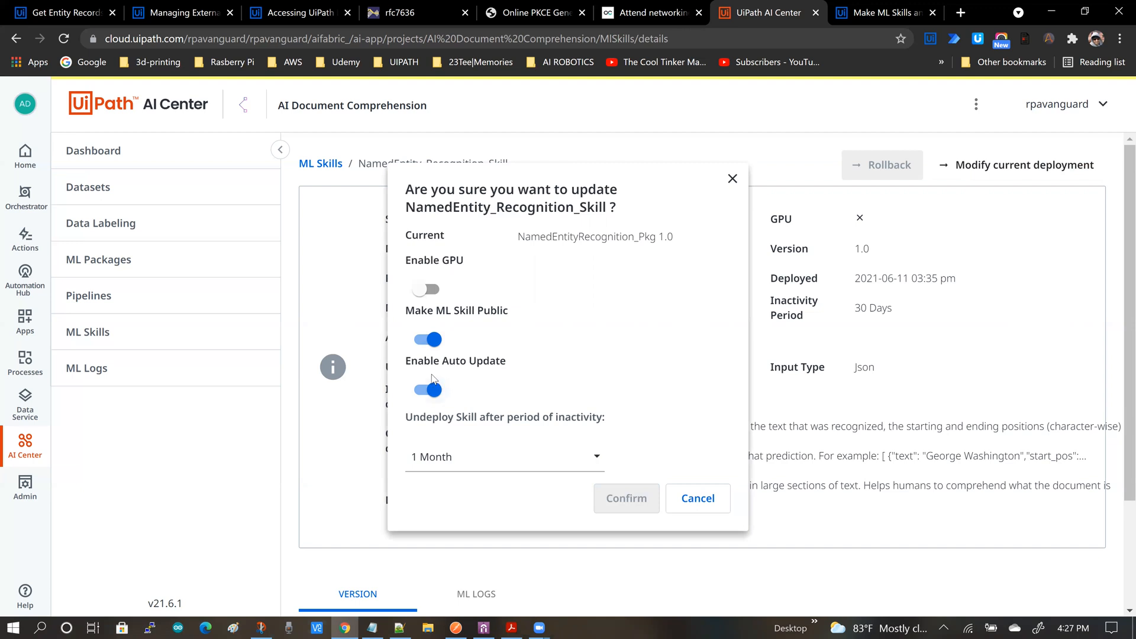
mouse_move(517, 374)
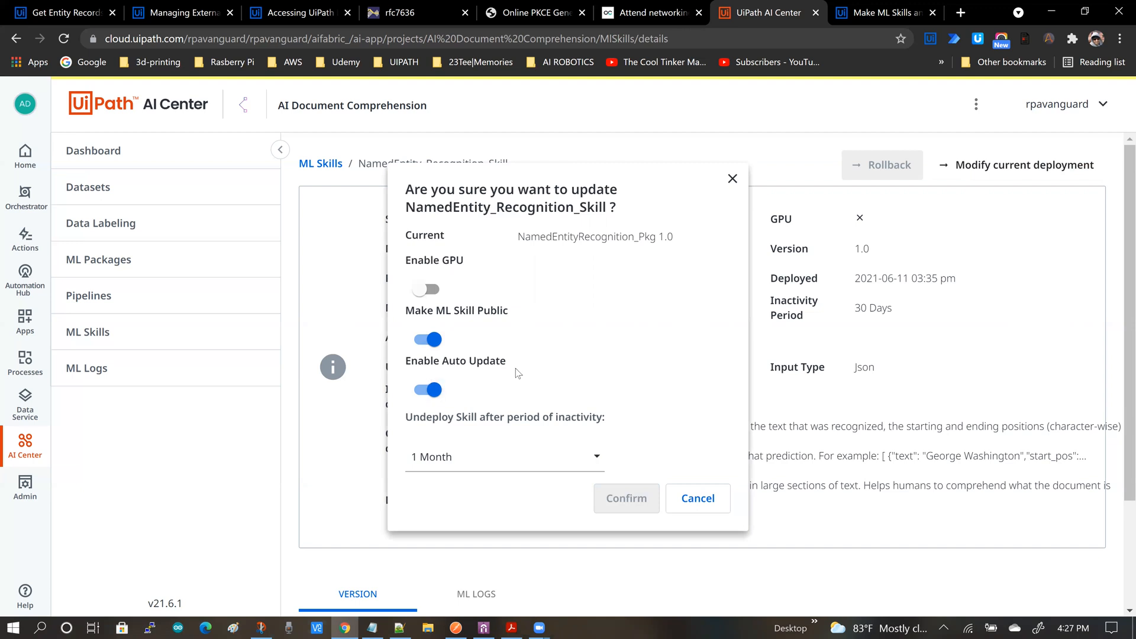
mouse_move(504, 404)
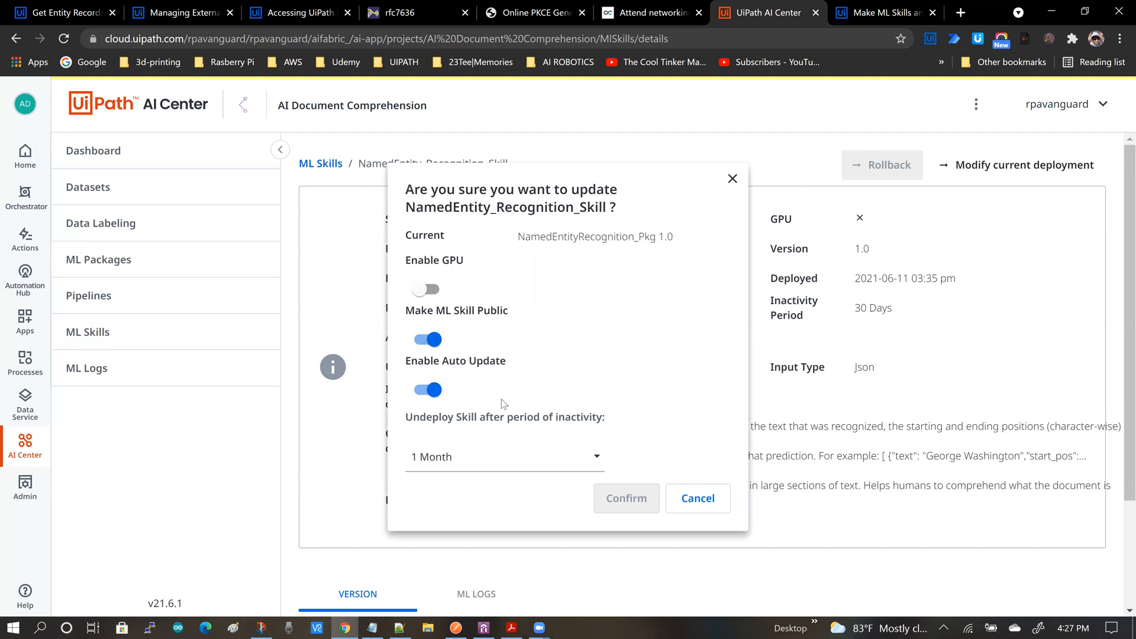
mouse_move(527, 384)
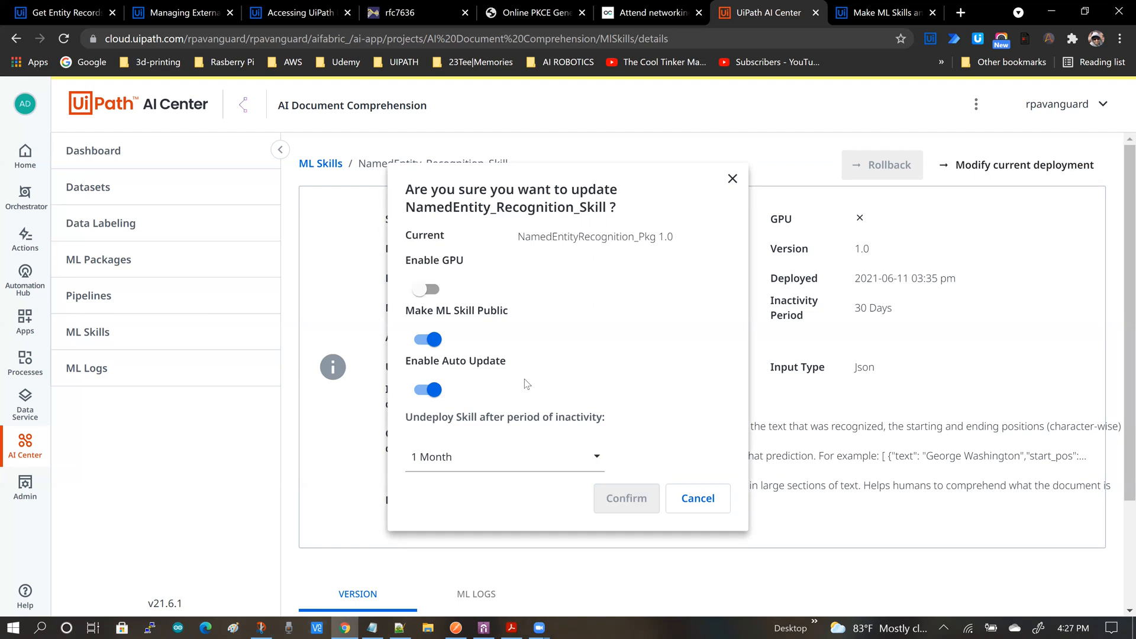
mouse_move(545, 382)
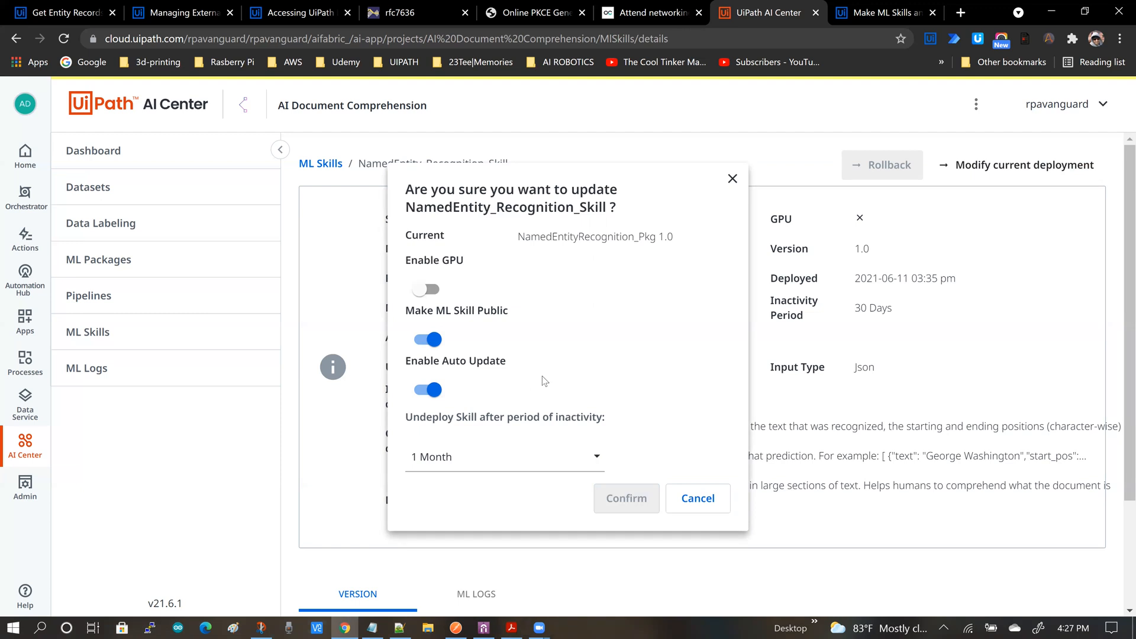
mouse_move(616, 371)
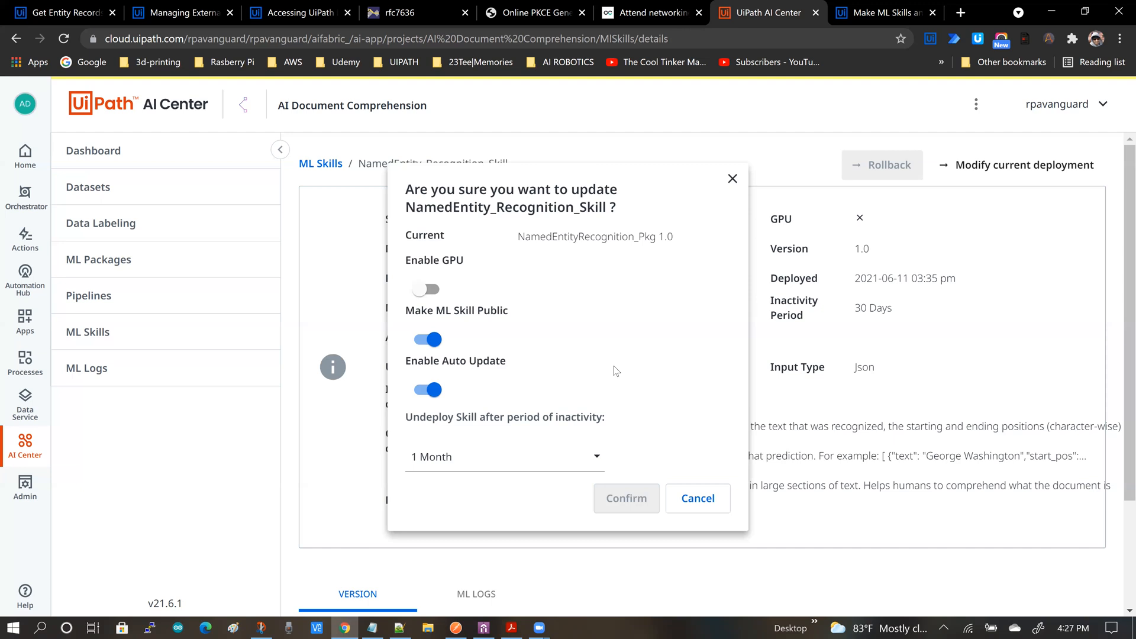
mouse_move(439, 434)
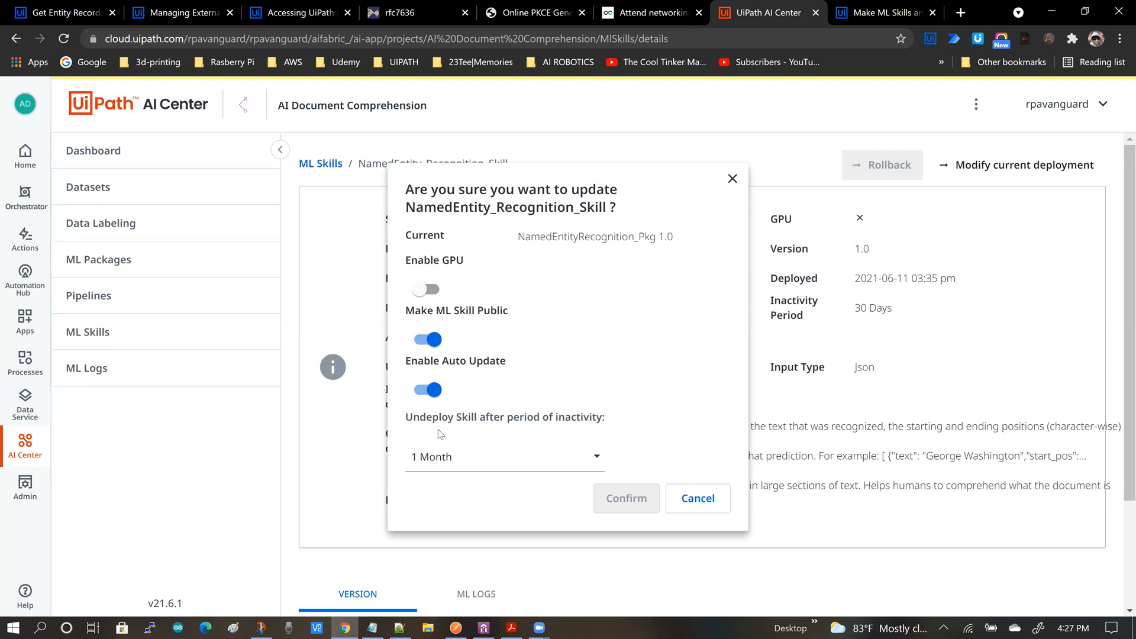
mouse_move(465, 442)
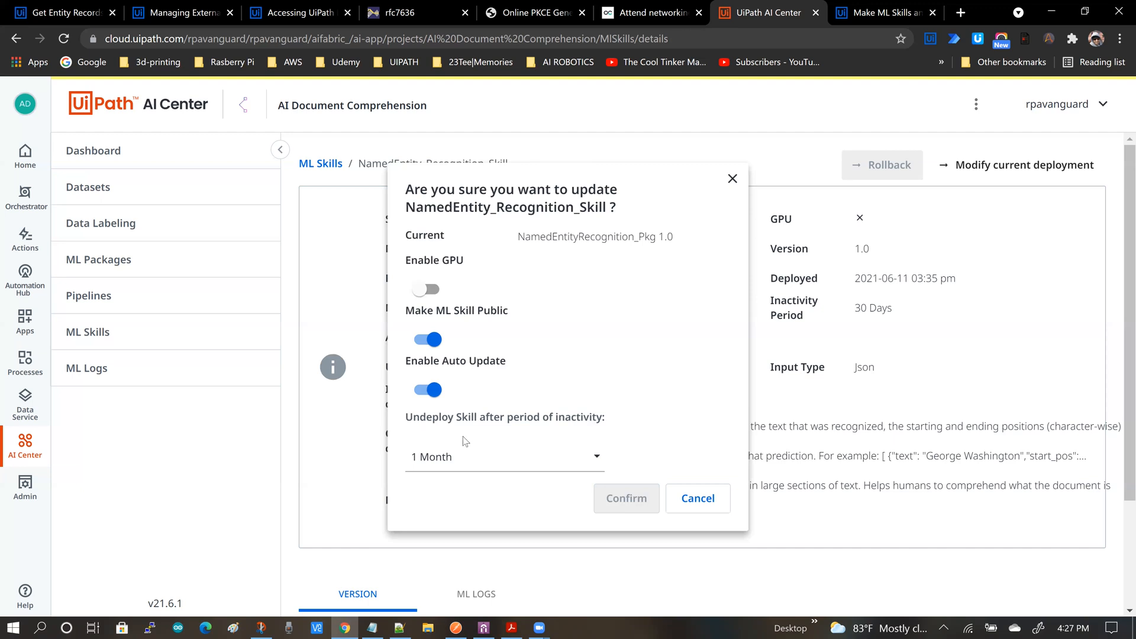
mouse_move(468, 464)
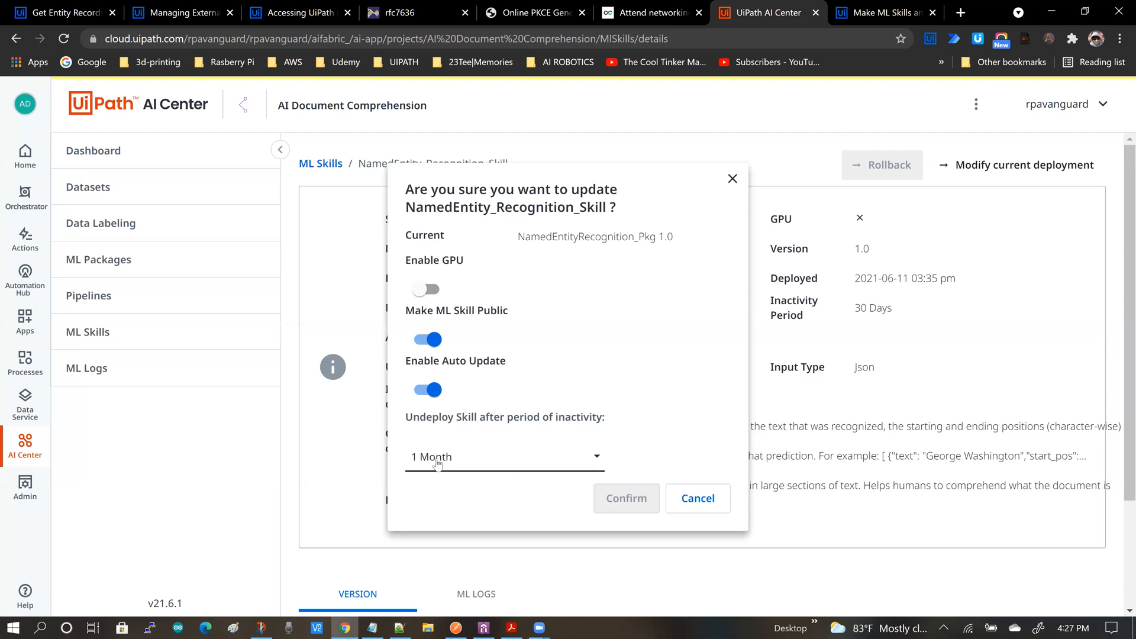
click(504, 456)
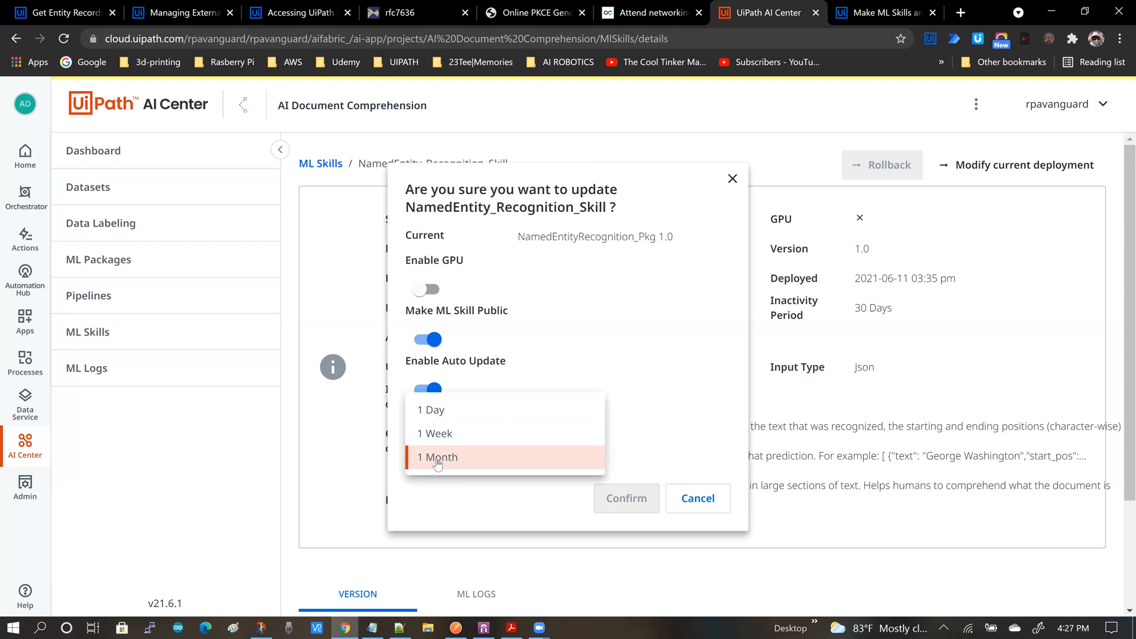
click(437, 457)
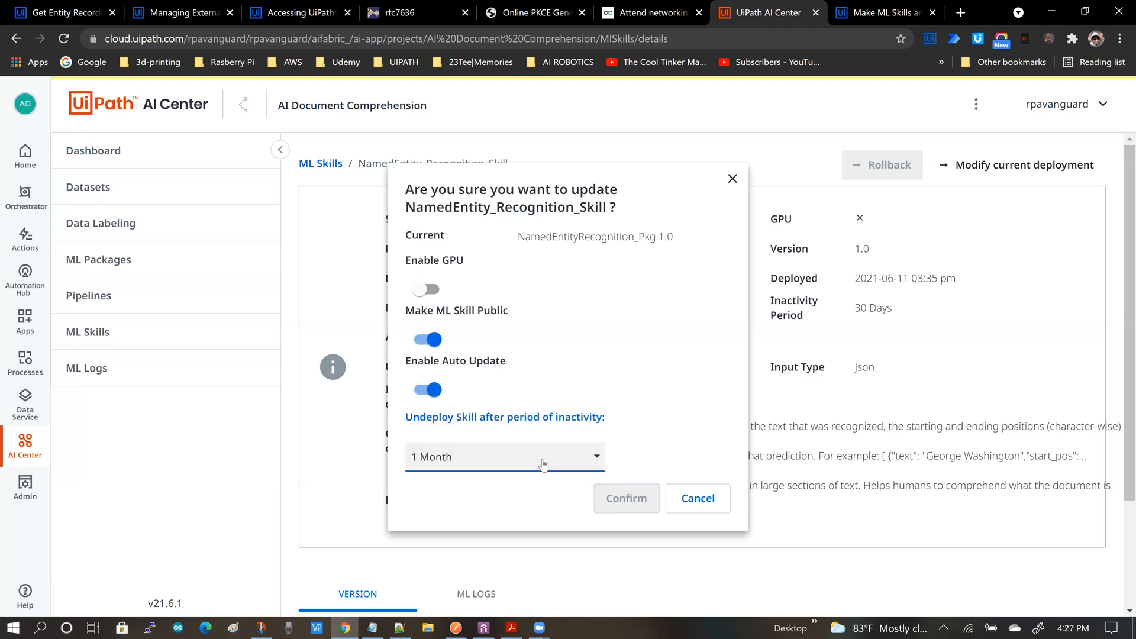
mouse_move(569, 455)
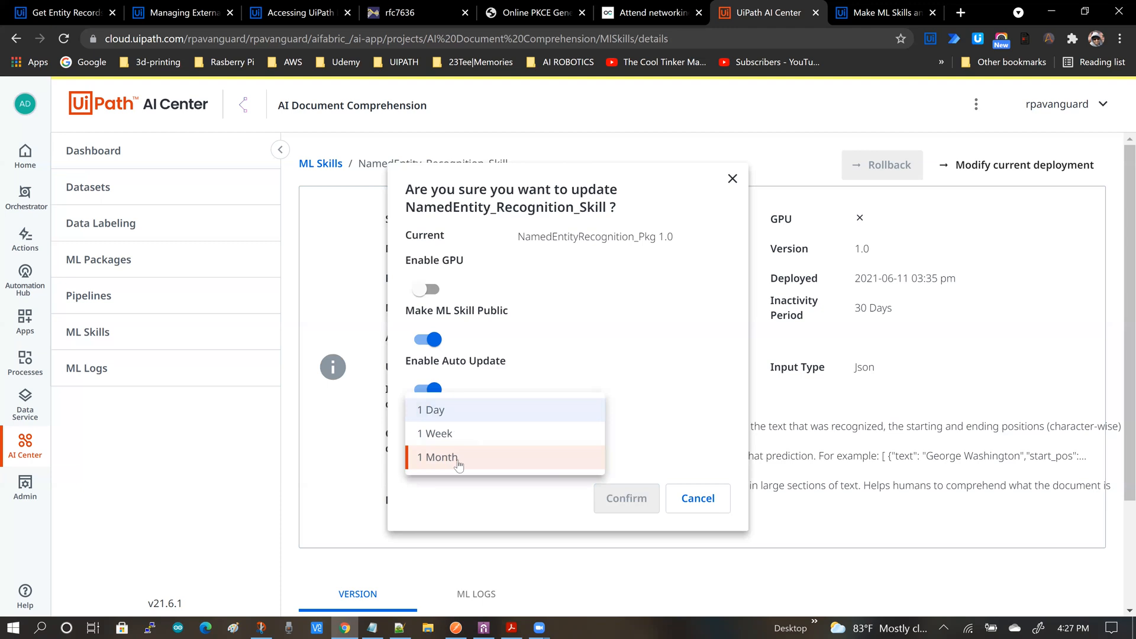
click(438, 457)
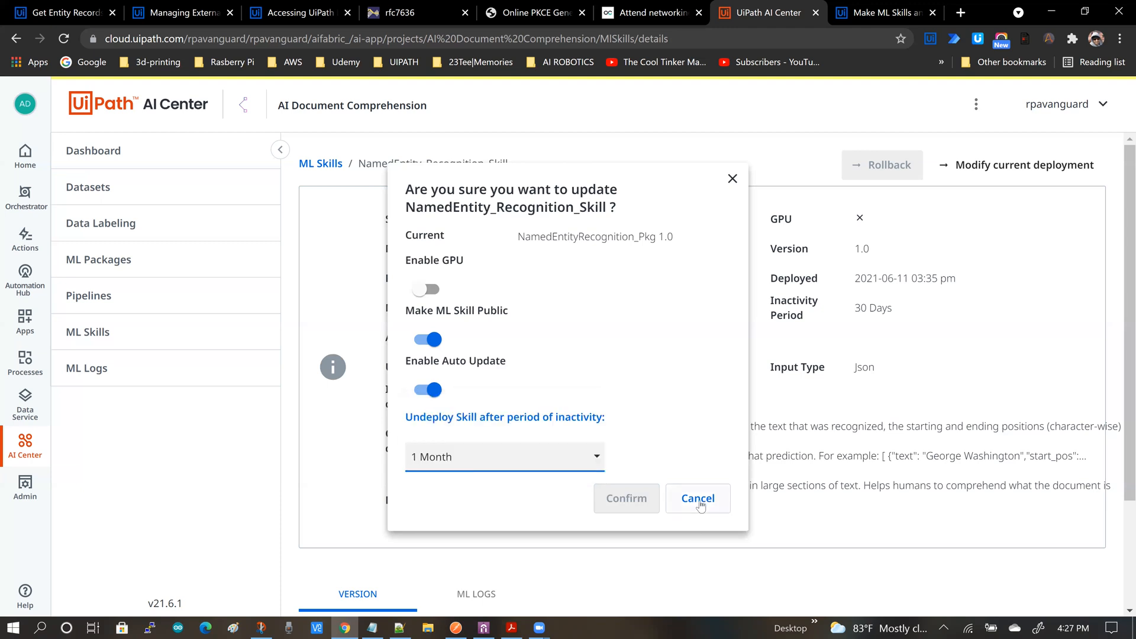
mouse_move(478, 425)
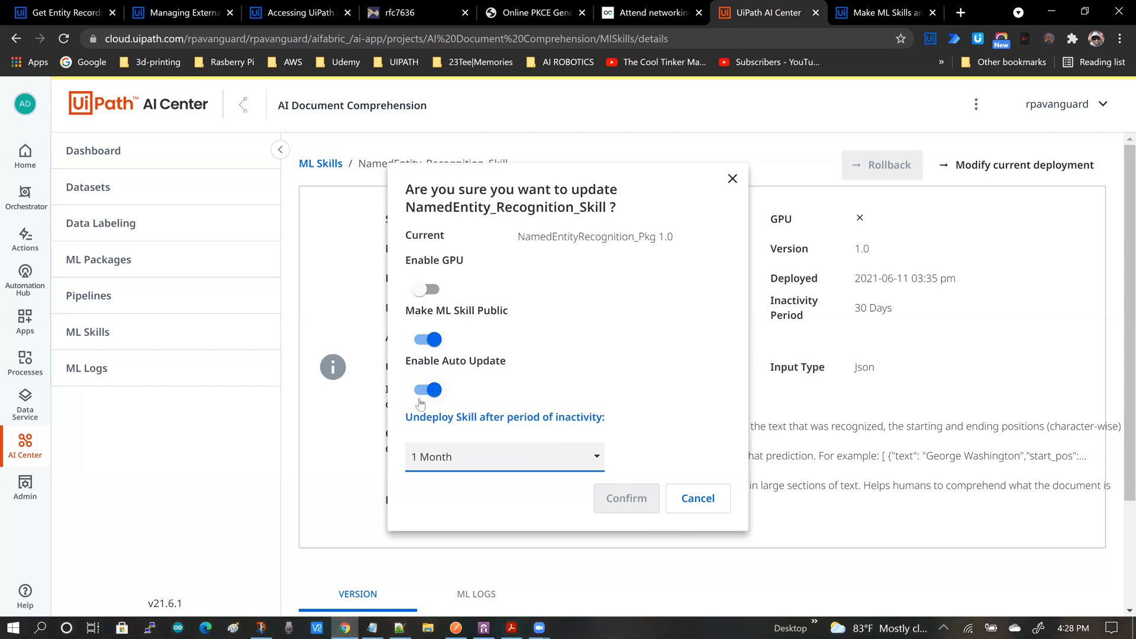
mouse_move(629, 506)
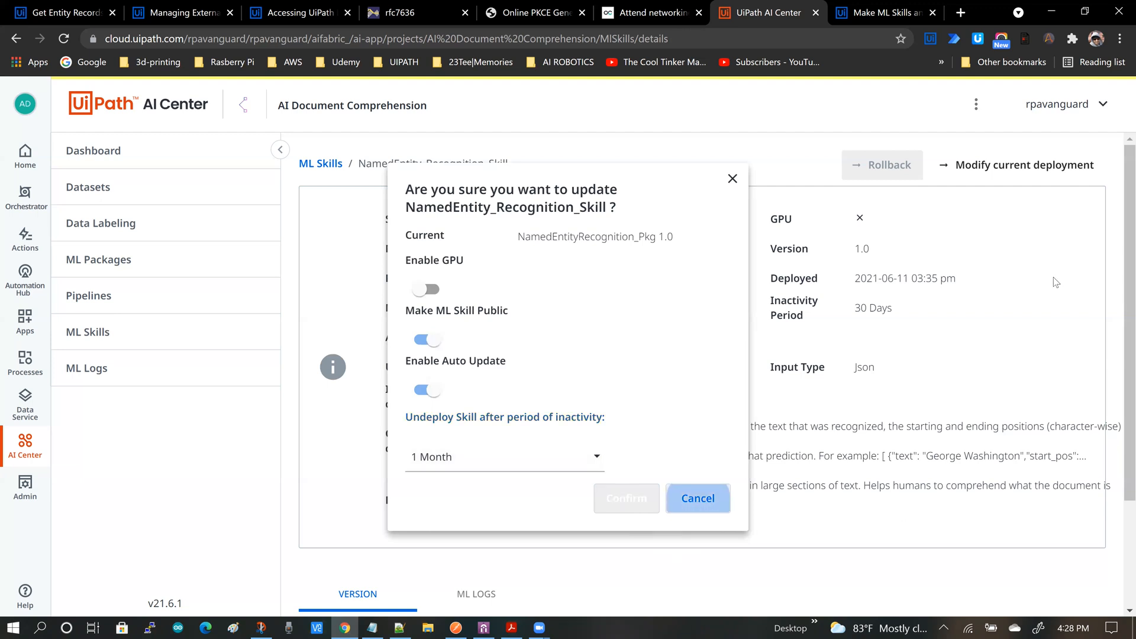
click(697, 497)
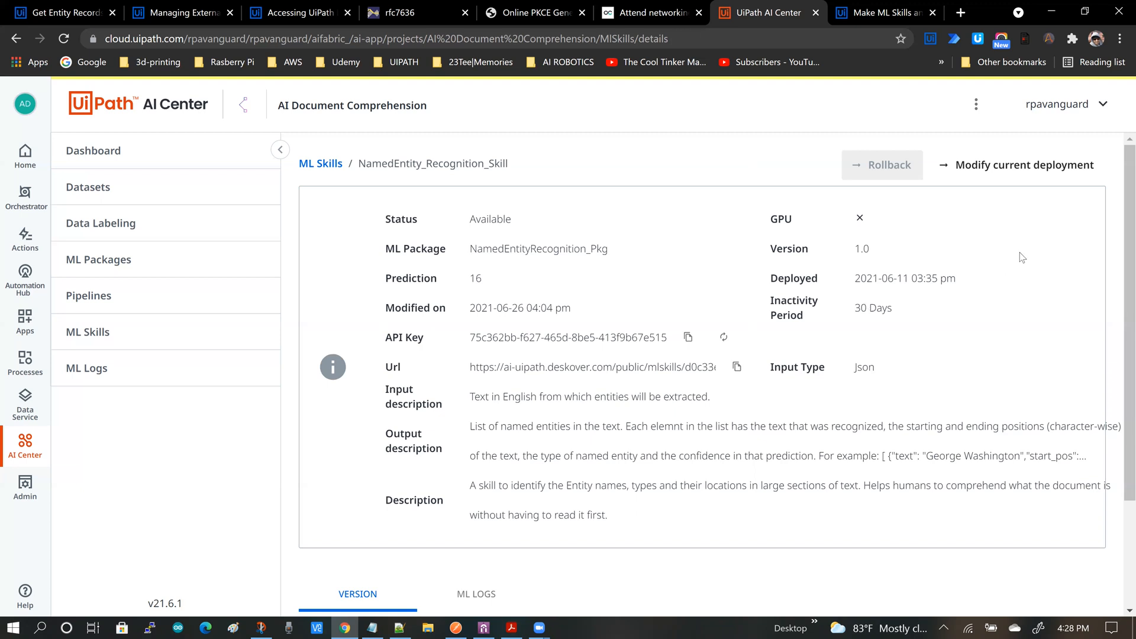
mouse_move(1079, 172)
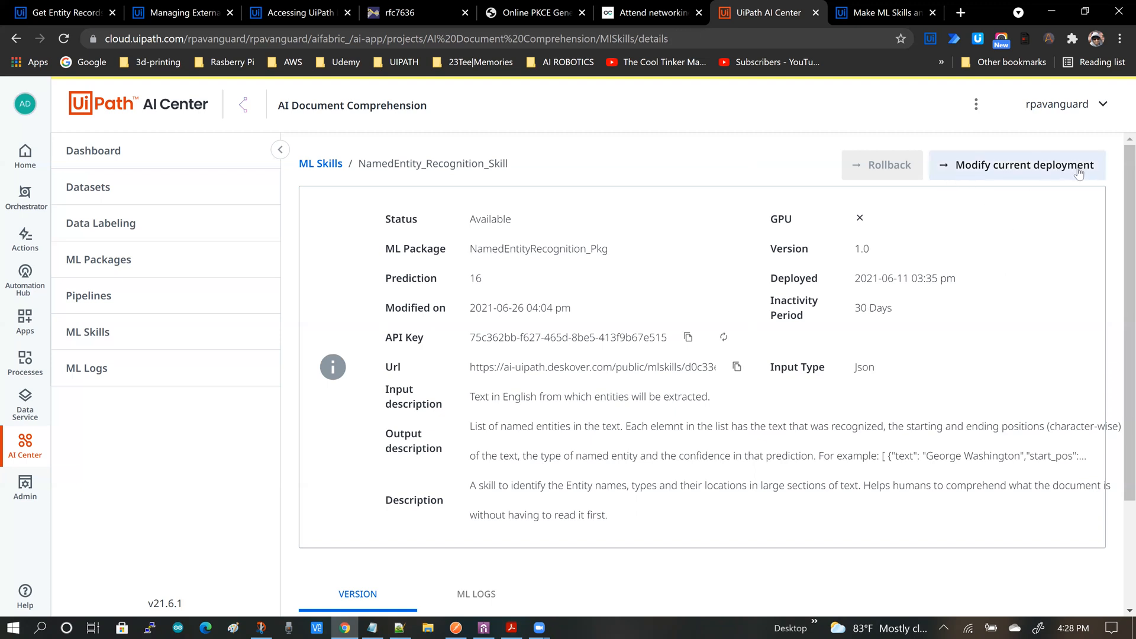
mouse_move(952, 181)
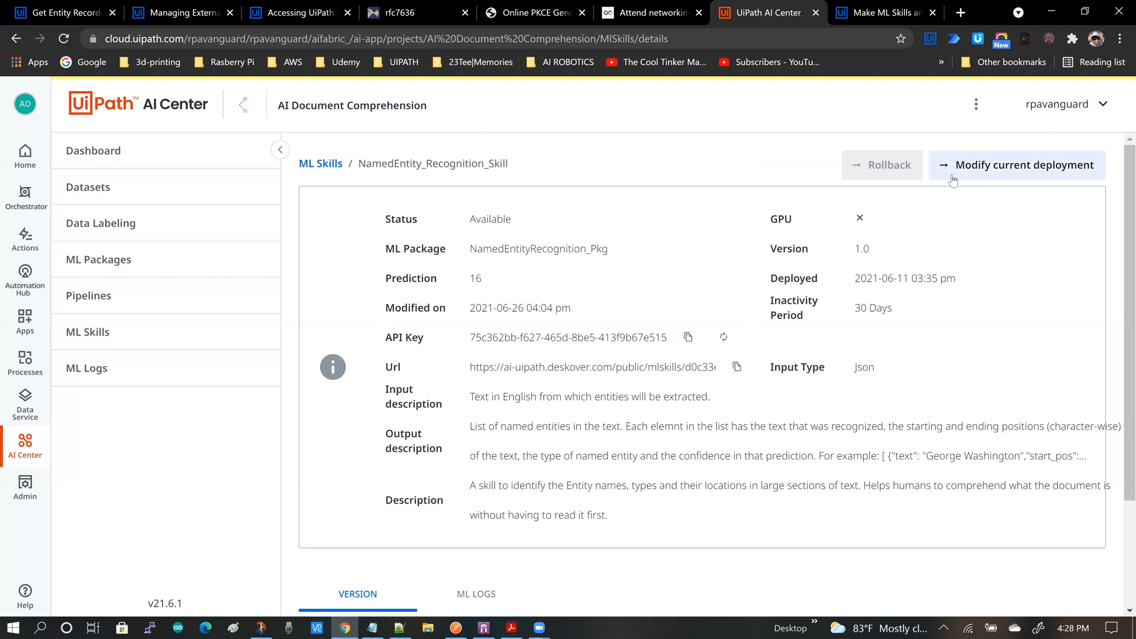
mouse_move(1019, 180)
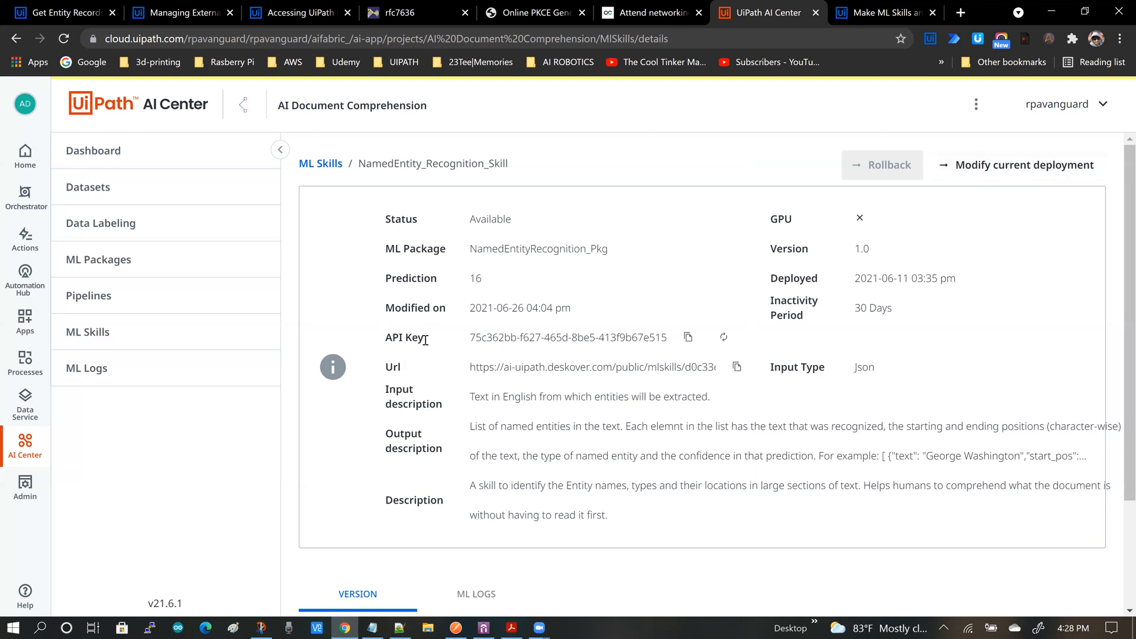
mouse_move(414, 372)
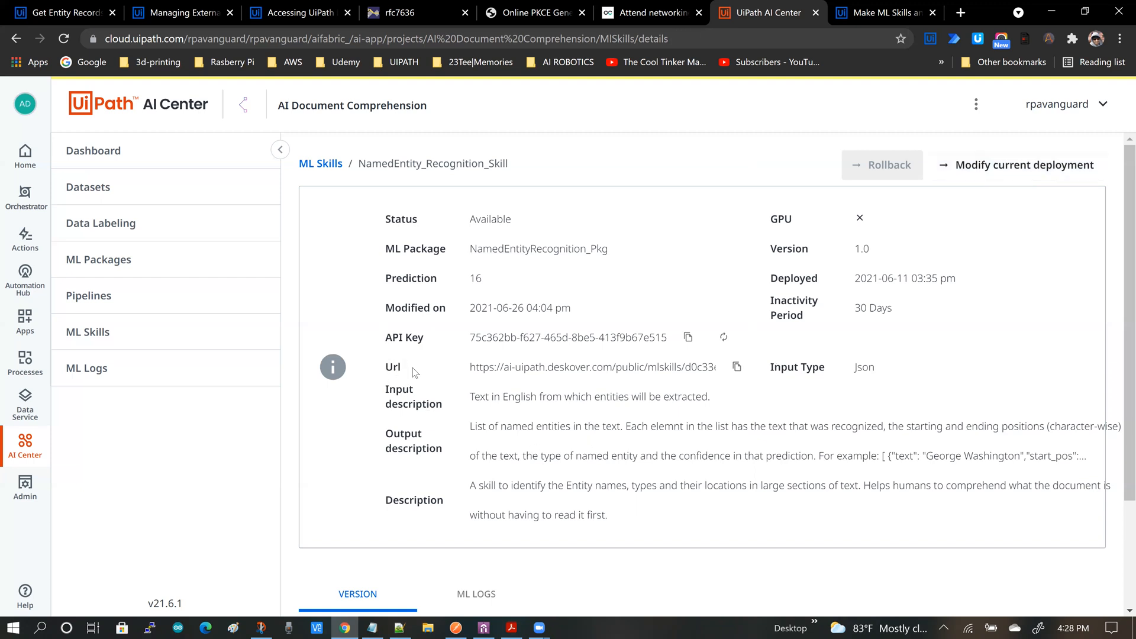
mouse_move(464, 377)
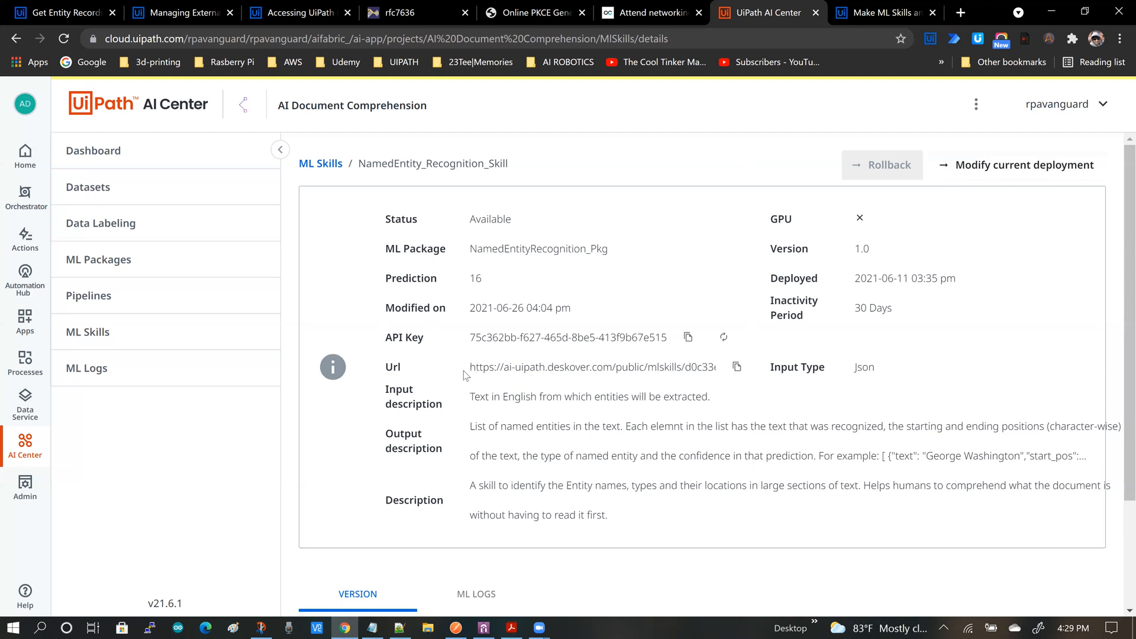
mouse_move(470, 371)
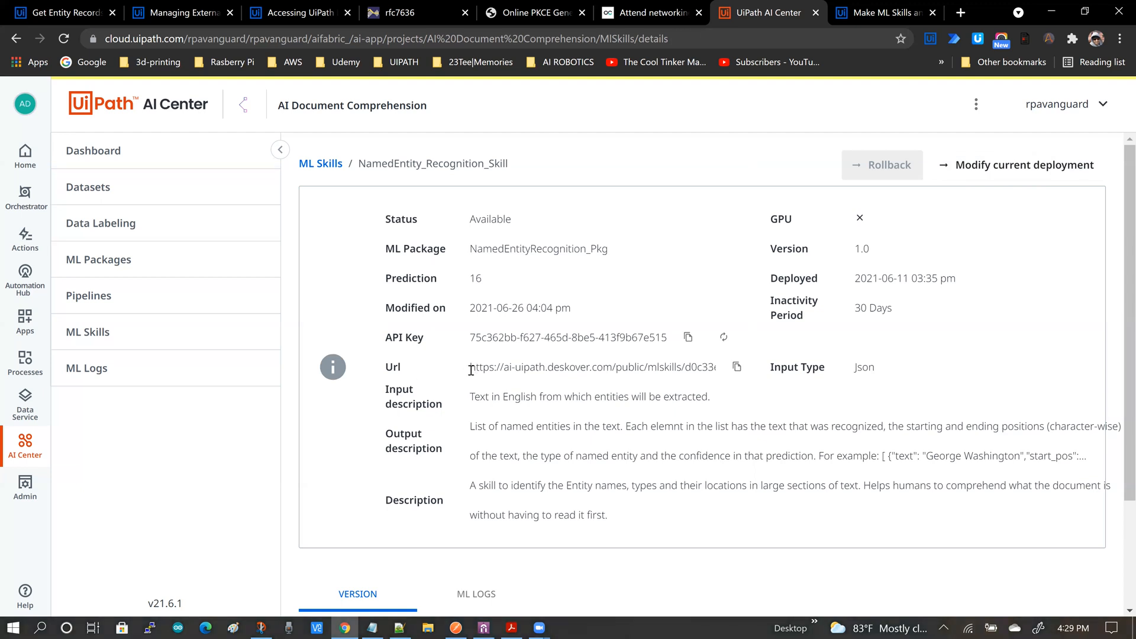
mouse_move(604, 336)
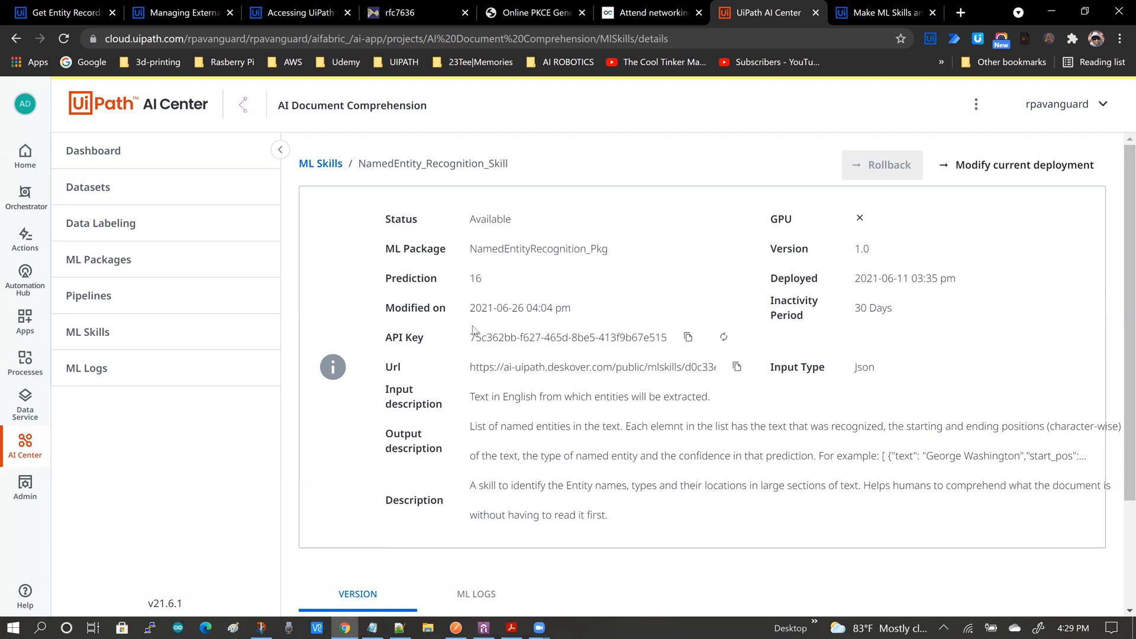
mouse_move(465, 371)
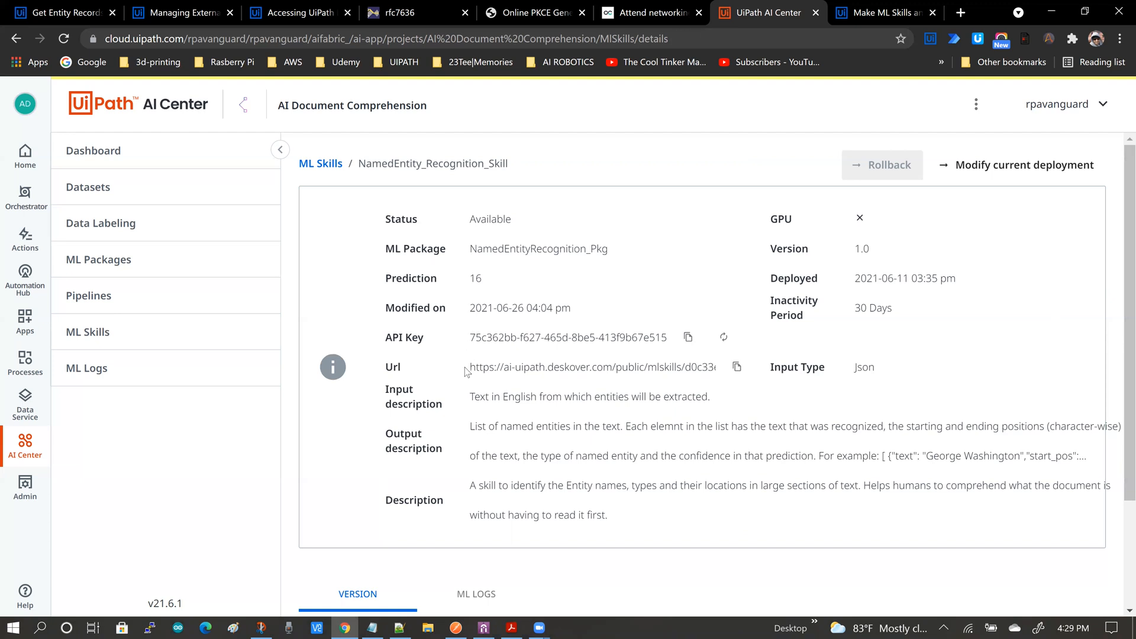
mouse_move(589, 293)
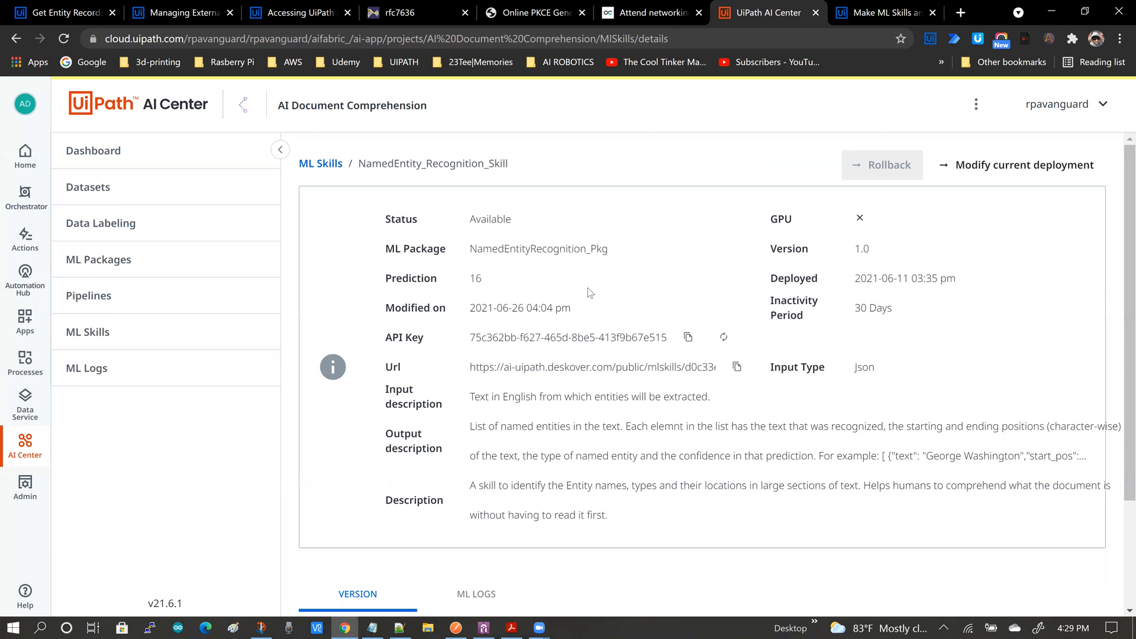
mouse_move(88, 187)
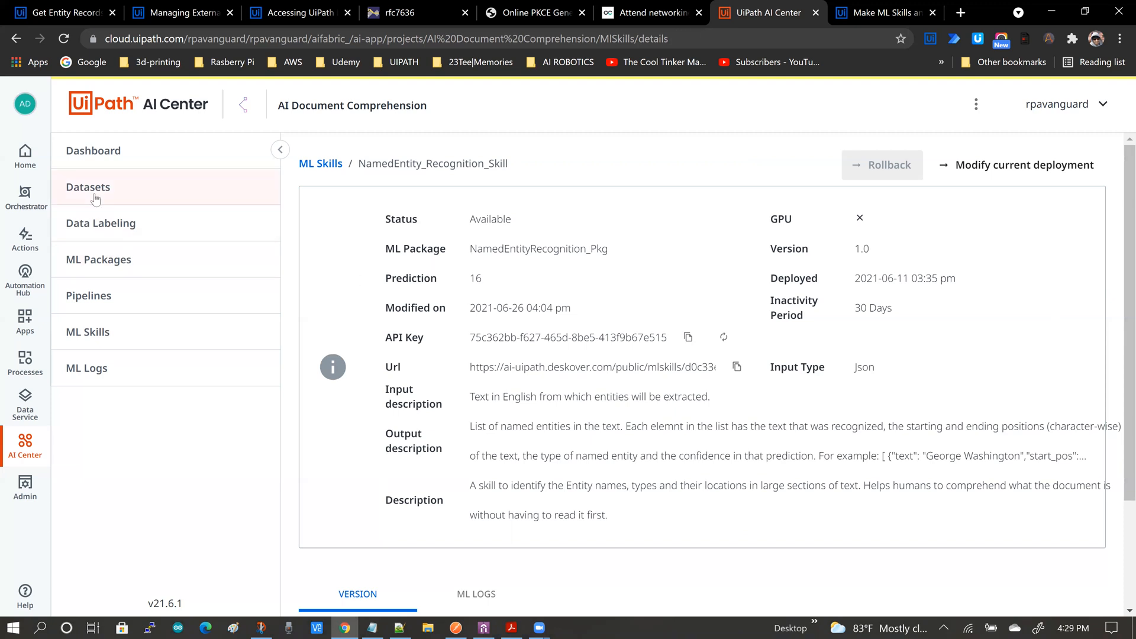
mouse_move(469, 252)
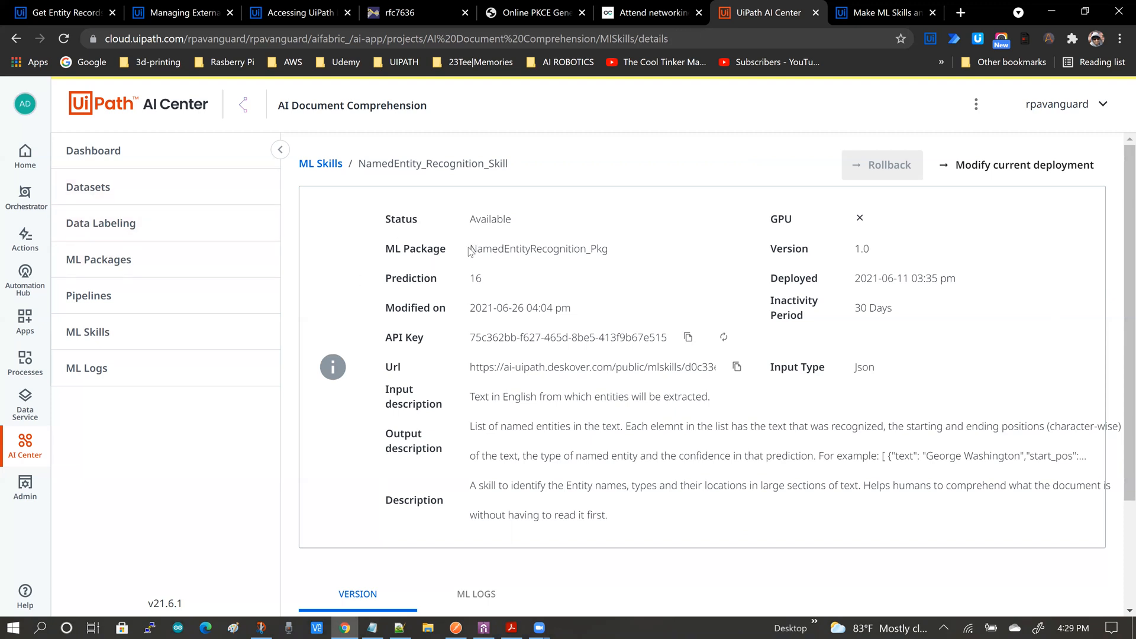
mouse_move(470, 249)
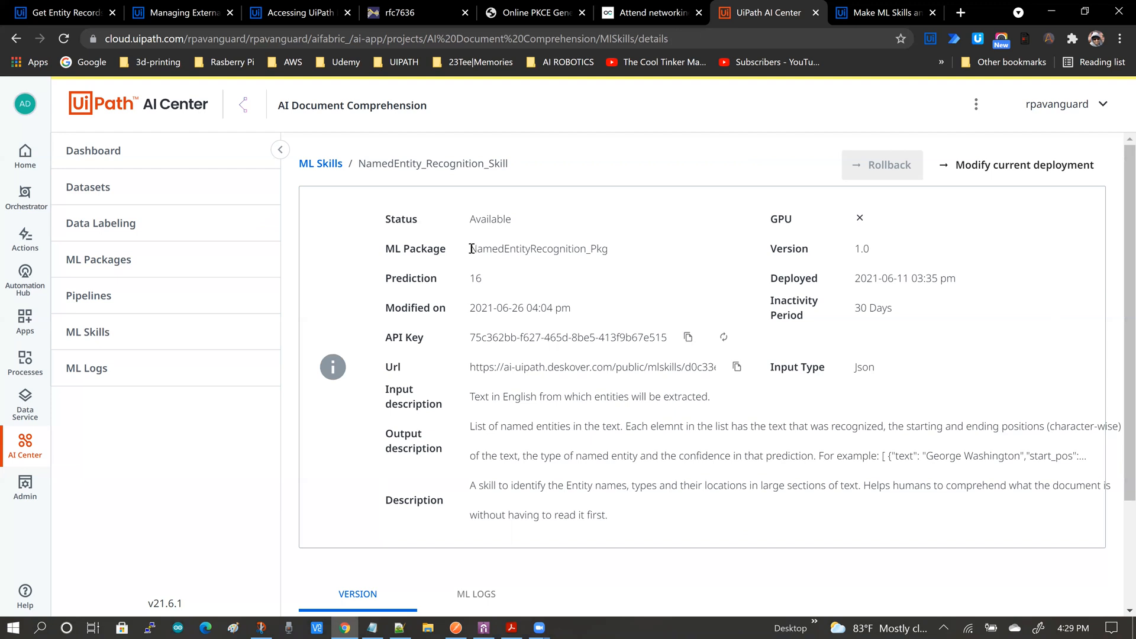
Step: Leave the skill details for the project's empty Datasets page
click(87, 187)
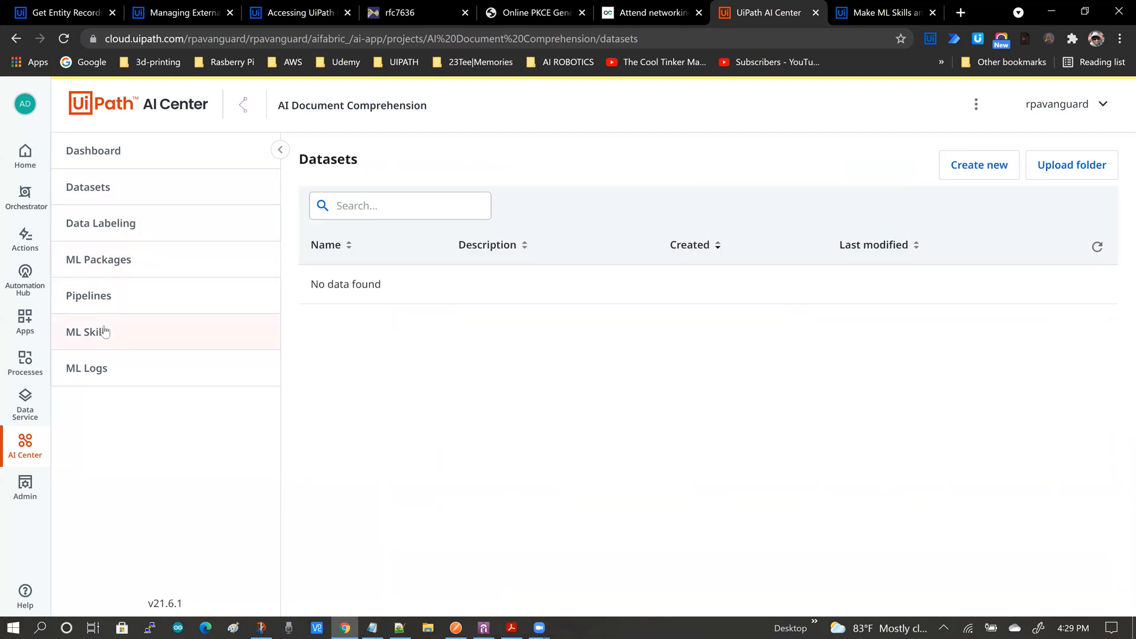
Step: Reopen the NamedEntity_Recognition_Skill details page from the ML Skills list
click(88, 332)
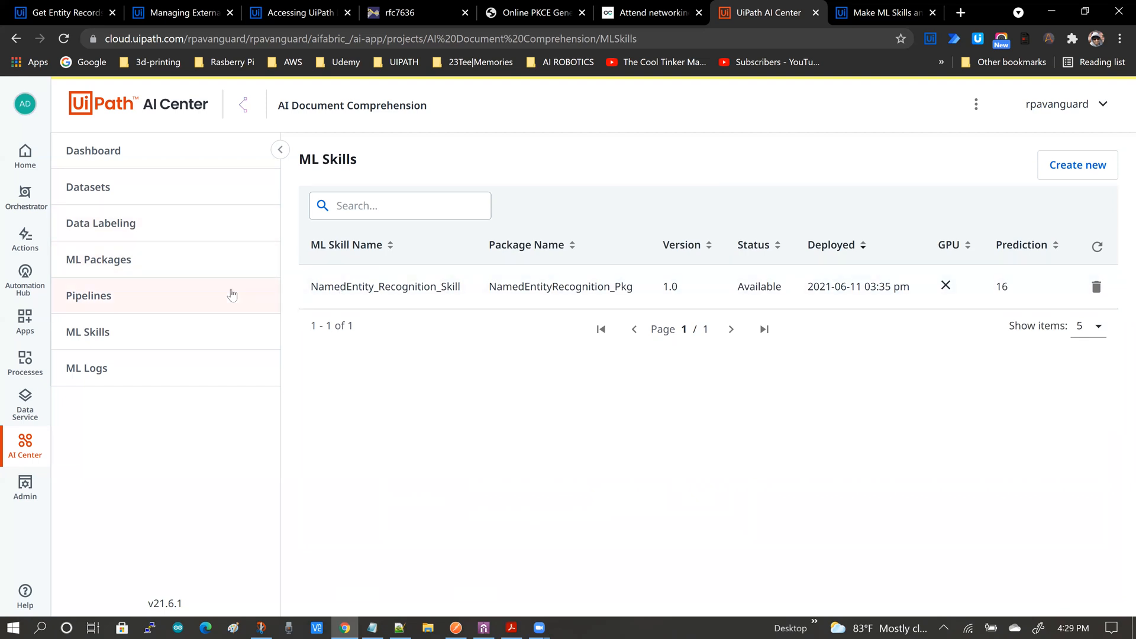
mouse_move(313, 301)
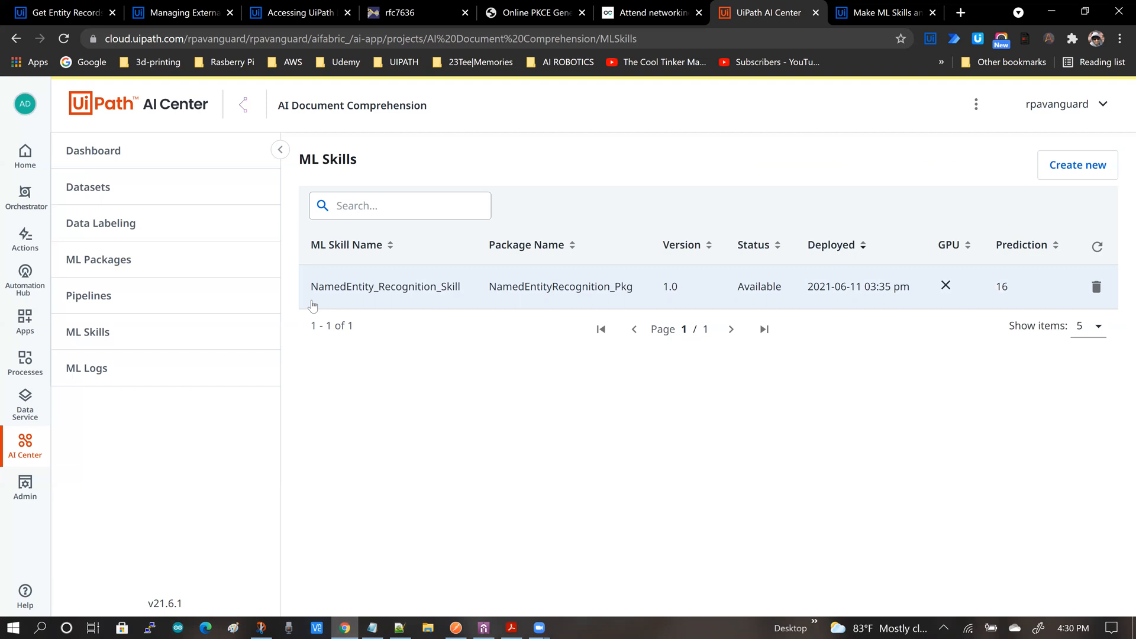
click(386, 287)
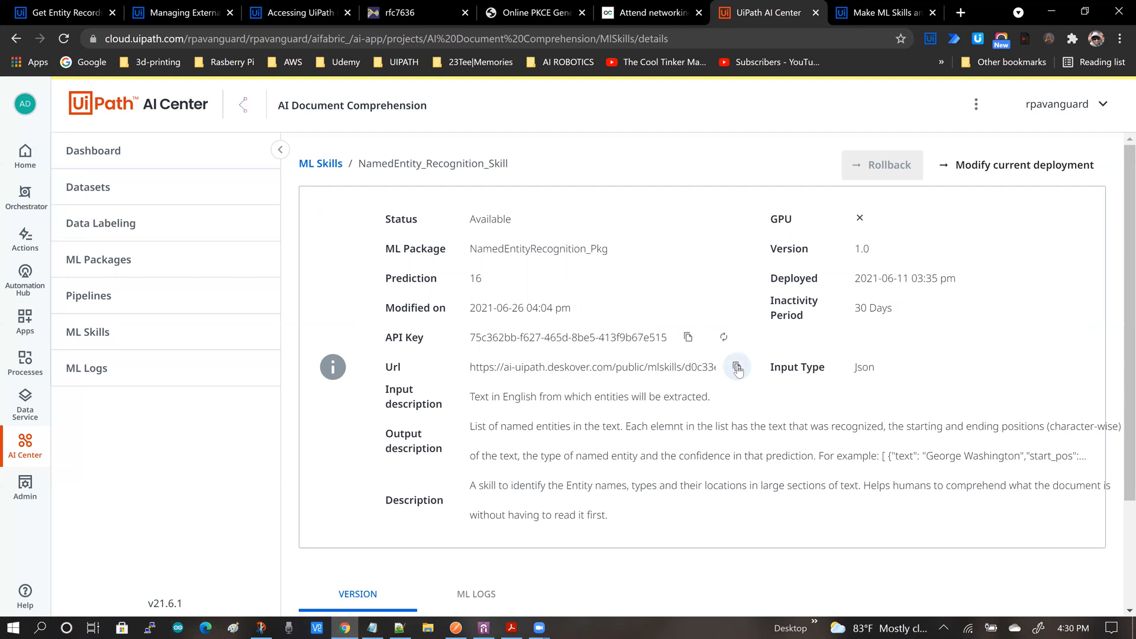
mouse_move(382, 625)
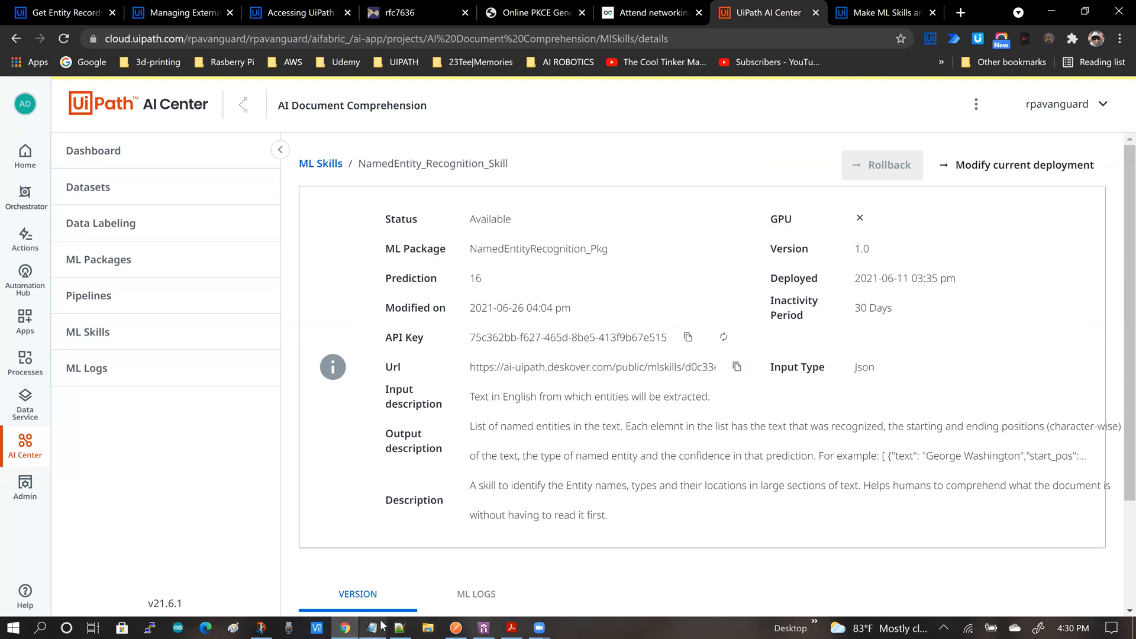
mouse_move(373, 625)
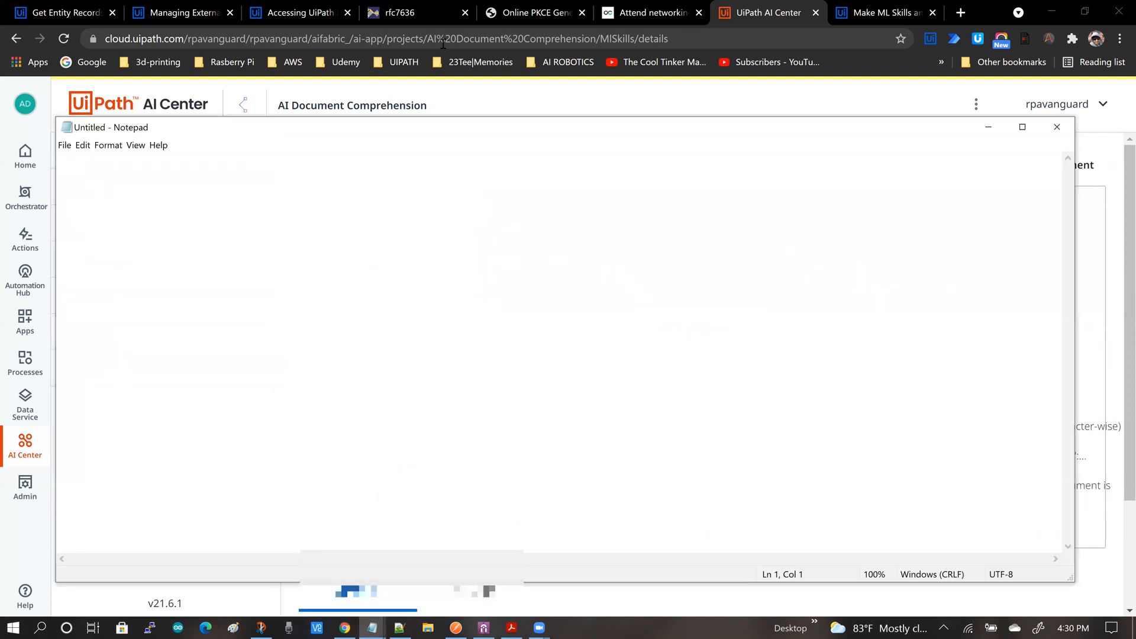
text(0c33e75-b75d-407e-8022-a33bd430e88a/0355f5aa-cea8-4c7d-b27a-530236e25e49/namedentity-recognition-skill)
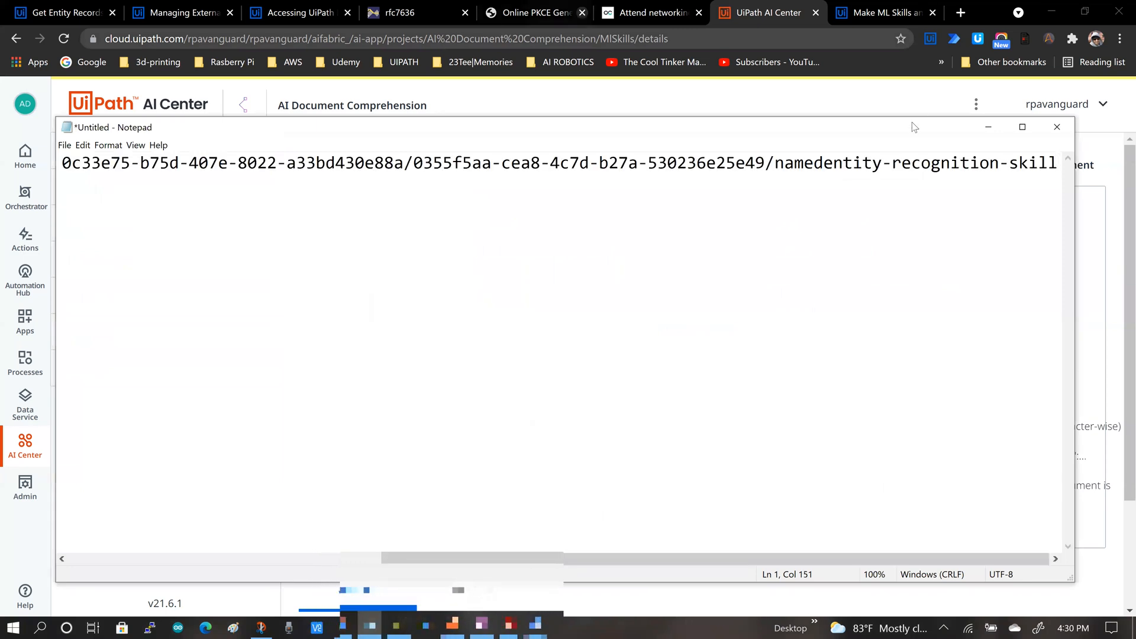
click(1021, 127)
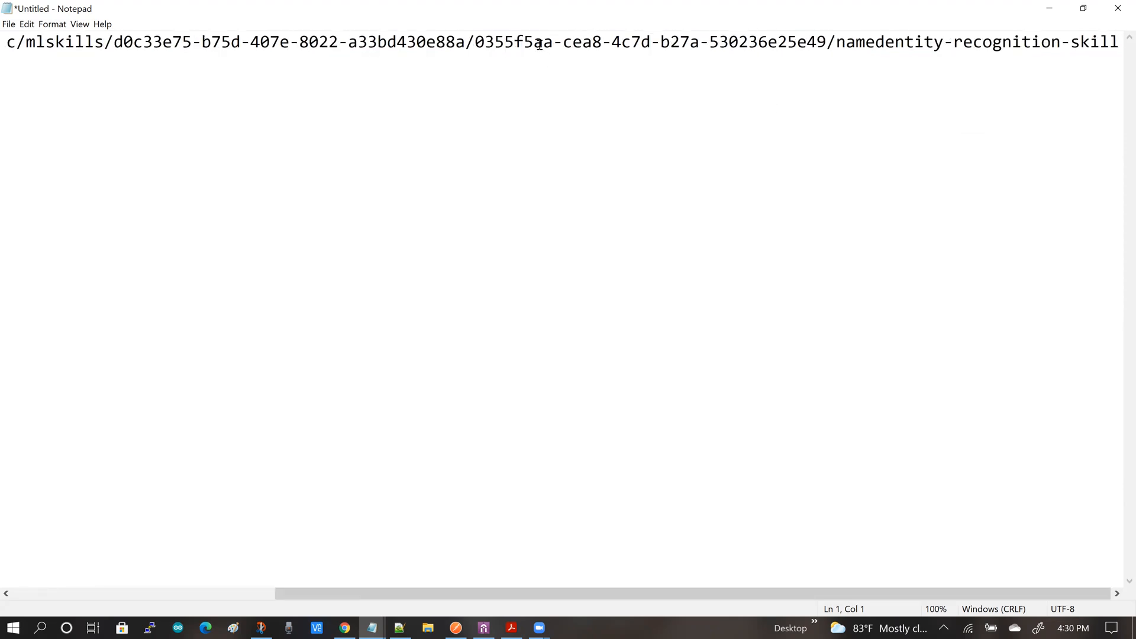
mouse_move(720, 47)
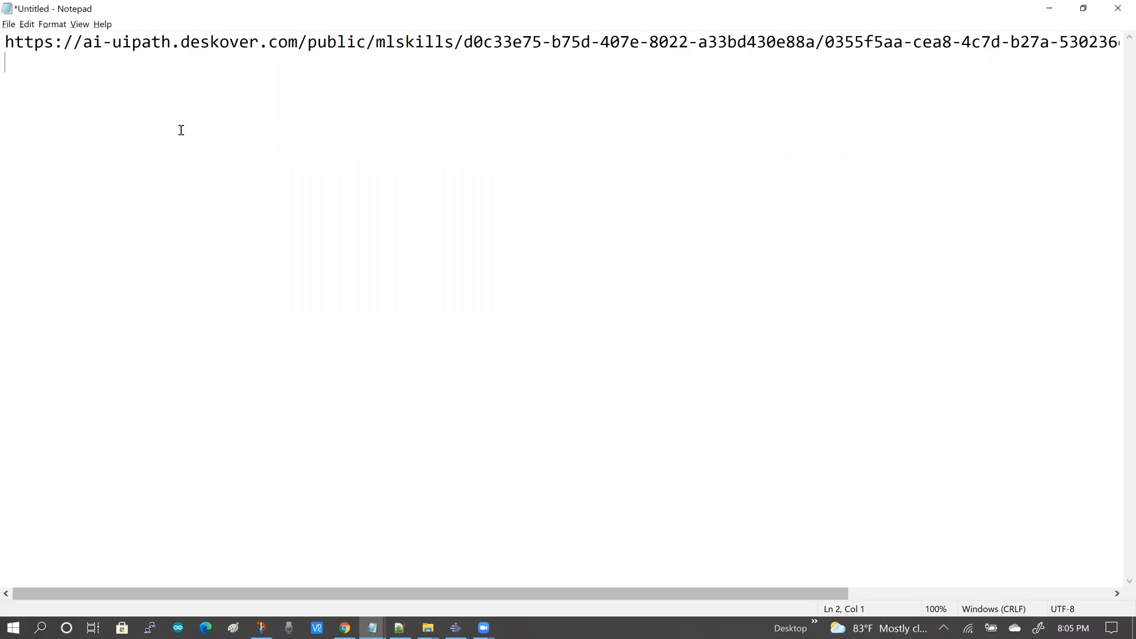
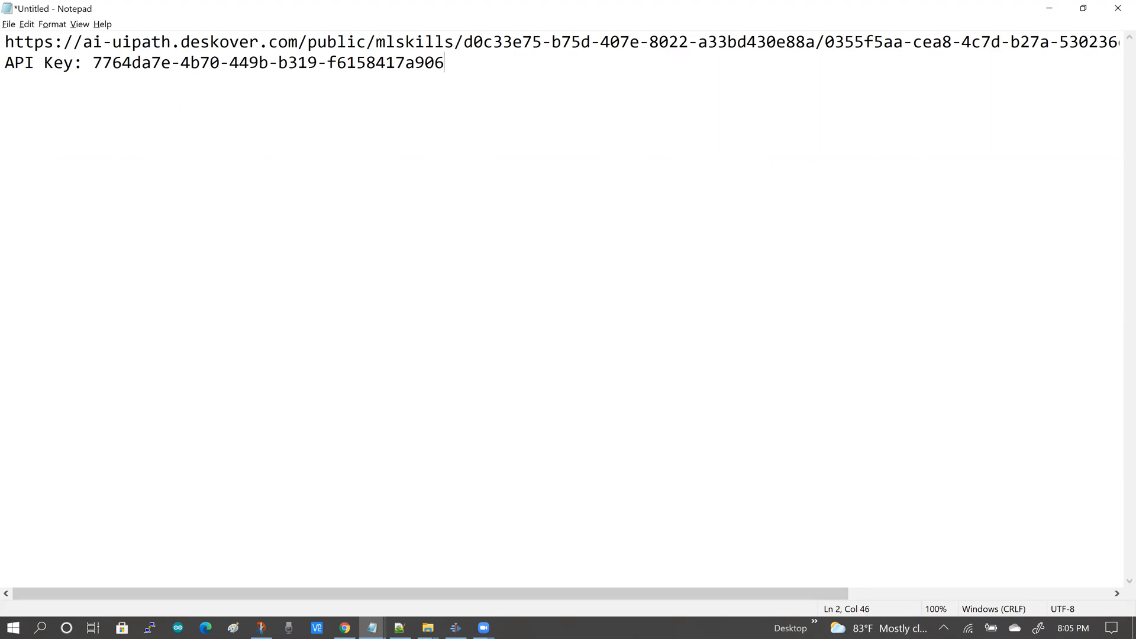
mouse_move(309, 231)
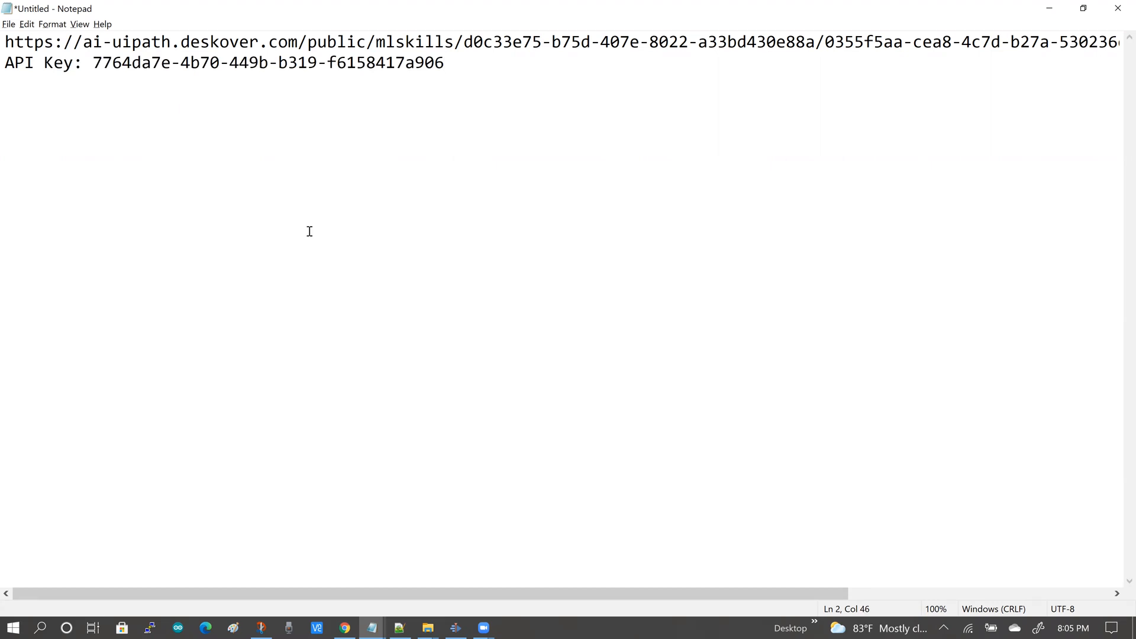
click(482, 632)
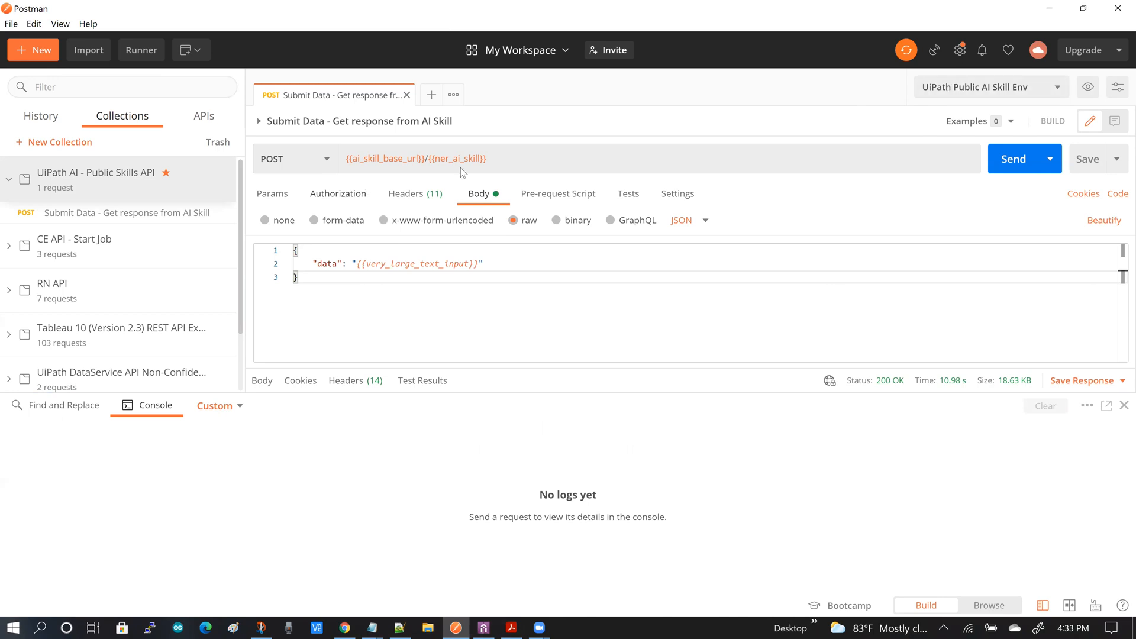
mouse_move(522, 164)
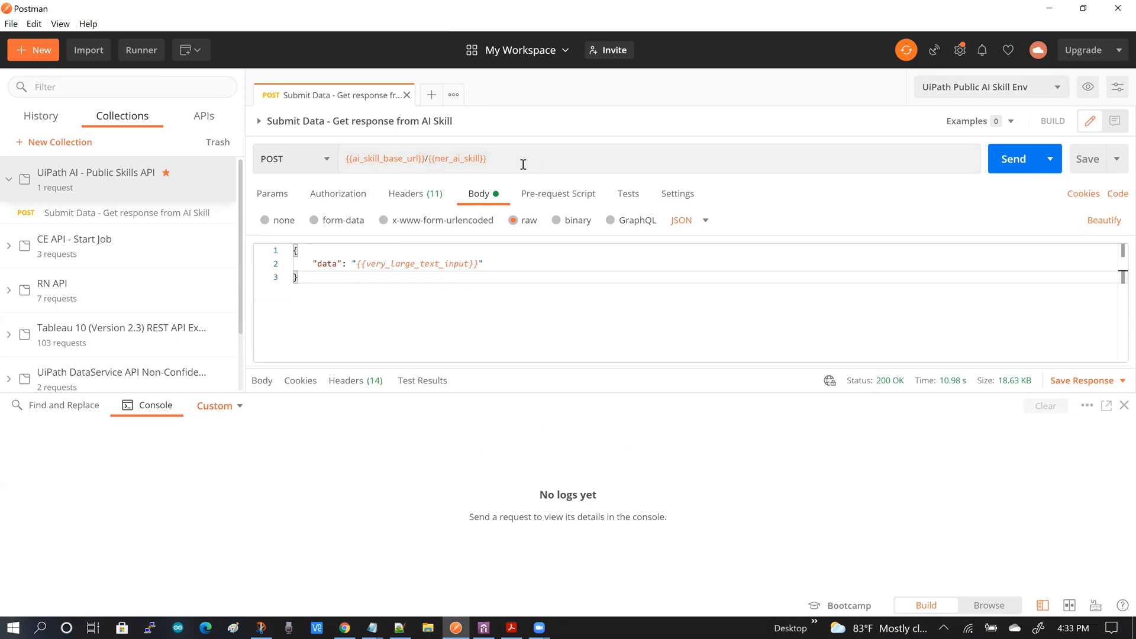
mouse_move(468, 437)
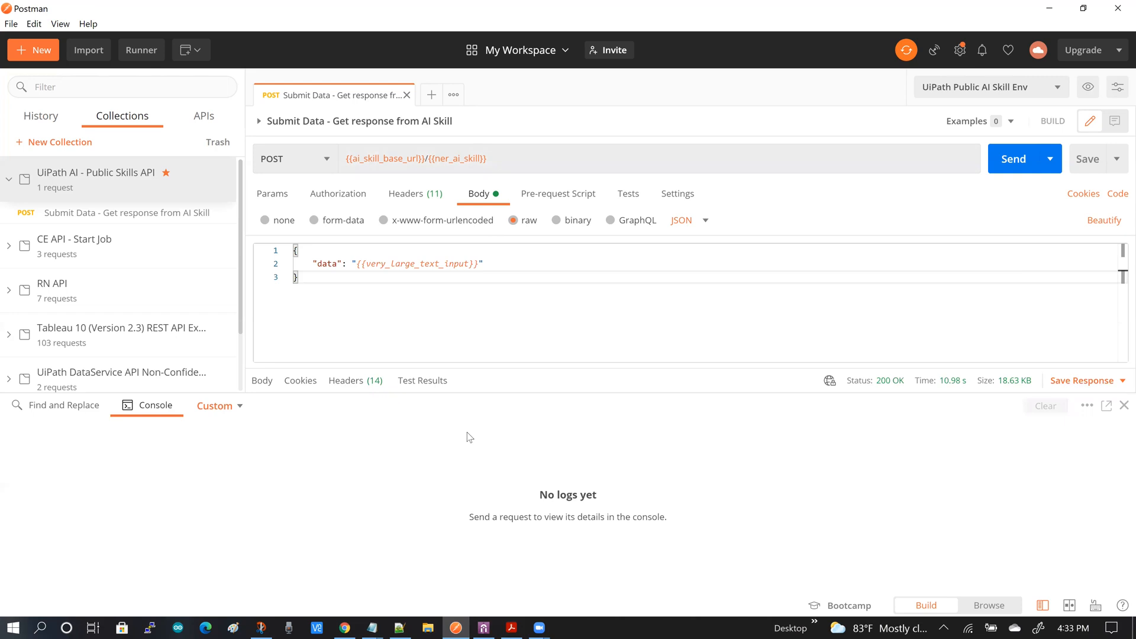
mouse_move(81, 174)
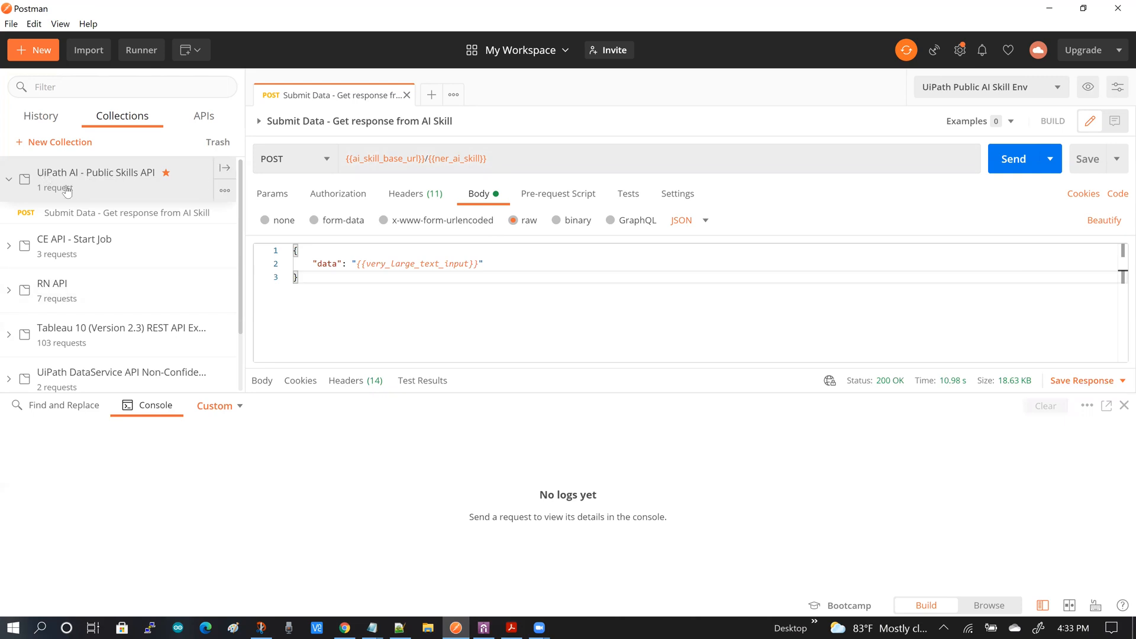
Step: Open the '...' actions menu for the UiPath AI - Public Skills API collection
click(7, 178)
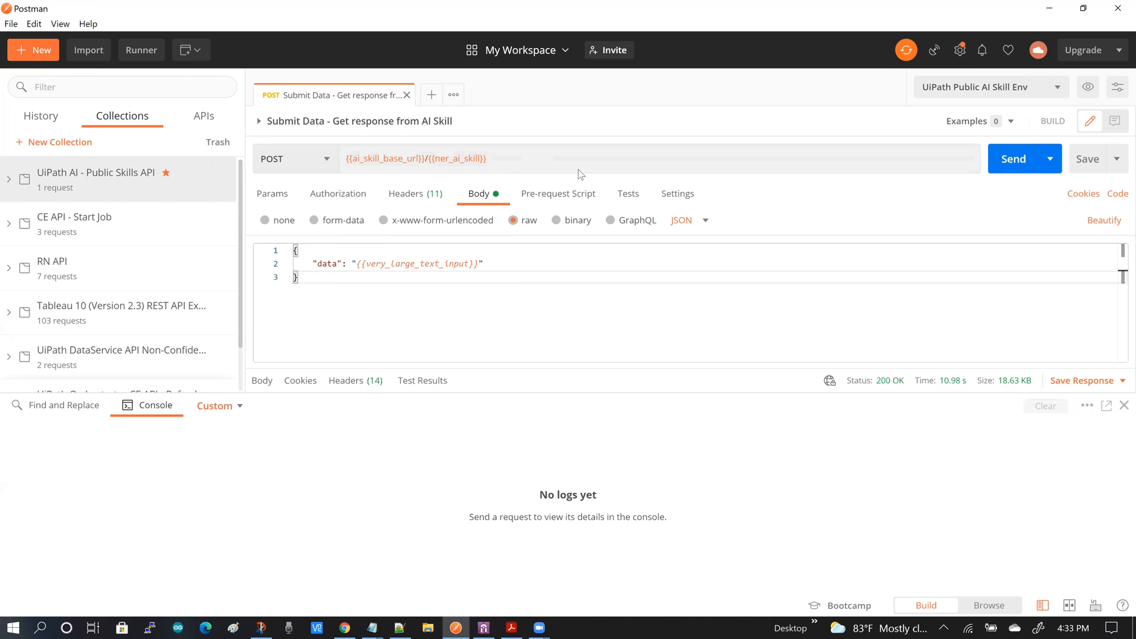
mouse_move(571, 162)
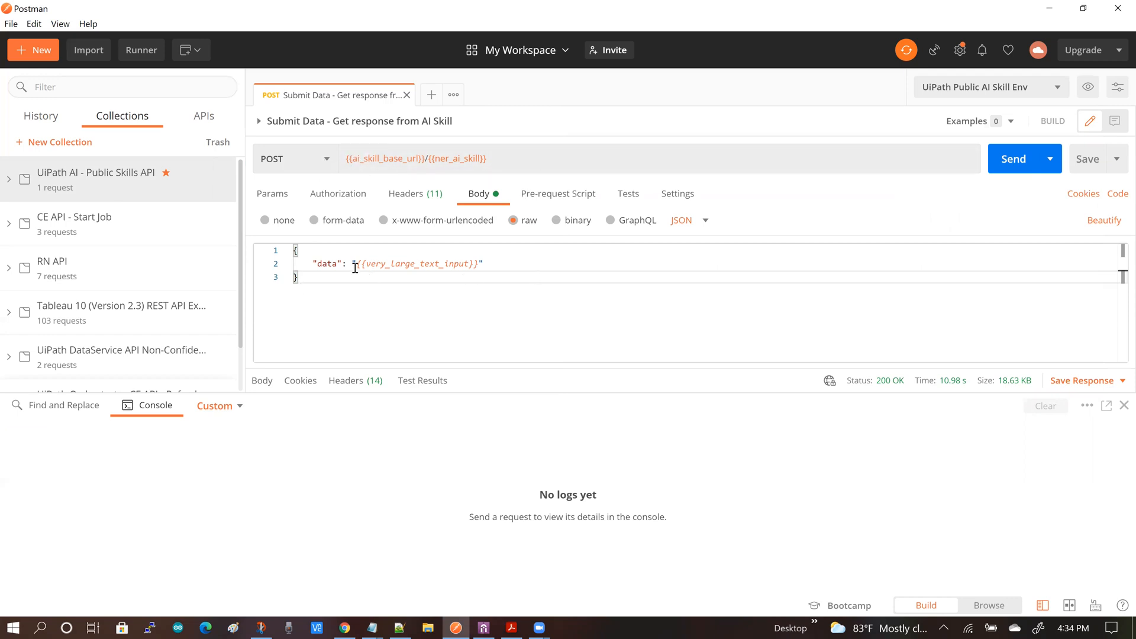
mouse_move(501, 263)
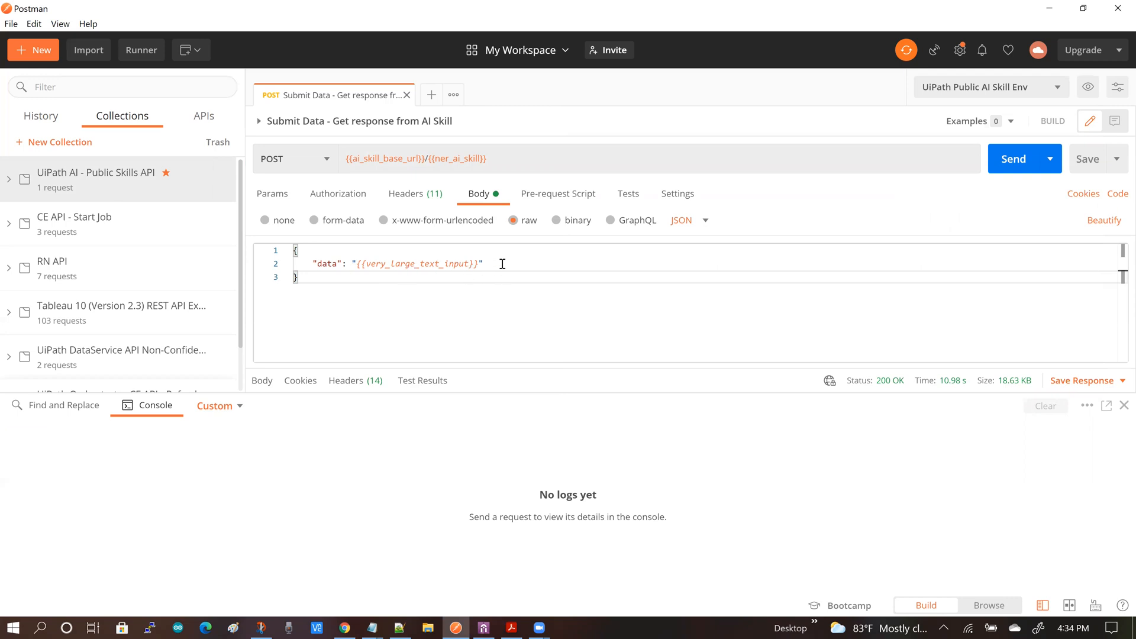
mouse_move(447, 263)
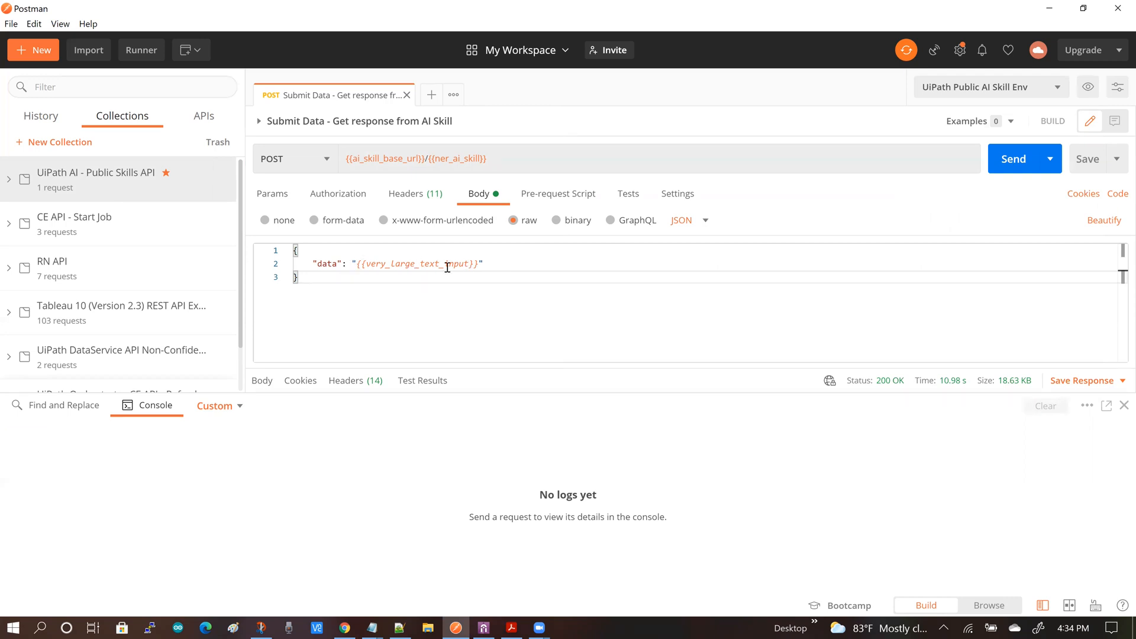
mouse_move(488, 268)
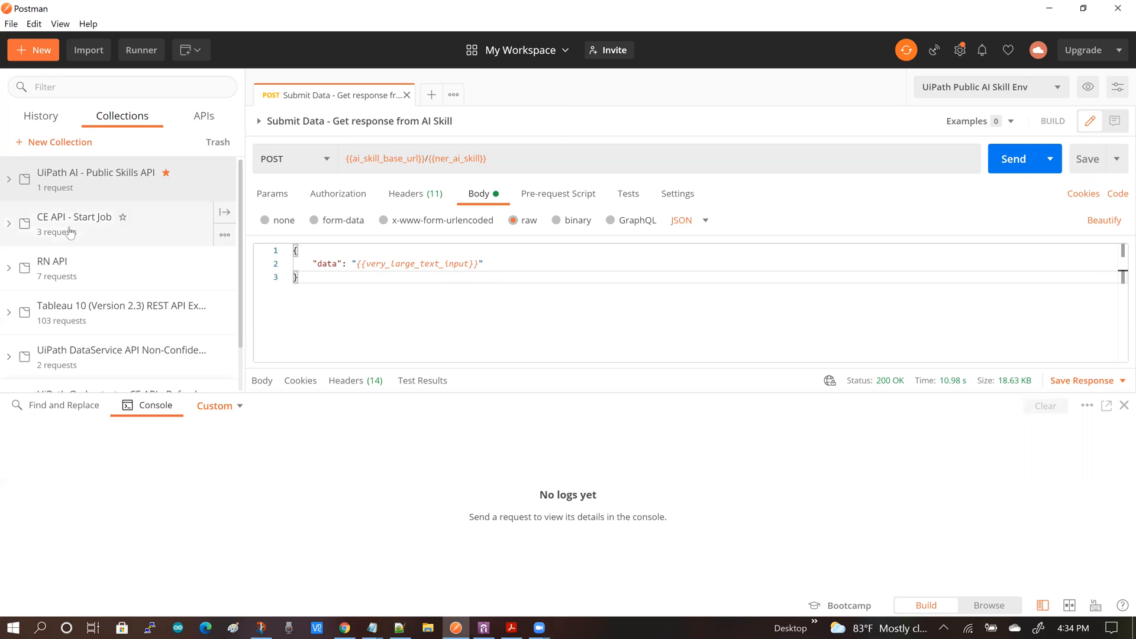
mouse_move(400, 194)
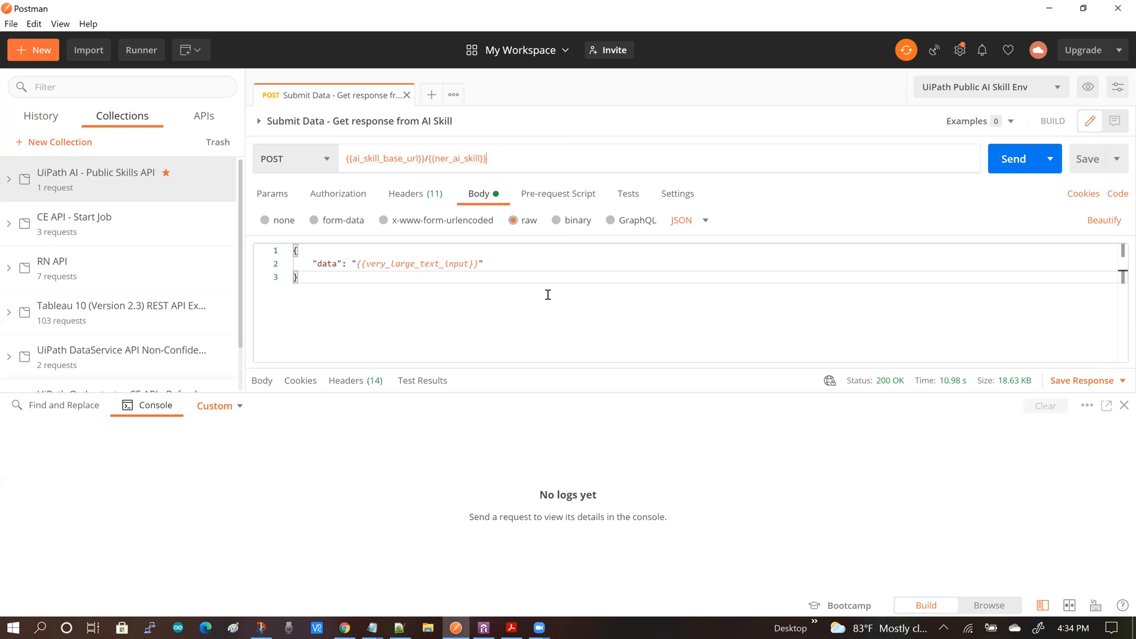
mouse_move(103, 201)
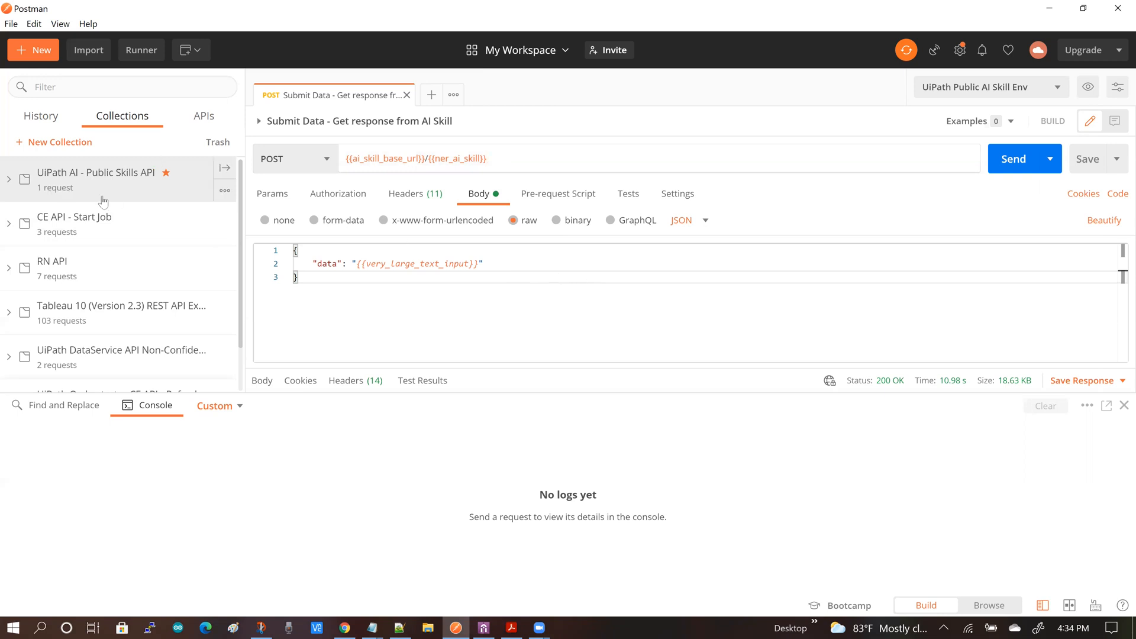
mouse_move(225, 190)
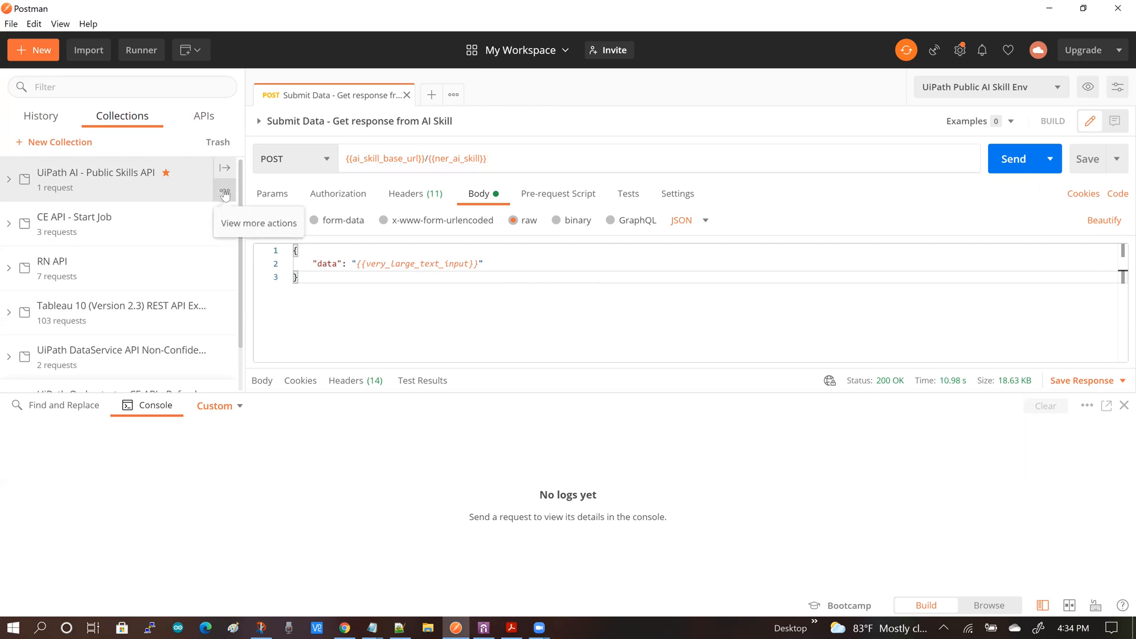
click(224, 190)
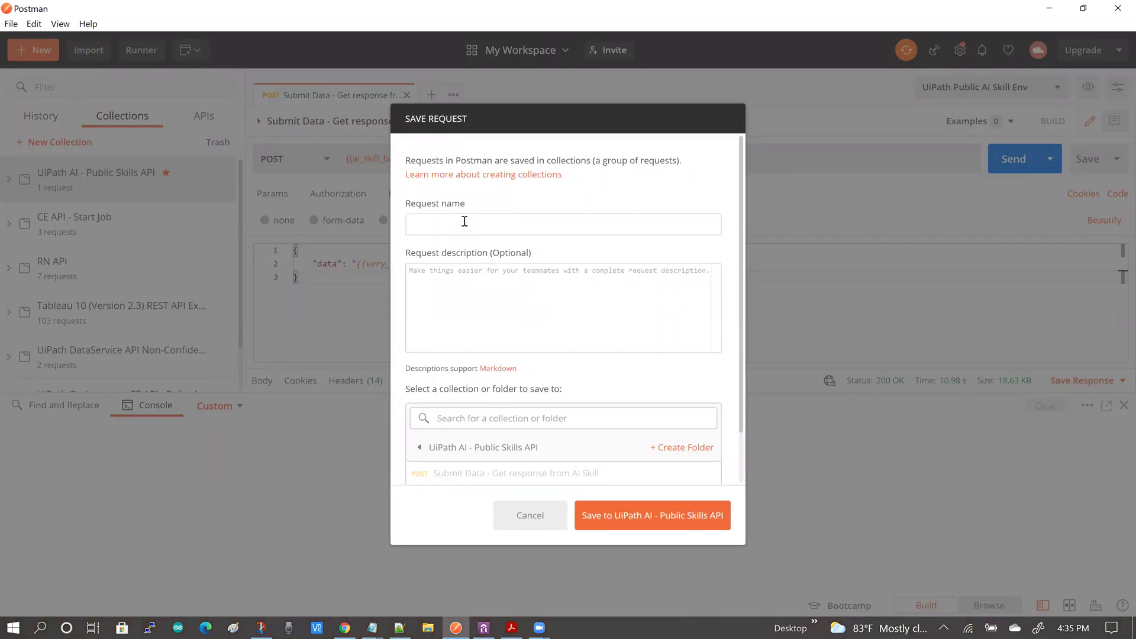
Step: Save 'Public Named Entity Recognition AI Skill Demo' with a YouTube demo video description
text(Public Namerd)
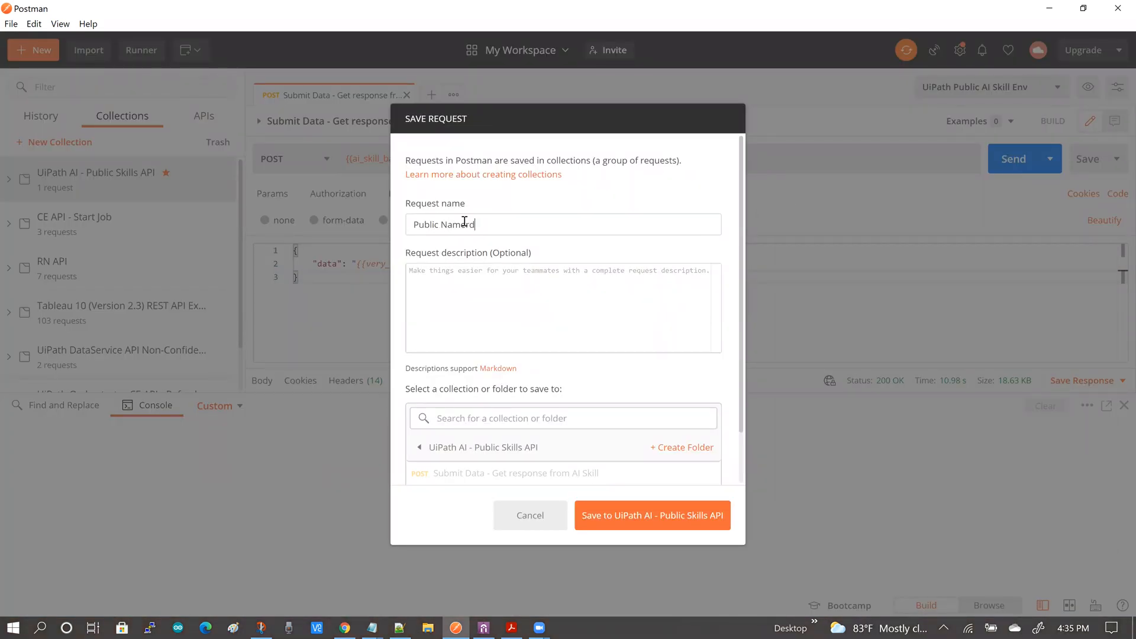
text(Entity Reg)
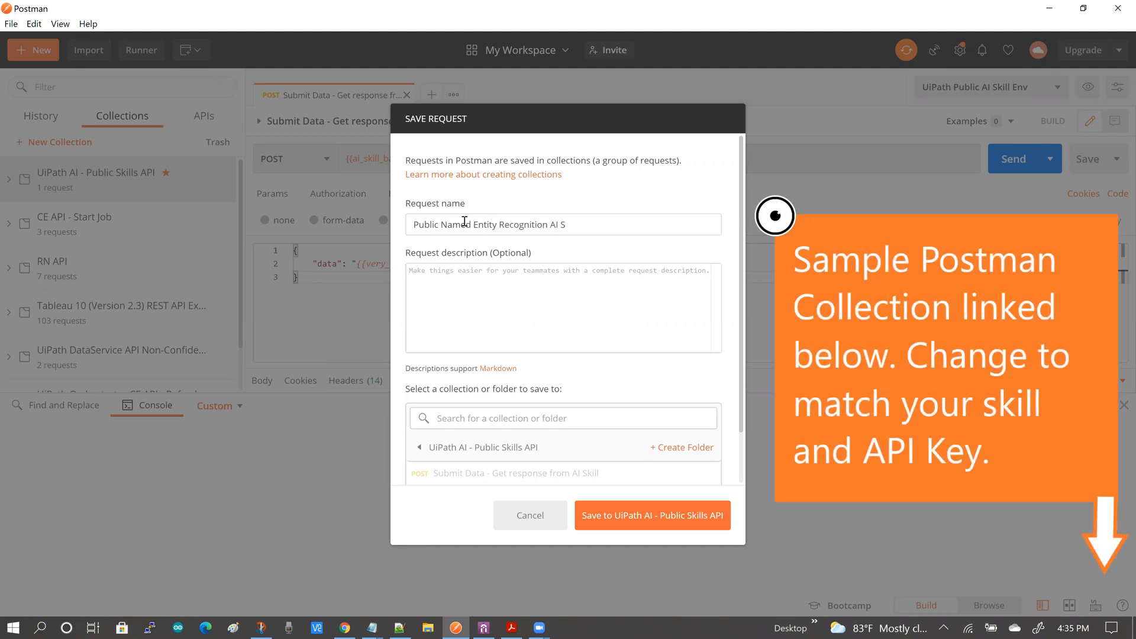
text(Demo)
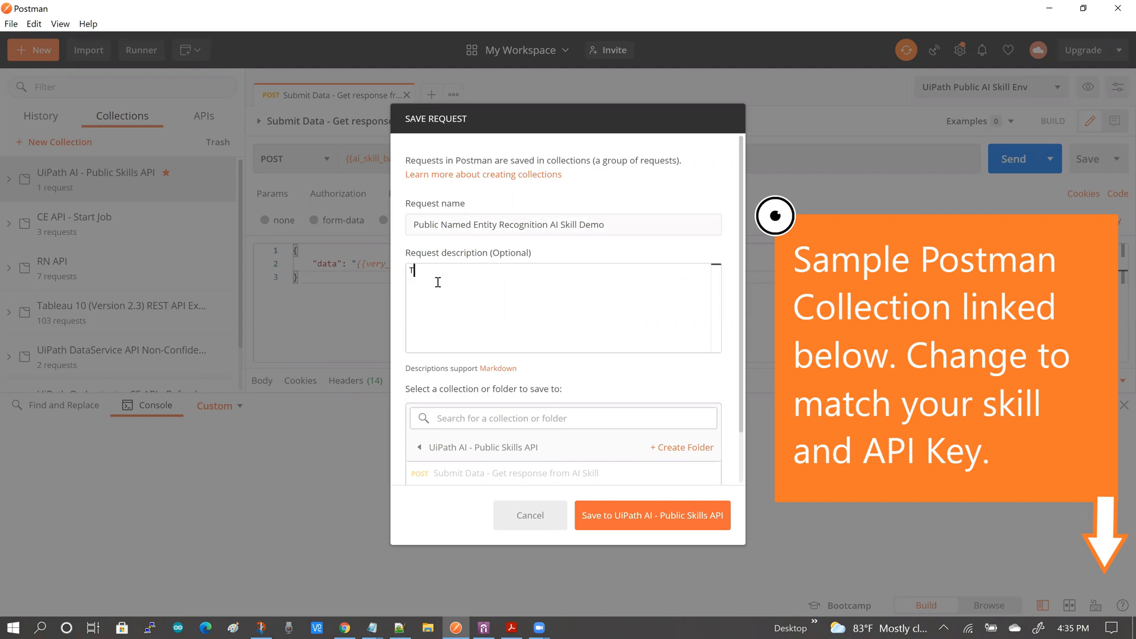
text(his is for the YouTube)
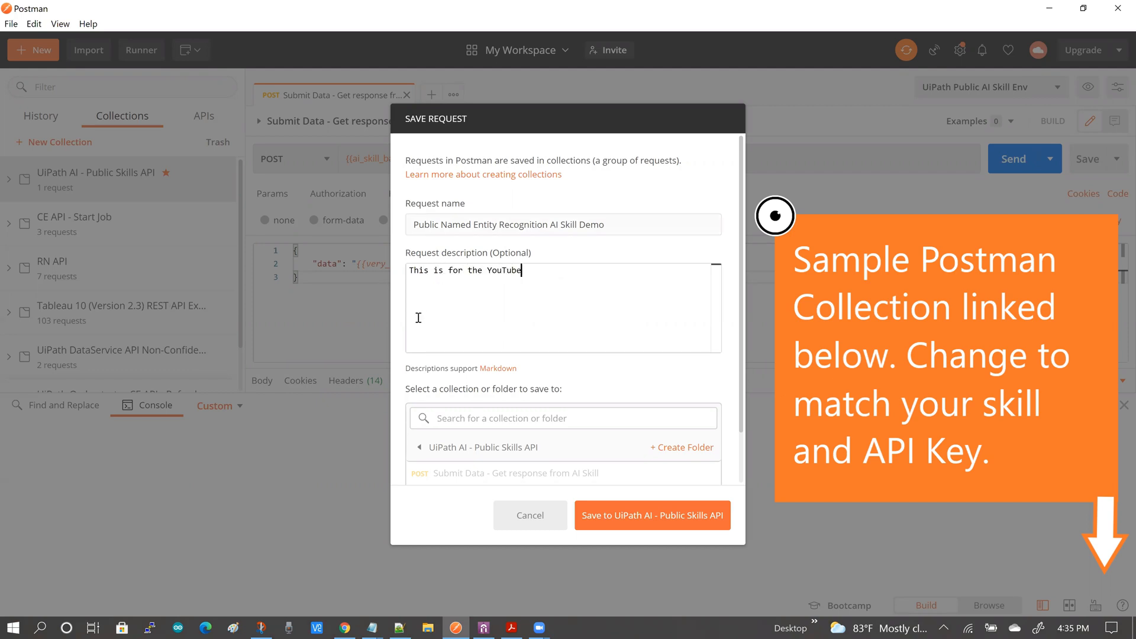
text(Demo video)
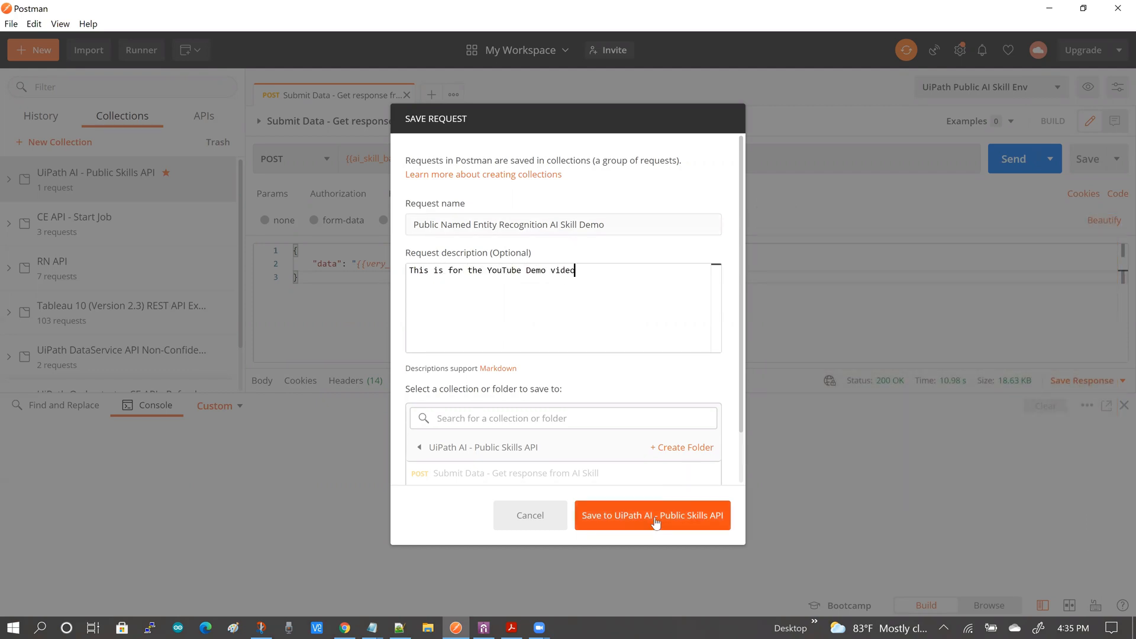
mouse_move(643, 523)
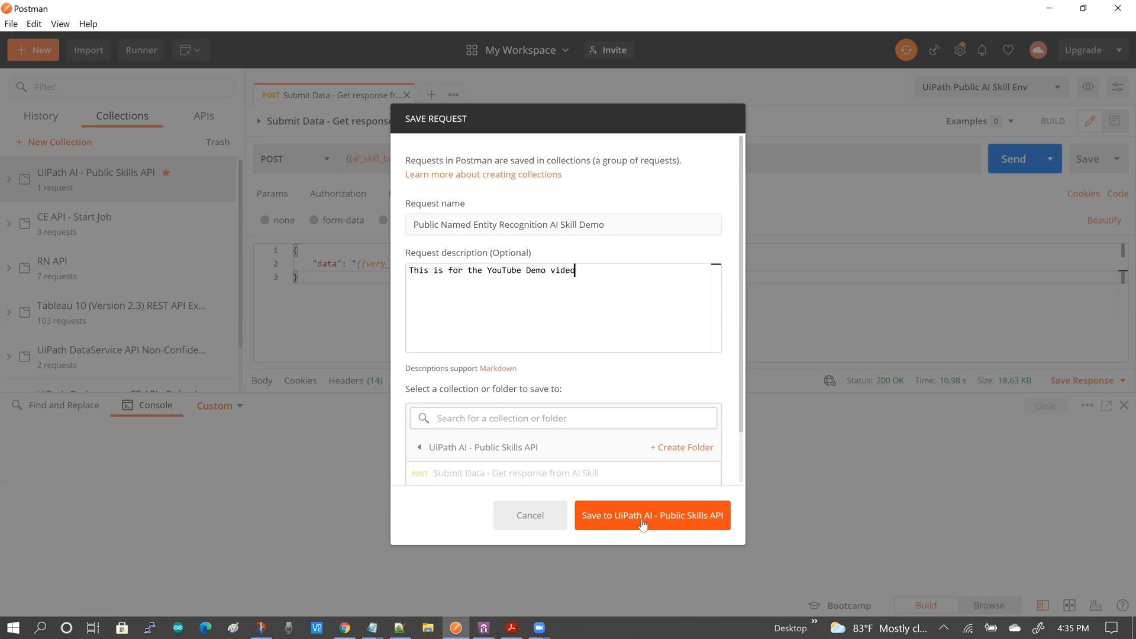
click(651, 516)
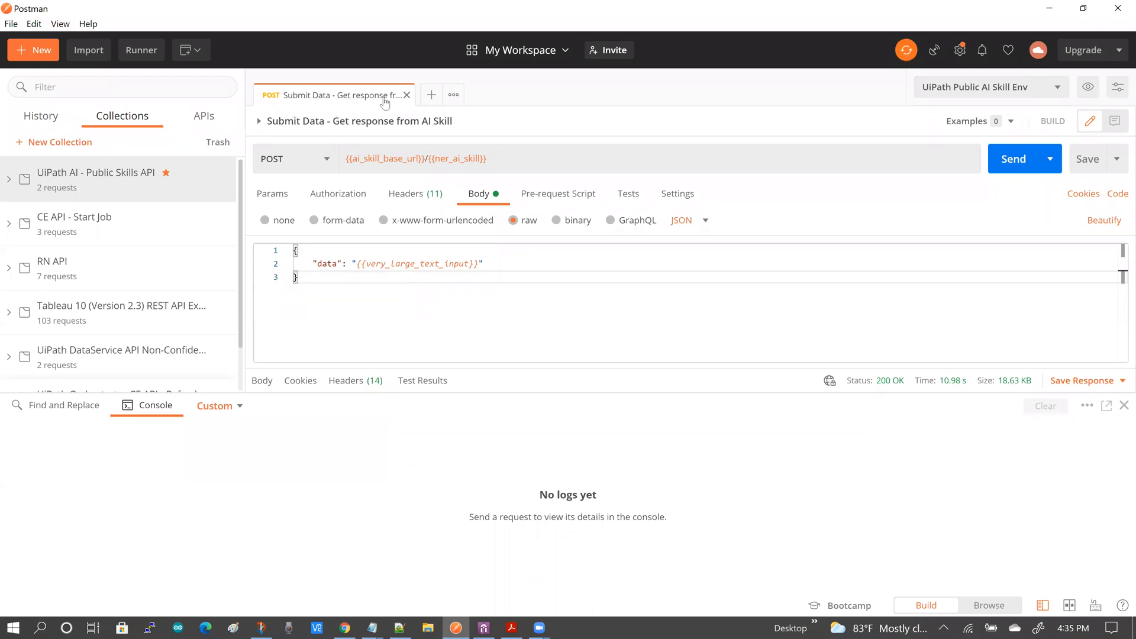
mouse_move(408, 101)
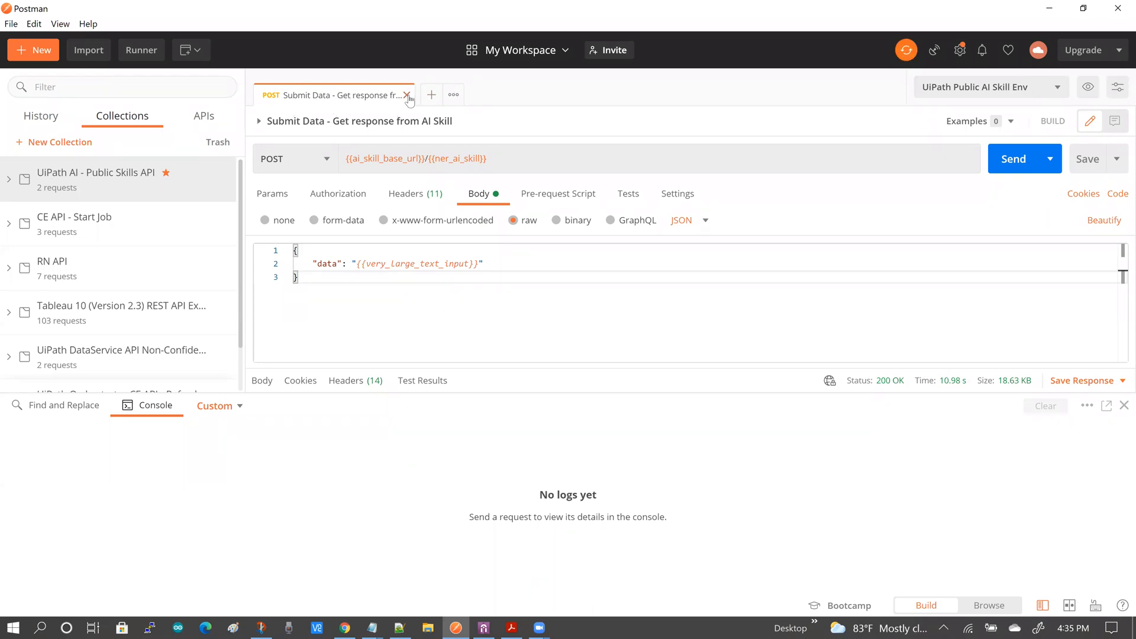
Step: Close Submit Data, open the new demo request and set its method to POST
click(132, 235)
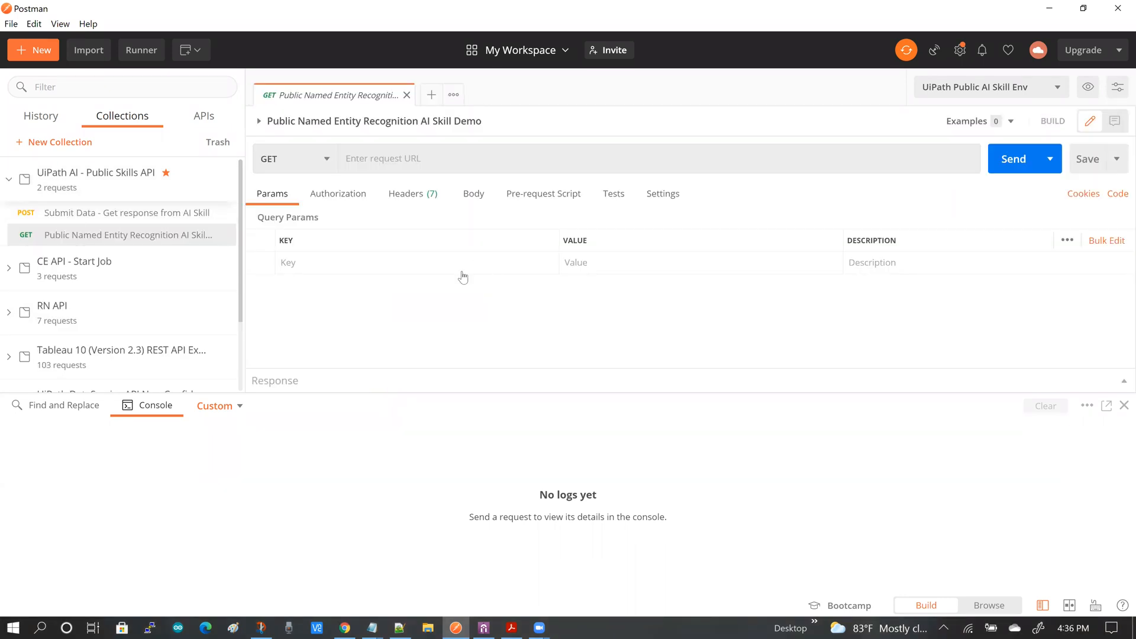
mouse_move(460, 138)
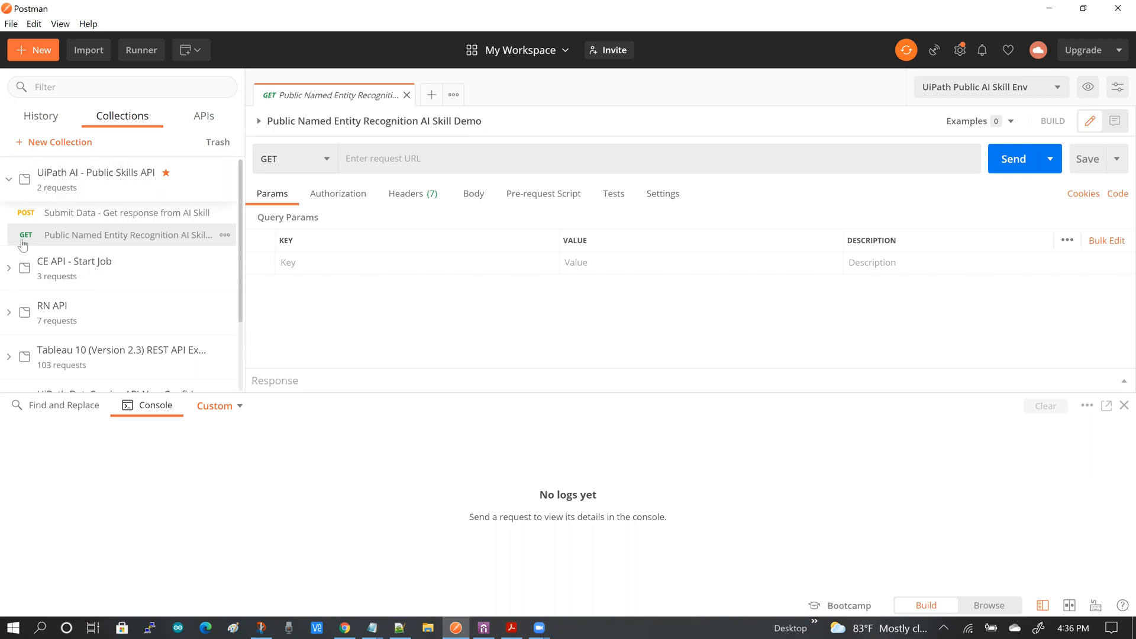
click(294, 158)
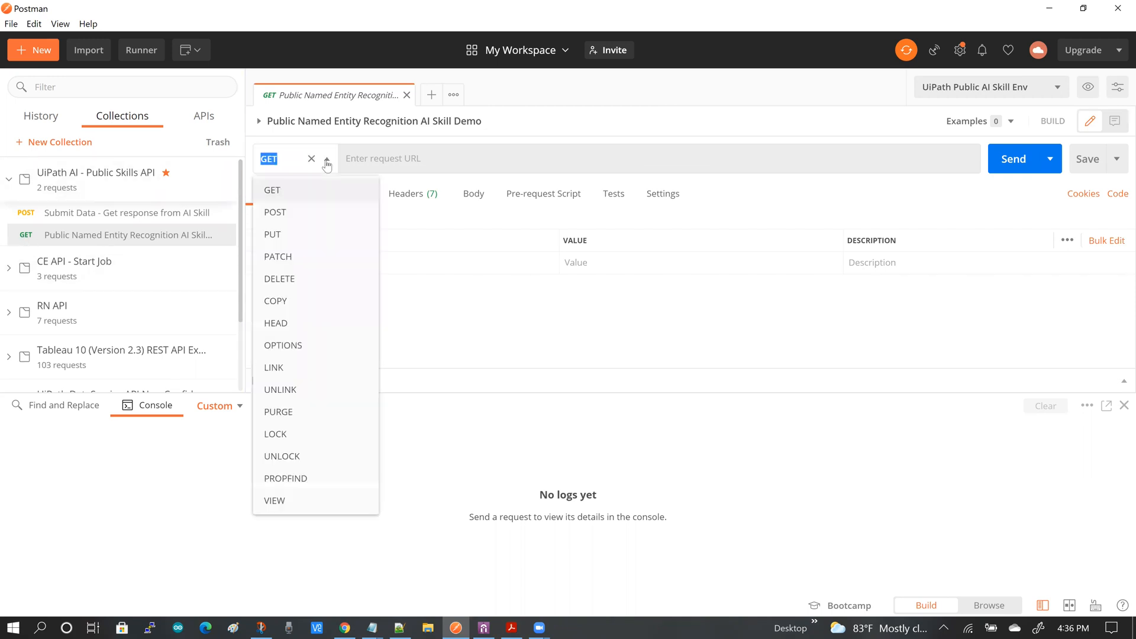
click(274, 212)
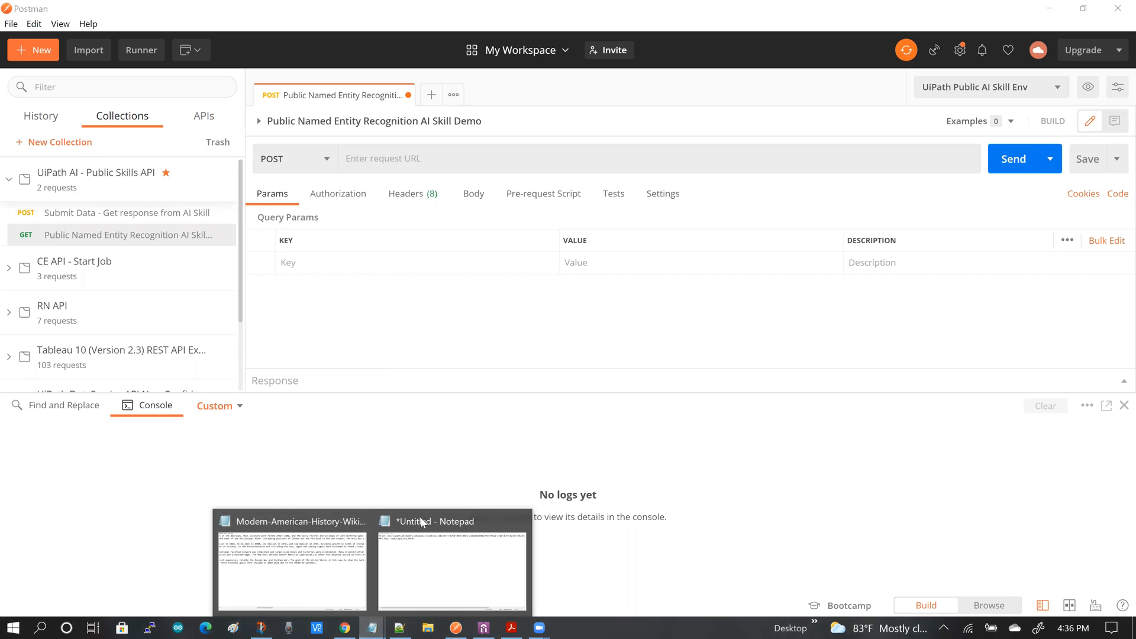
Step: Paste the skill endpoint URL from Notepad into the demo request's URL field
click(452, 565)
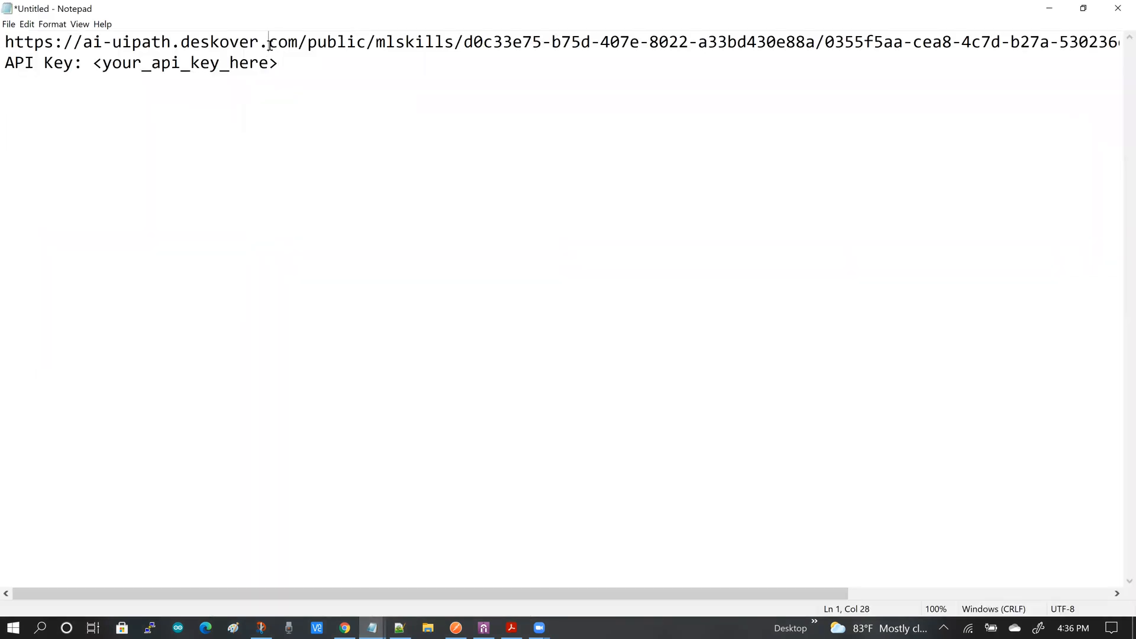
click(6, 42)
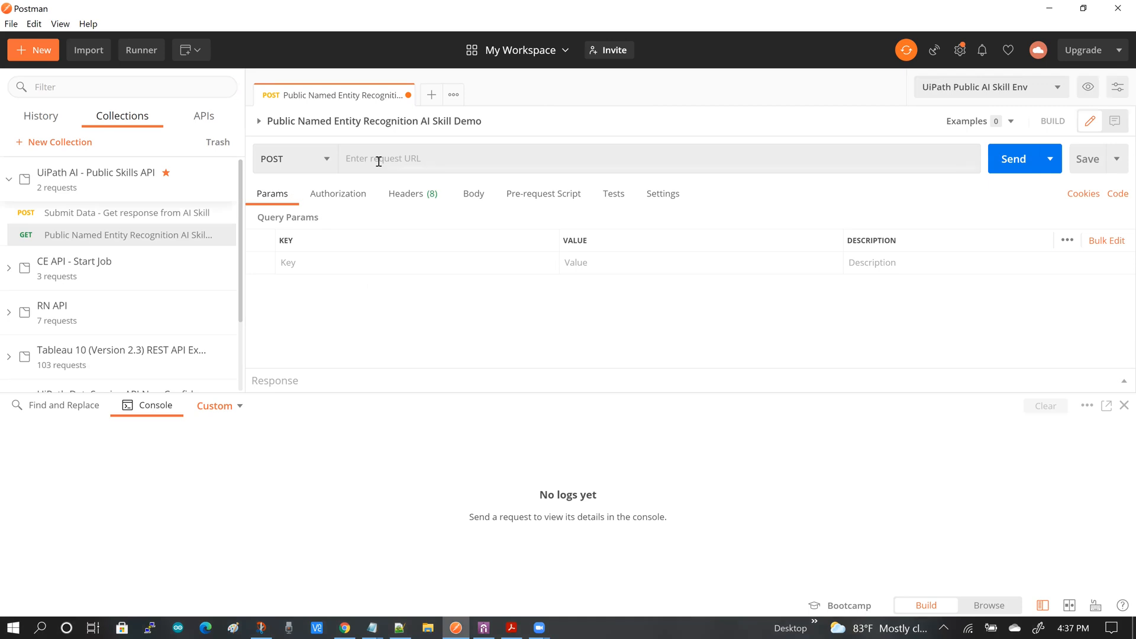
text(https://ai-uipath.deskover.com/public/mlskills/d0c33e75-b75d-407e-8022-a33bd430e88a/0355f5aa-cea8-4c7d-b27a-530236e25e49/namedentity-recognition-skill)
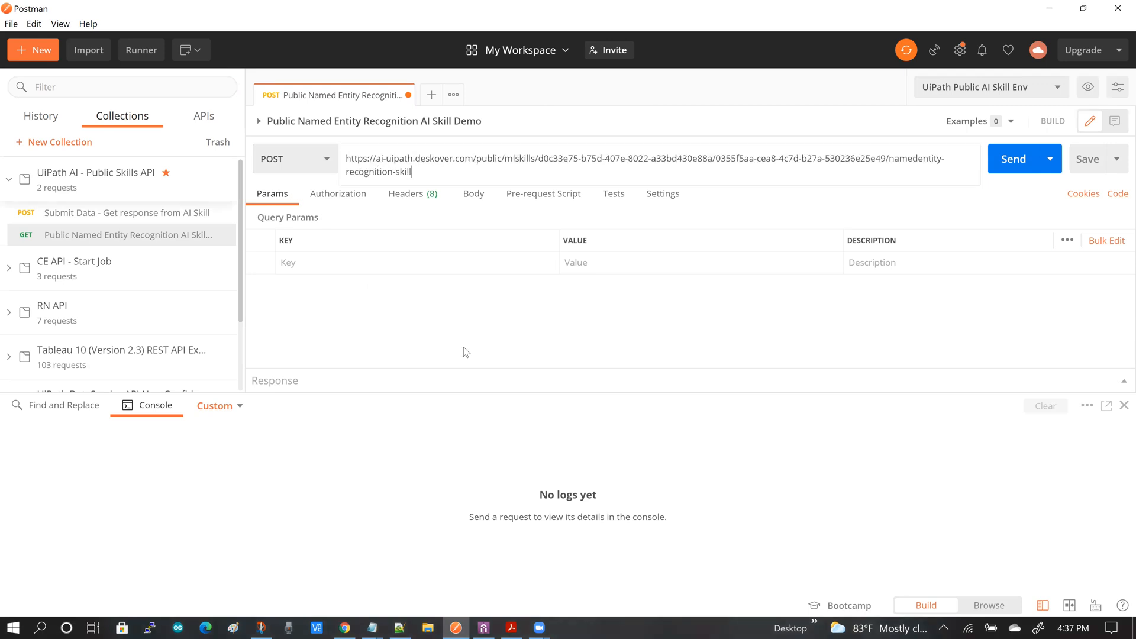
mouse_move(407, 194)
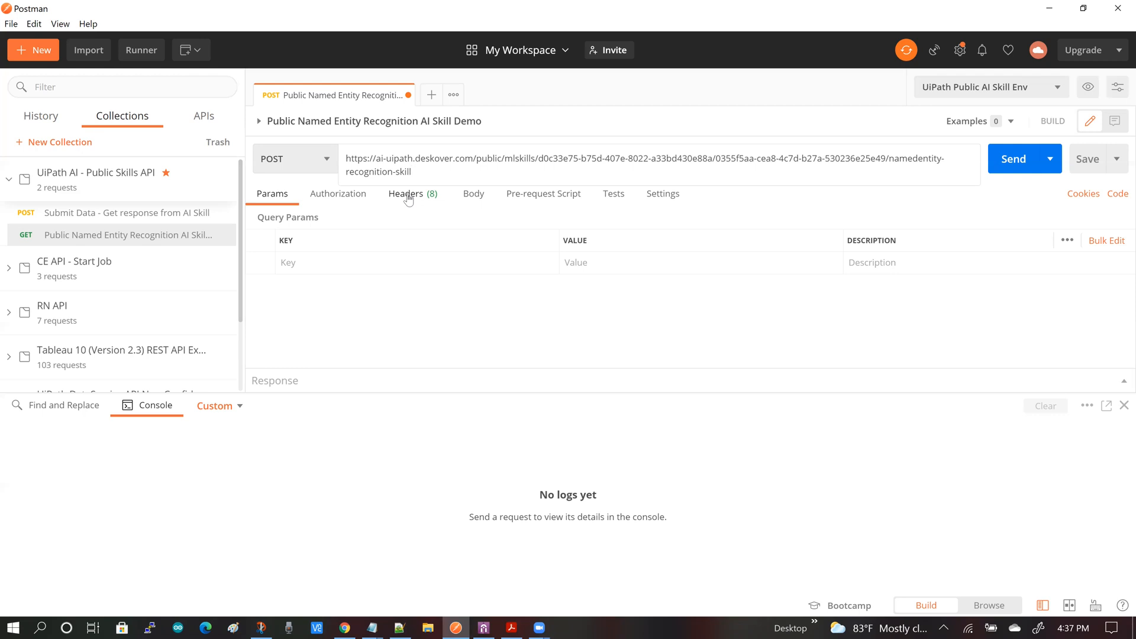
click(406, 194)
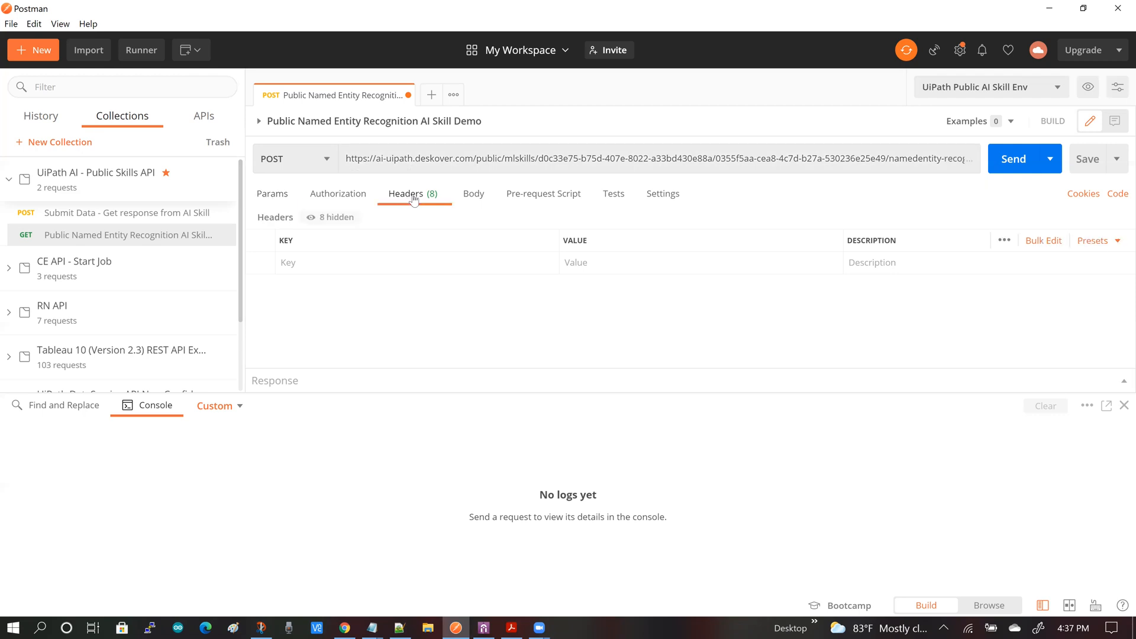
mouse_move(368, 271)
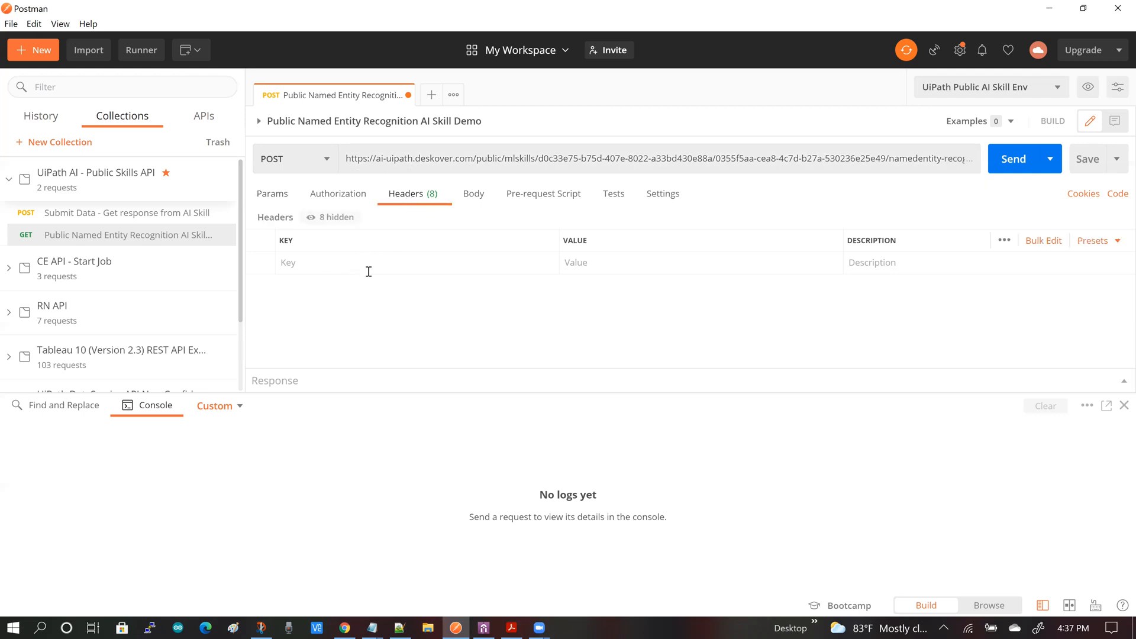
click(399, 627)
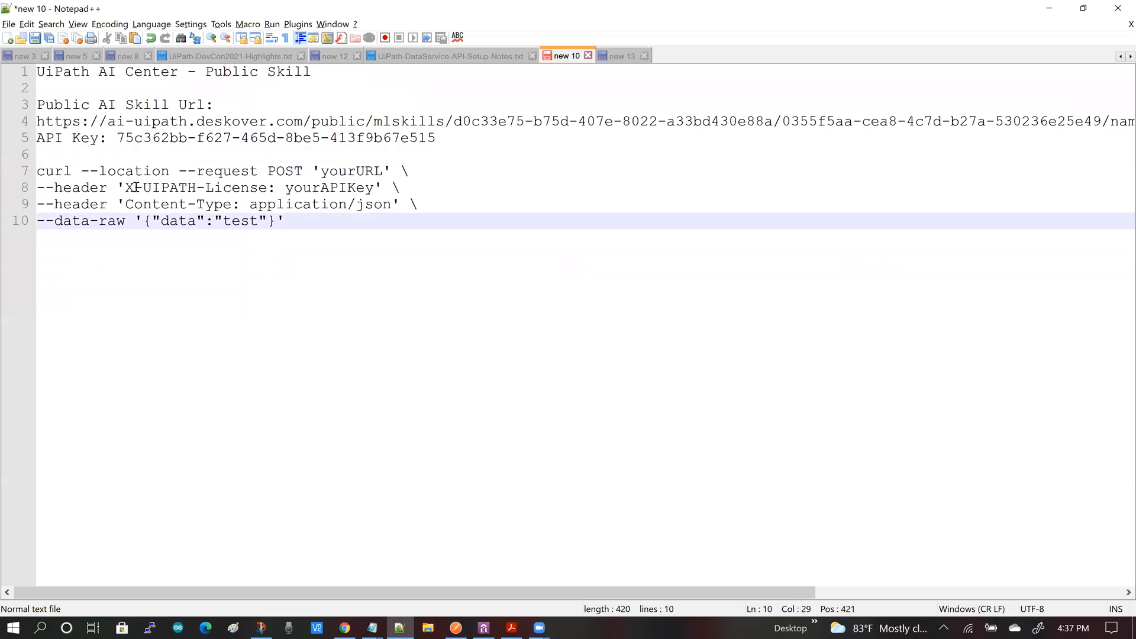
double_click(192, 188)
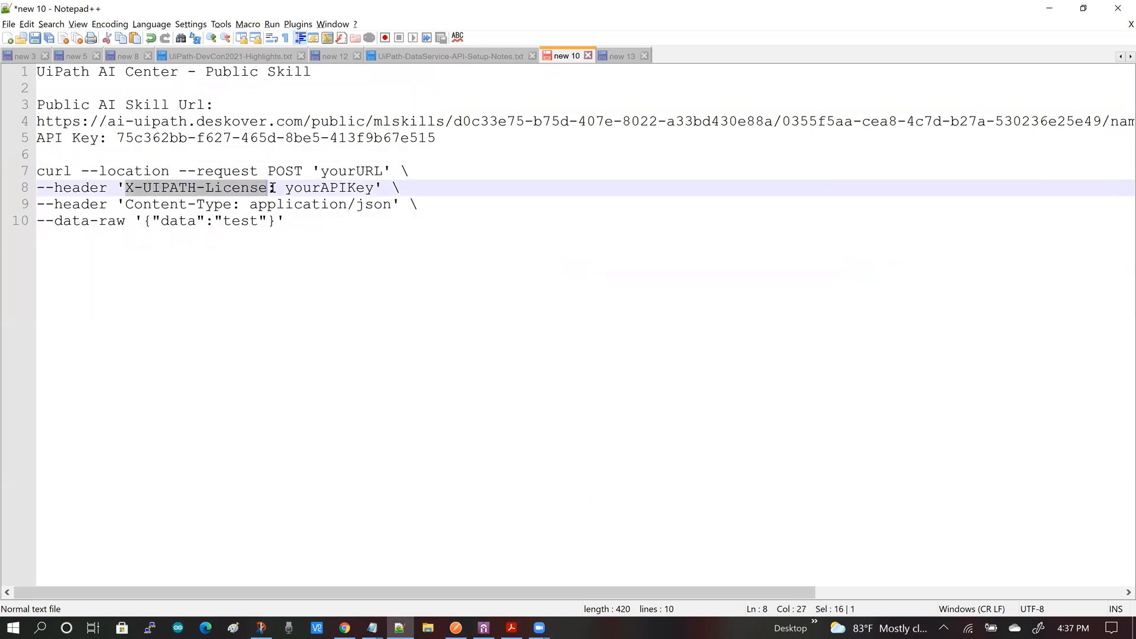
click(455, 628)
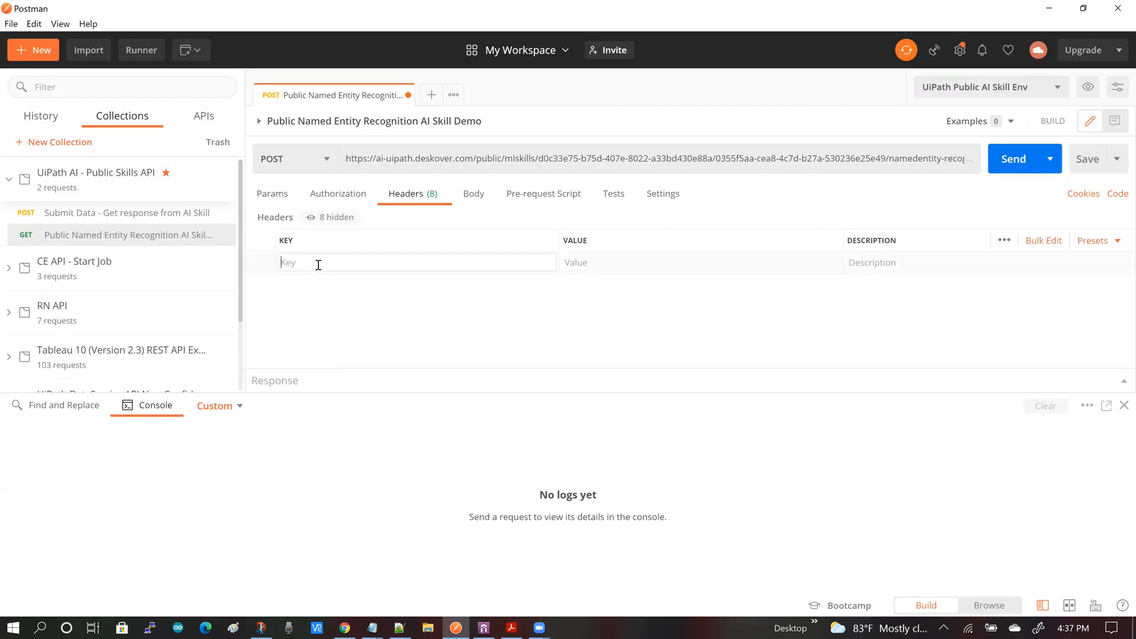
text(X-UIPATH-License)
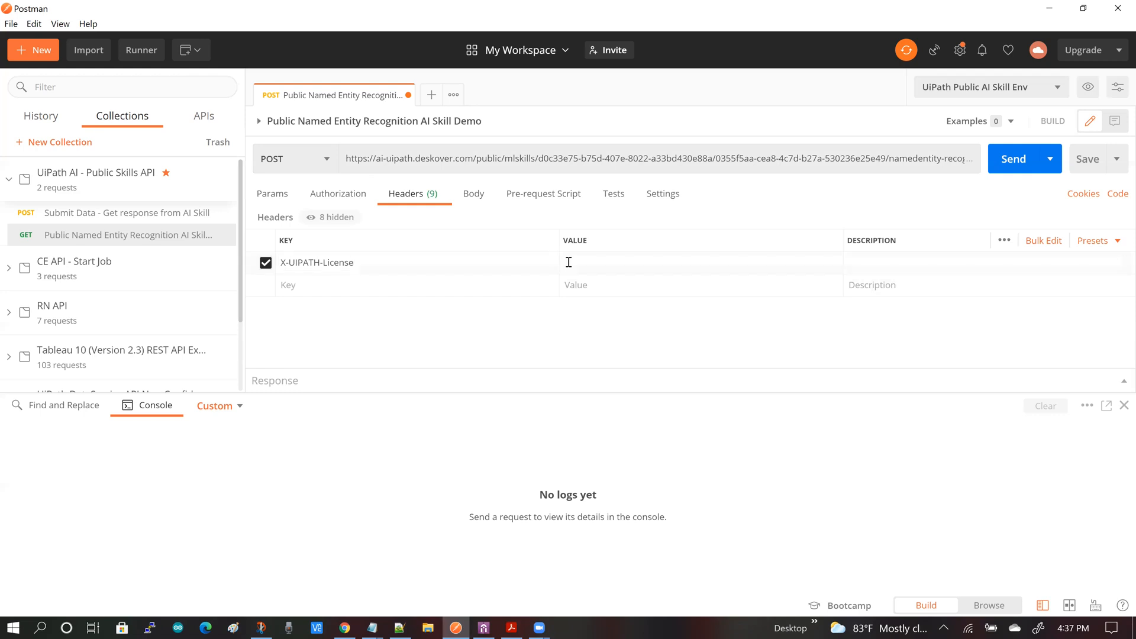
click(398, 627)
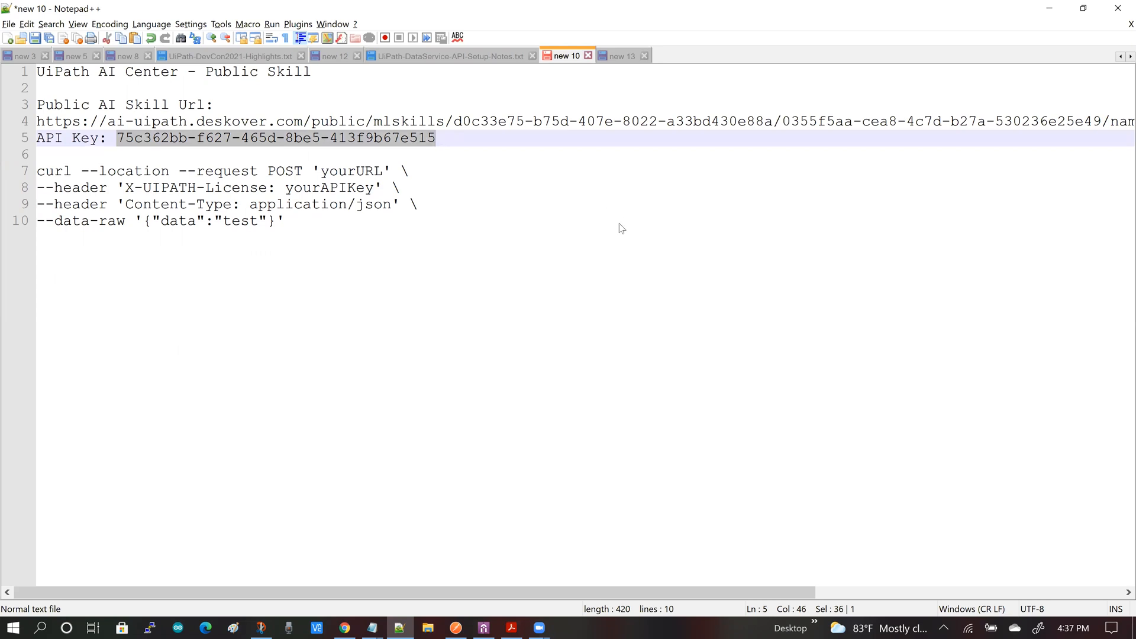
click(454, 627)
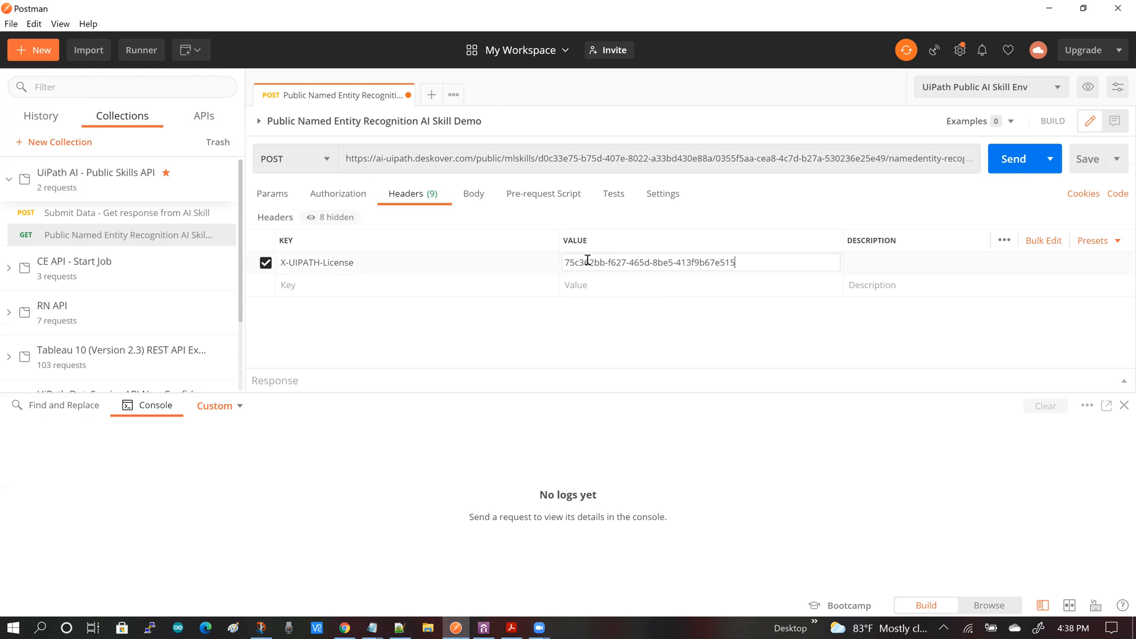
mouse_move(361, 328)
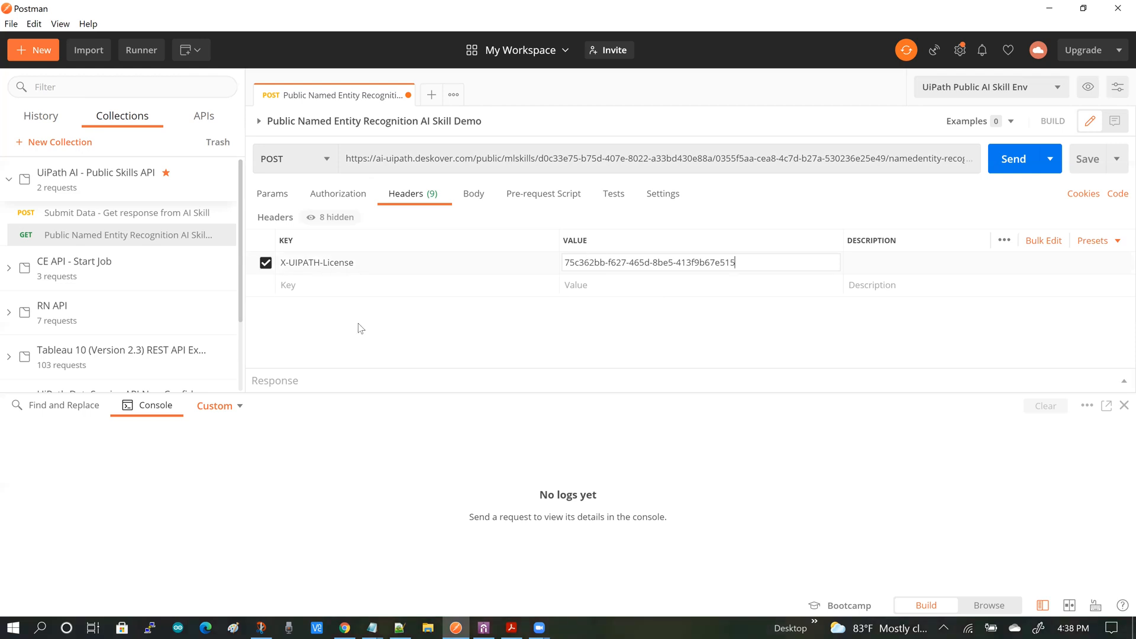
Step: Add a Content-Type: application/json header, checking the name in Notepad++ first
click(398, 628)
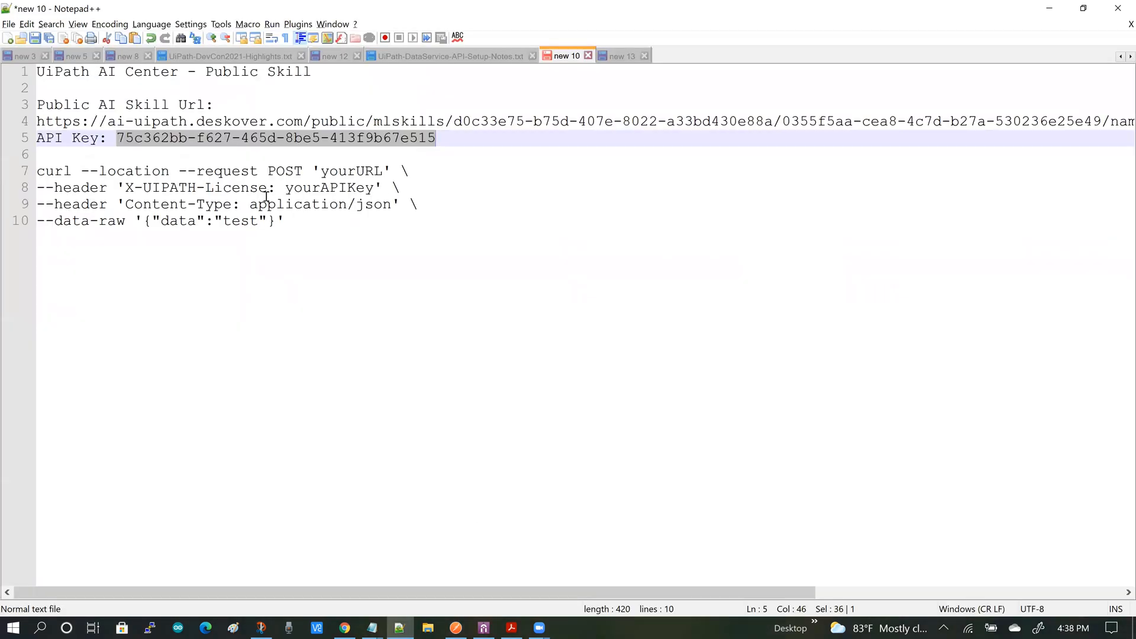
double_click(149, 204)
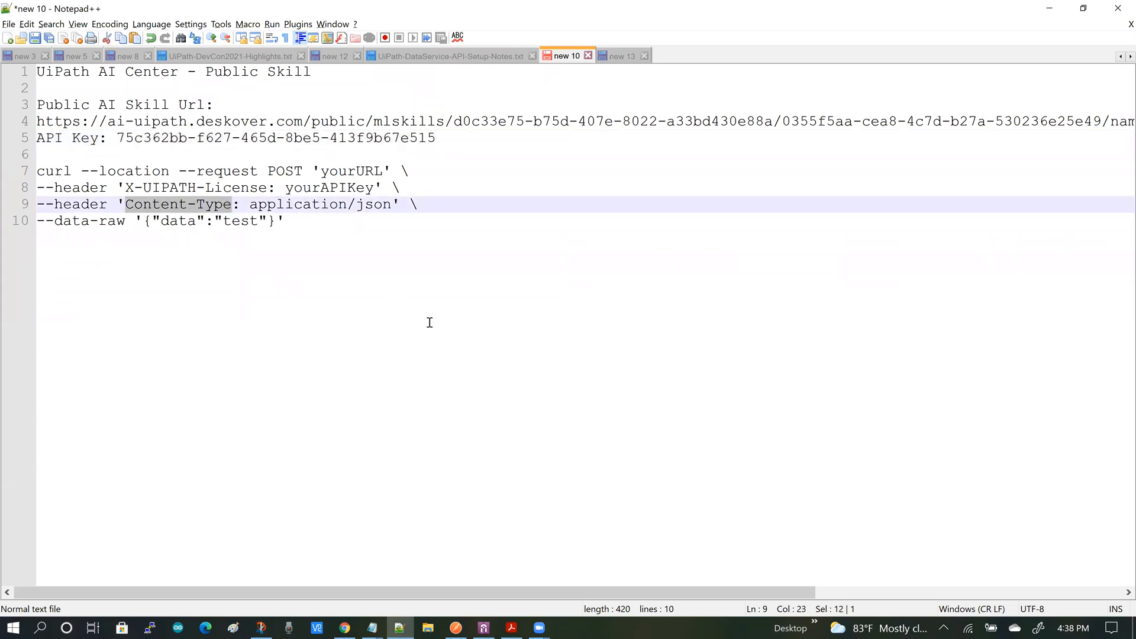
click(454, 628)
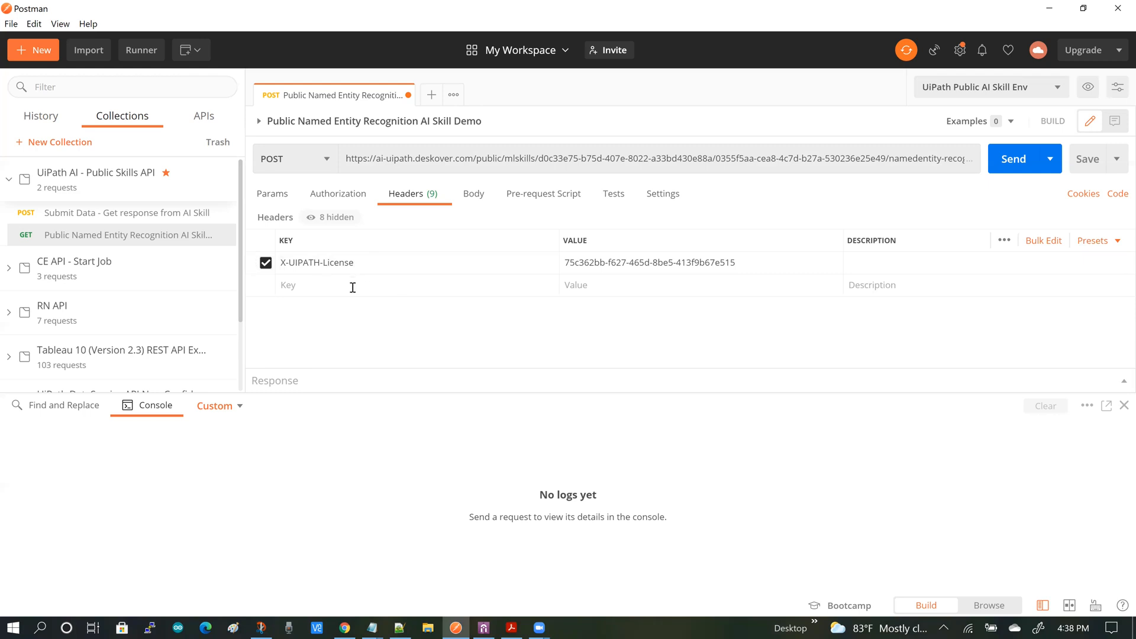
mouse_move(315, 286)
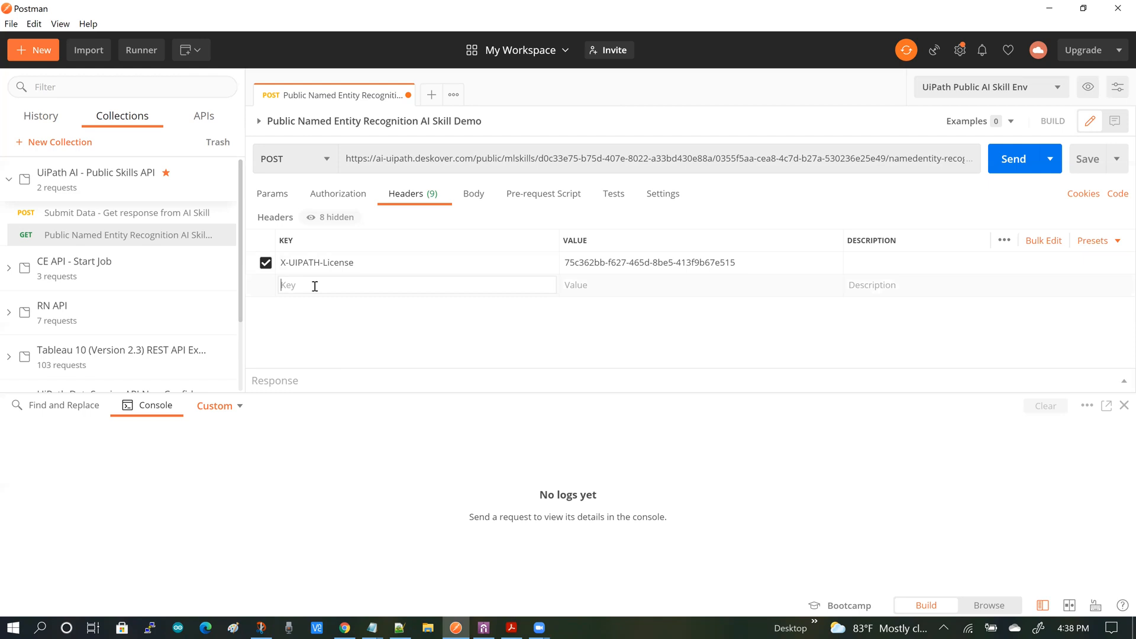
text(Content)
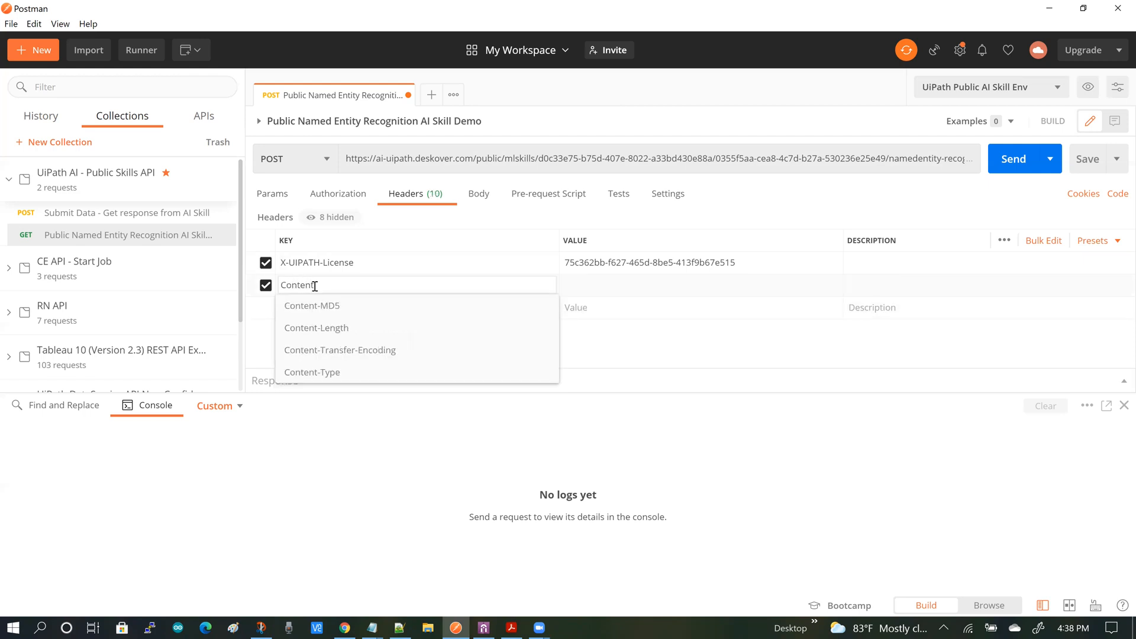
click(312, 371)
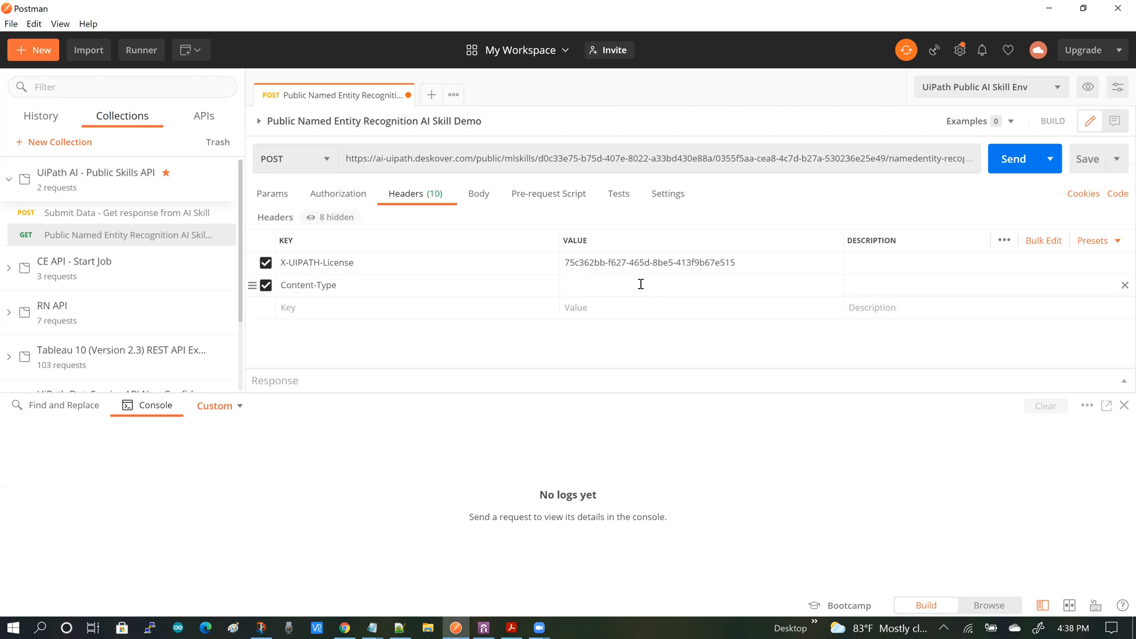
text(appl)
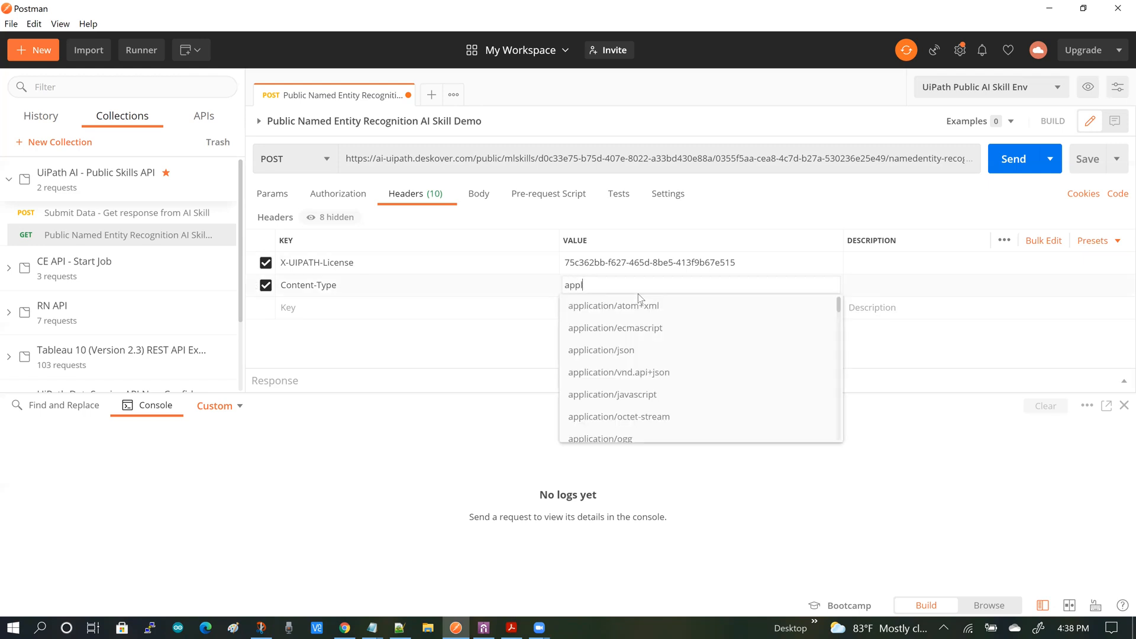
text(ic)
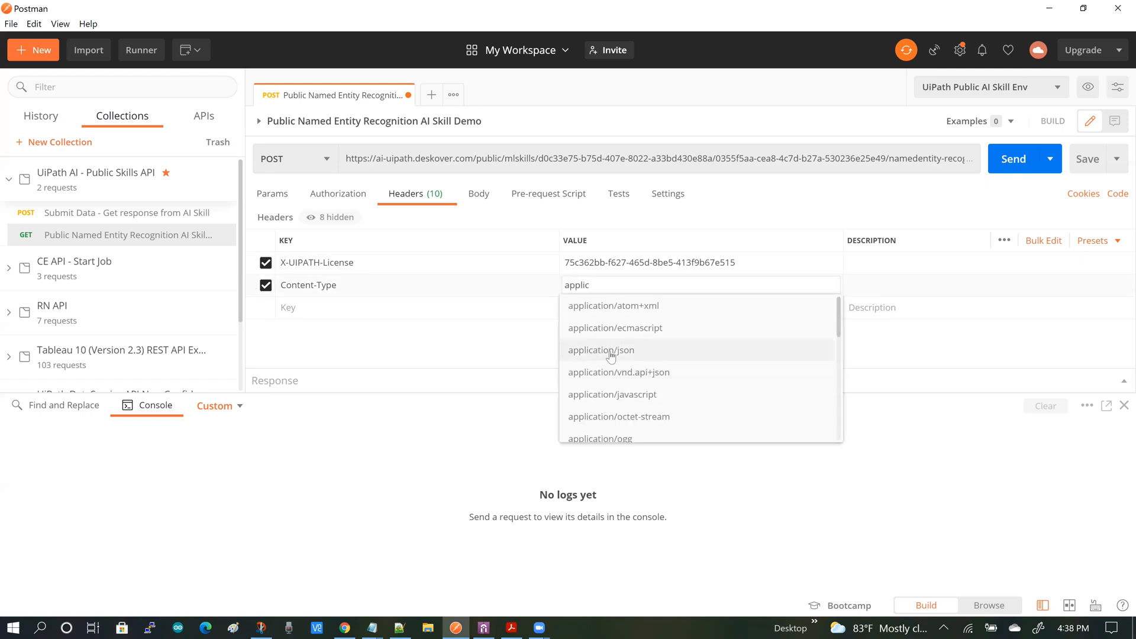
click(601, 350)
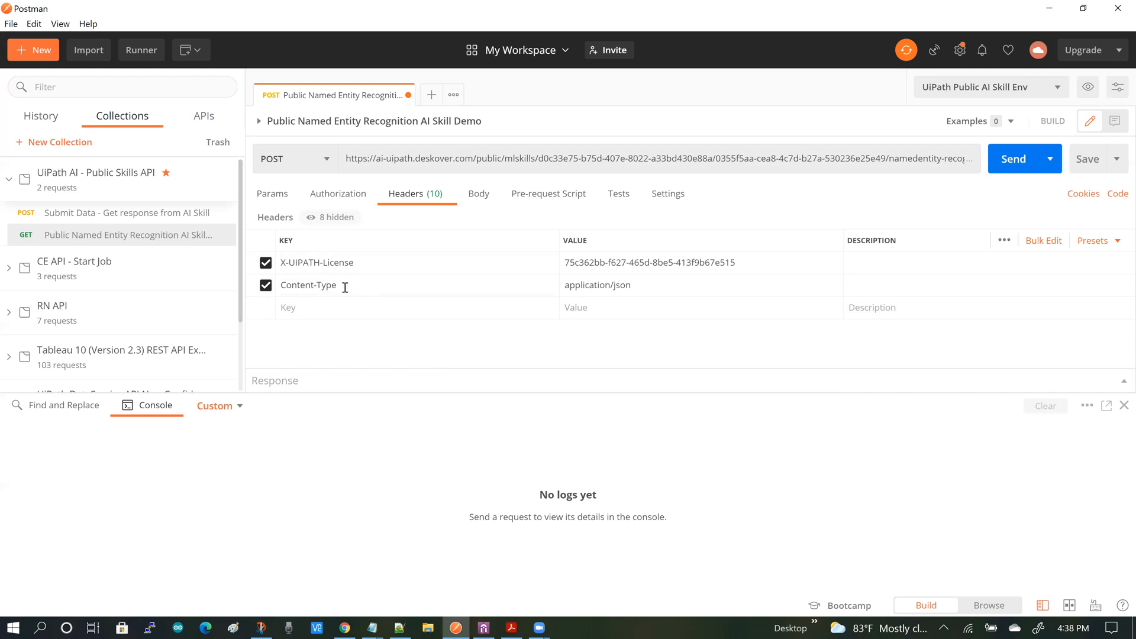
mouse_move(478, 193)
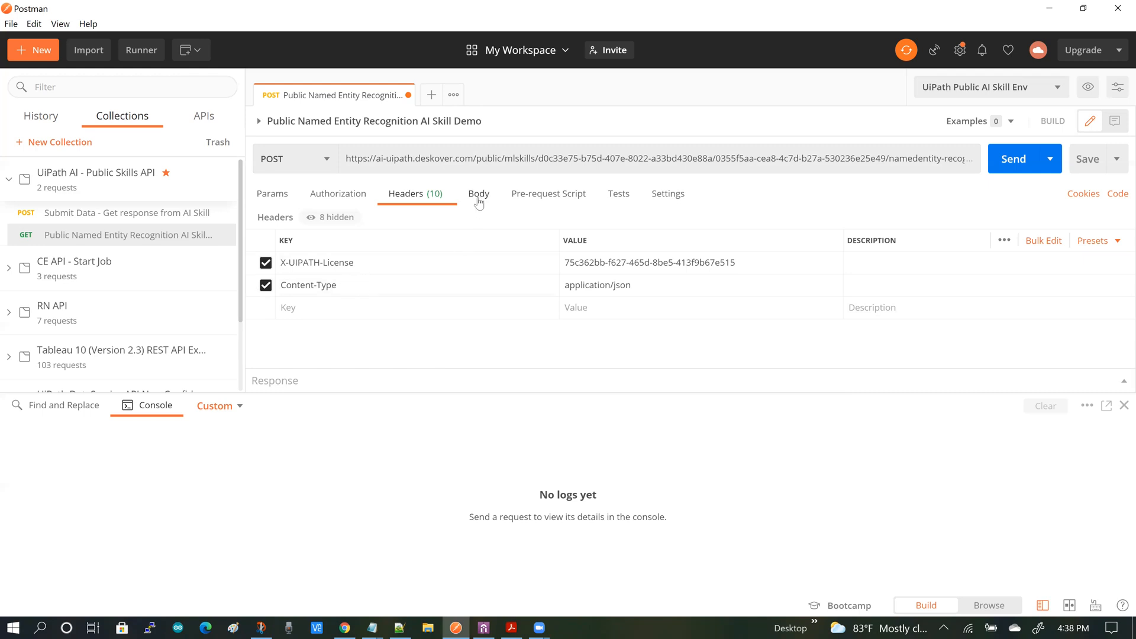
mouse_move(459, 283)
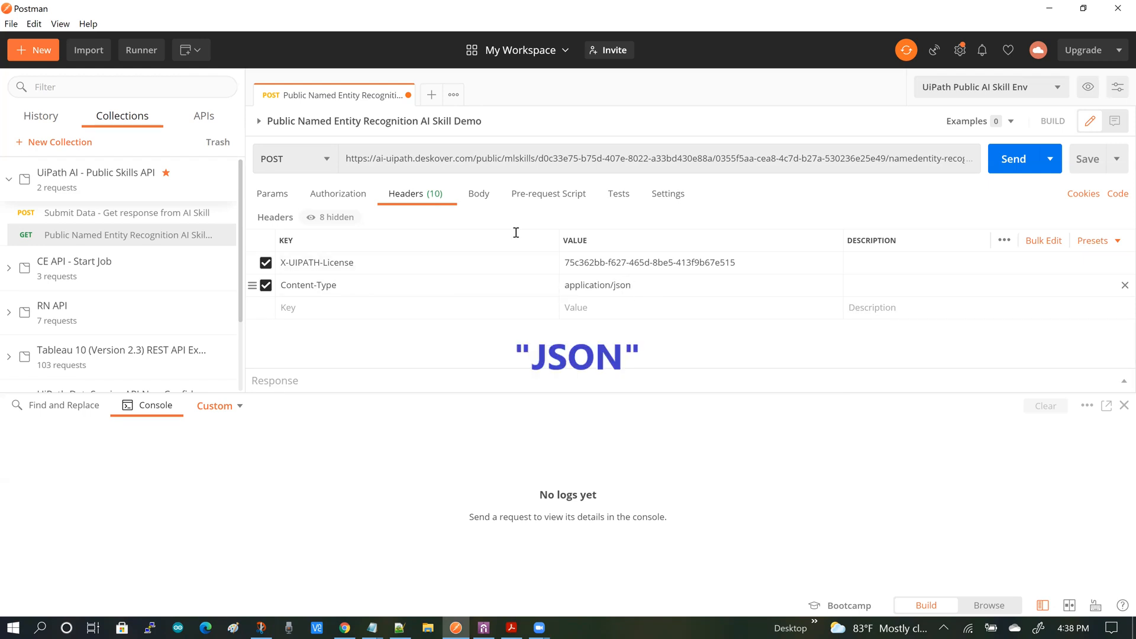
mouse_move(377, 267)
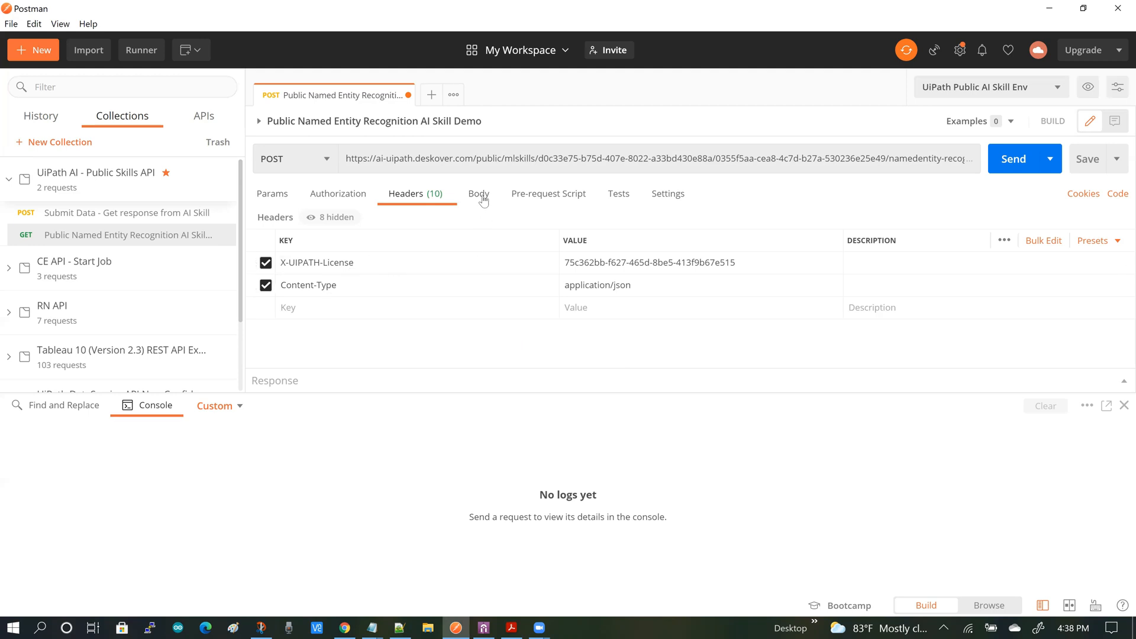
Step: Switch the Body tab to raw JSON and type { } into the editor
click(478, 194)
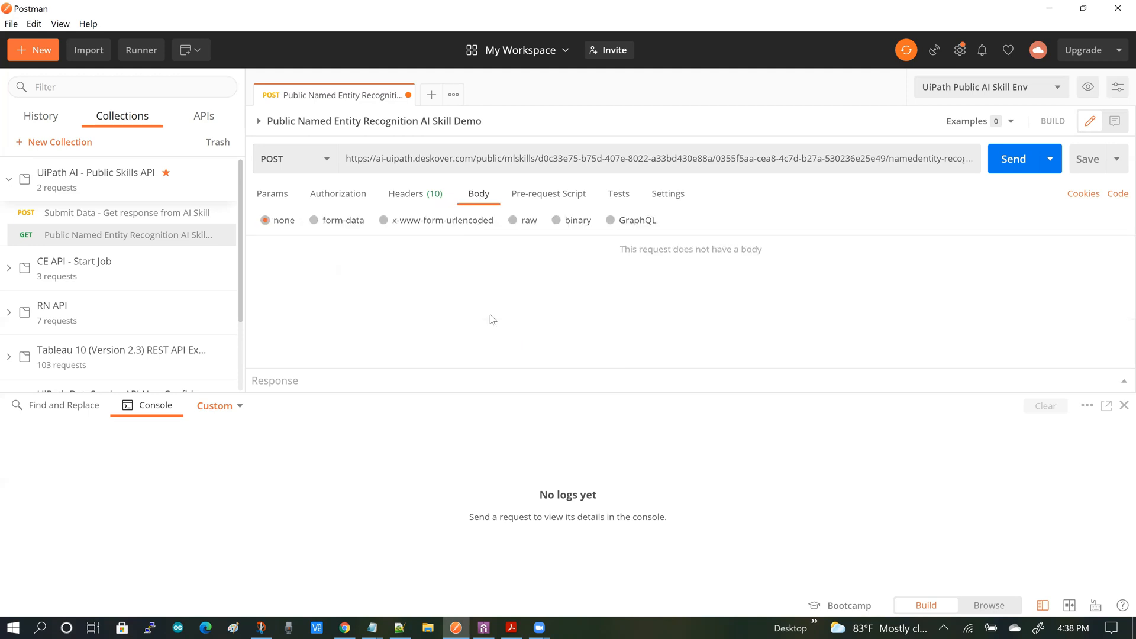
mouse_move(471, 296)
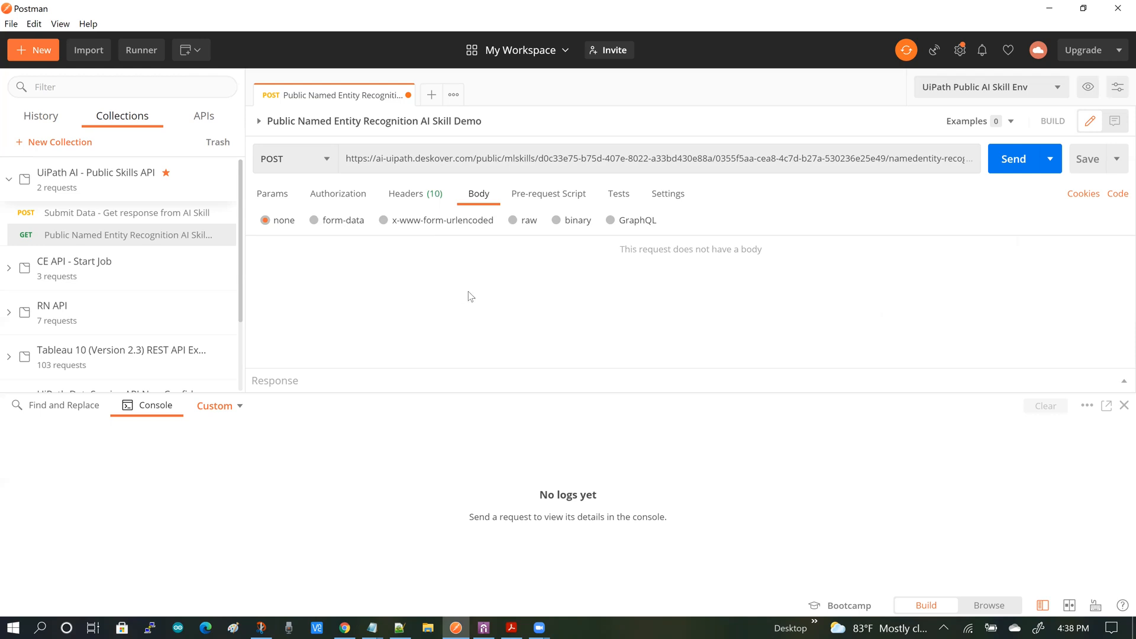
mouse_move(513, 223)
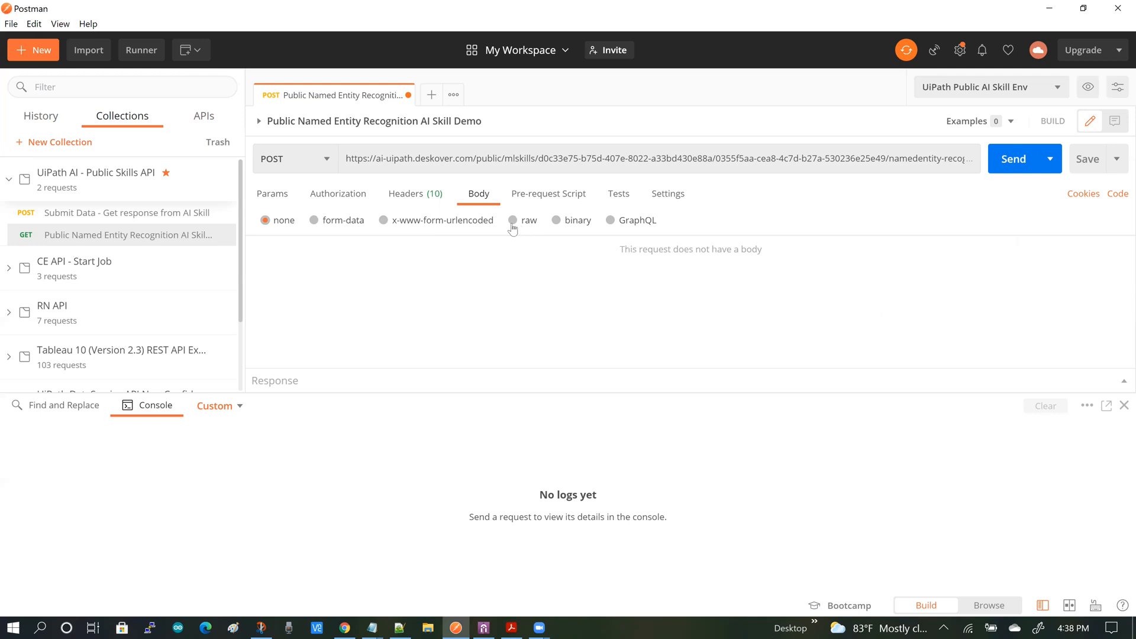
click(513, 221)
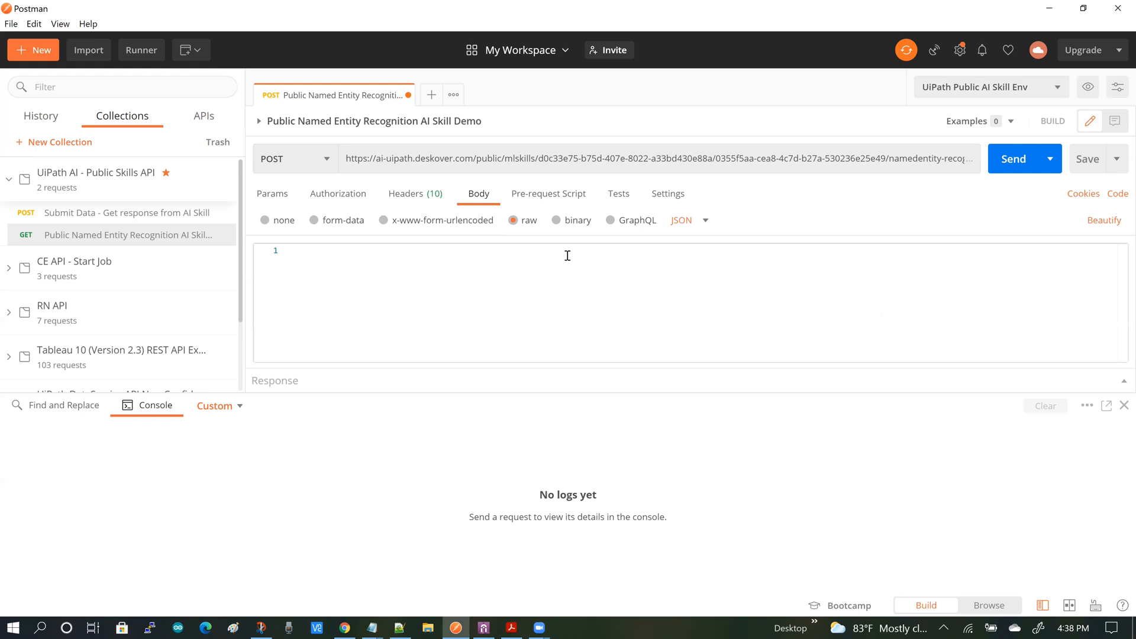
mouse_move(681, 225)
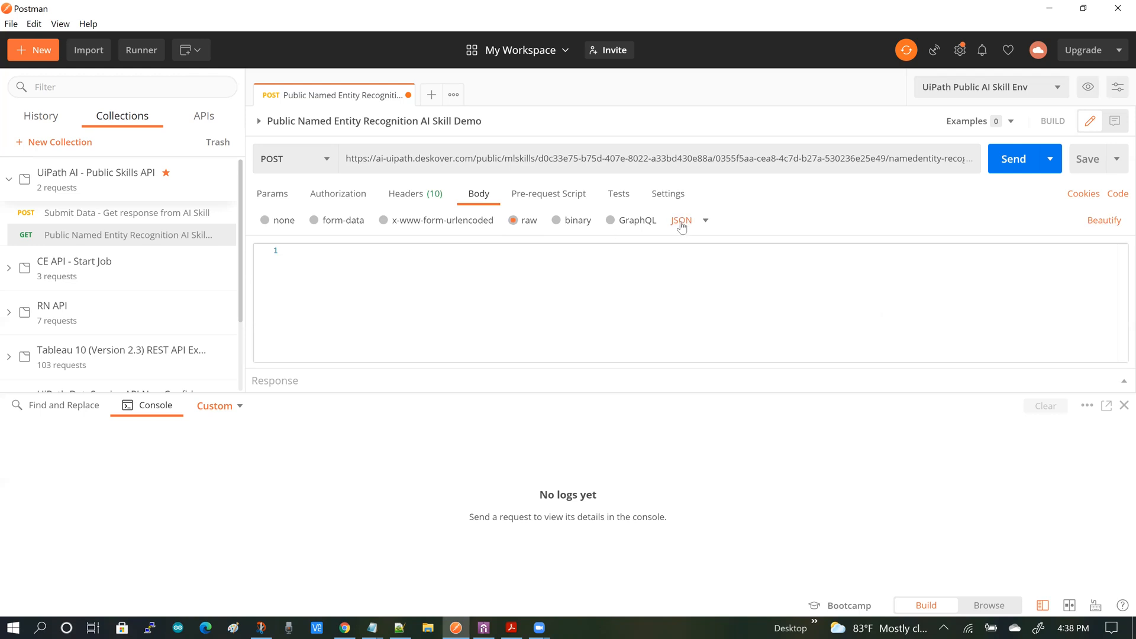
mouse_move(688, 223)
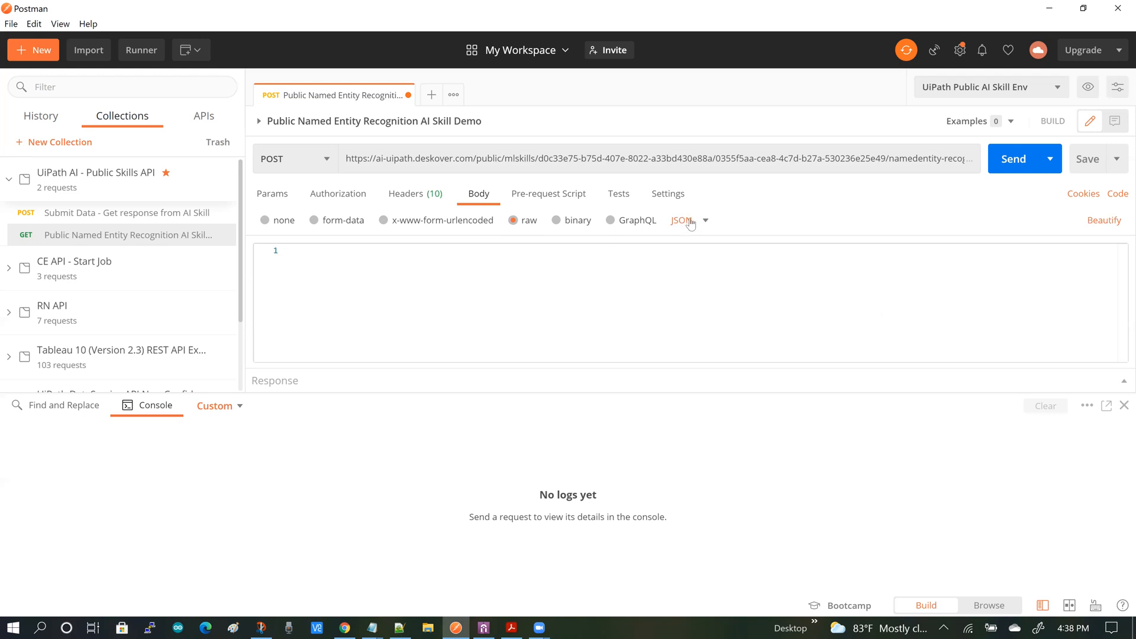
mouse_move(691, 243)
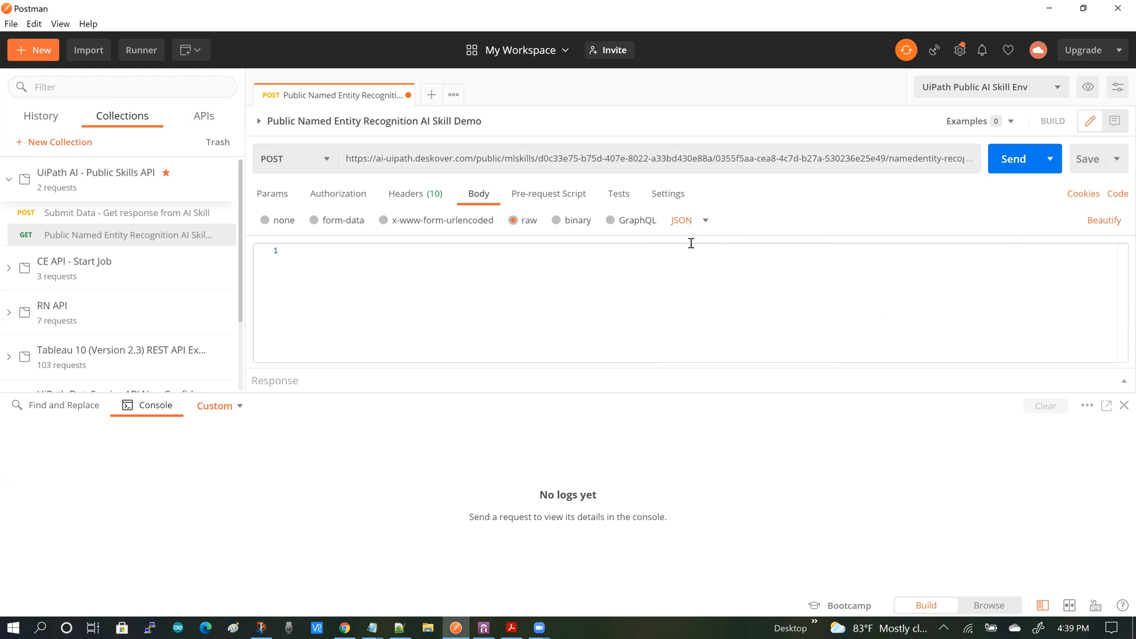
click(393, 265)
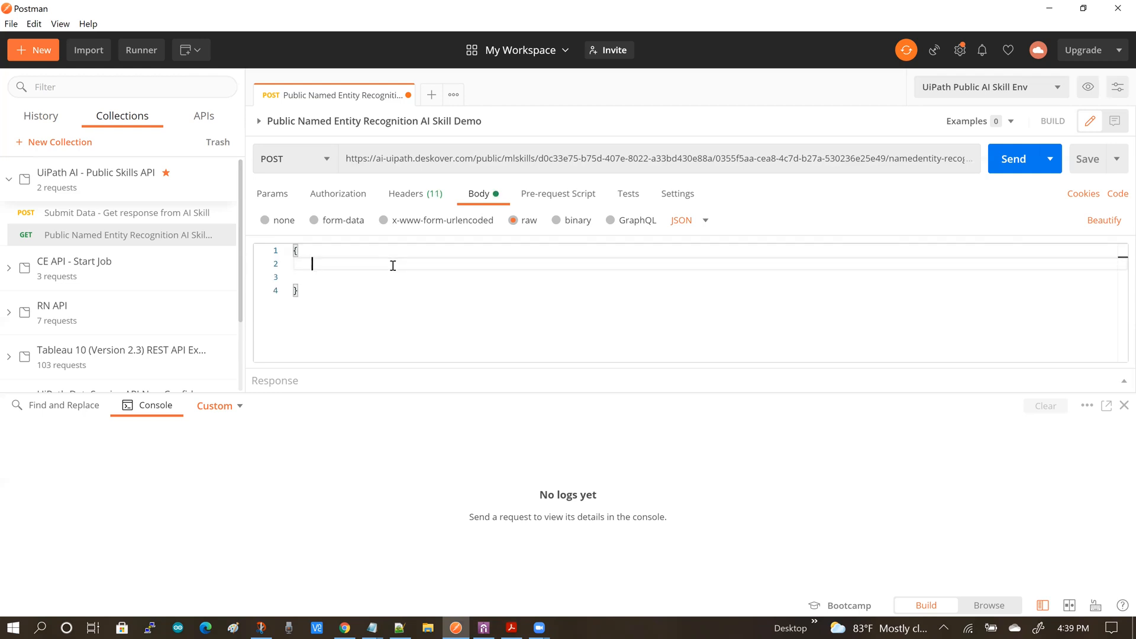
Step: Type "data" : "" inside the JSON body braces
text("data")
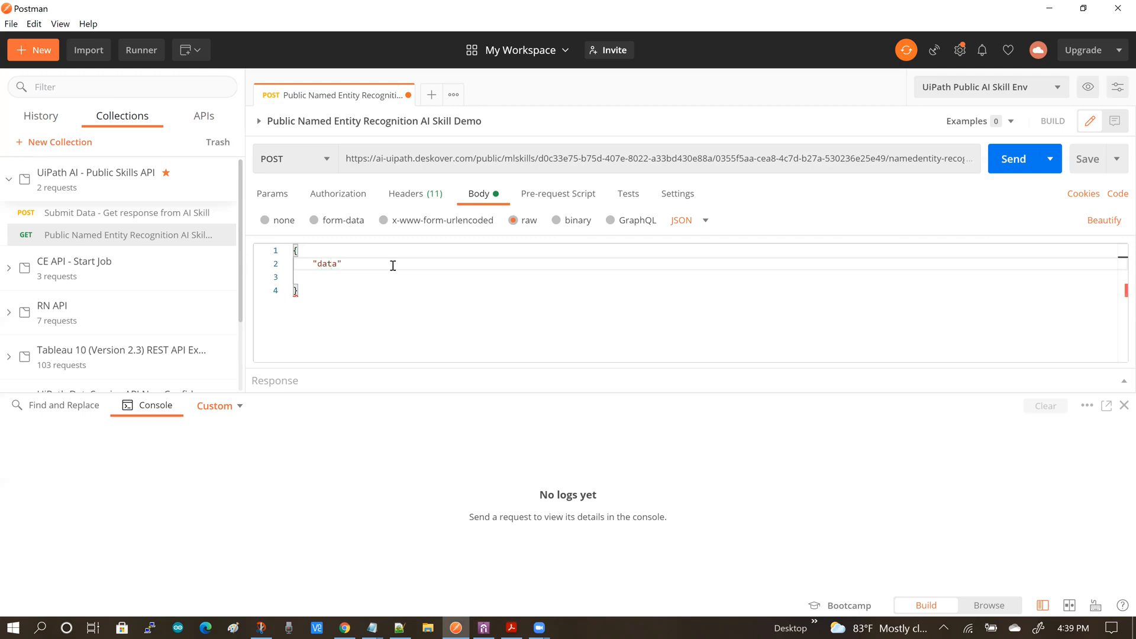
text(:)
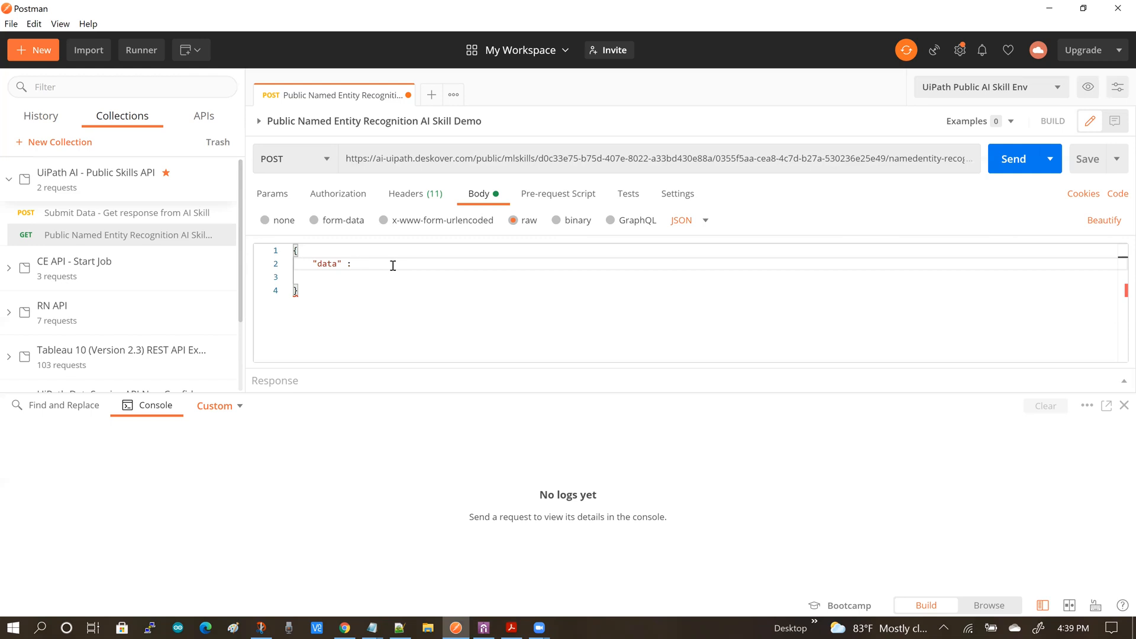
text("")
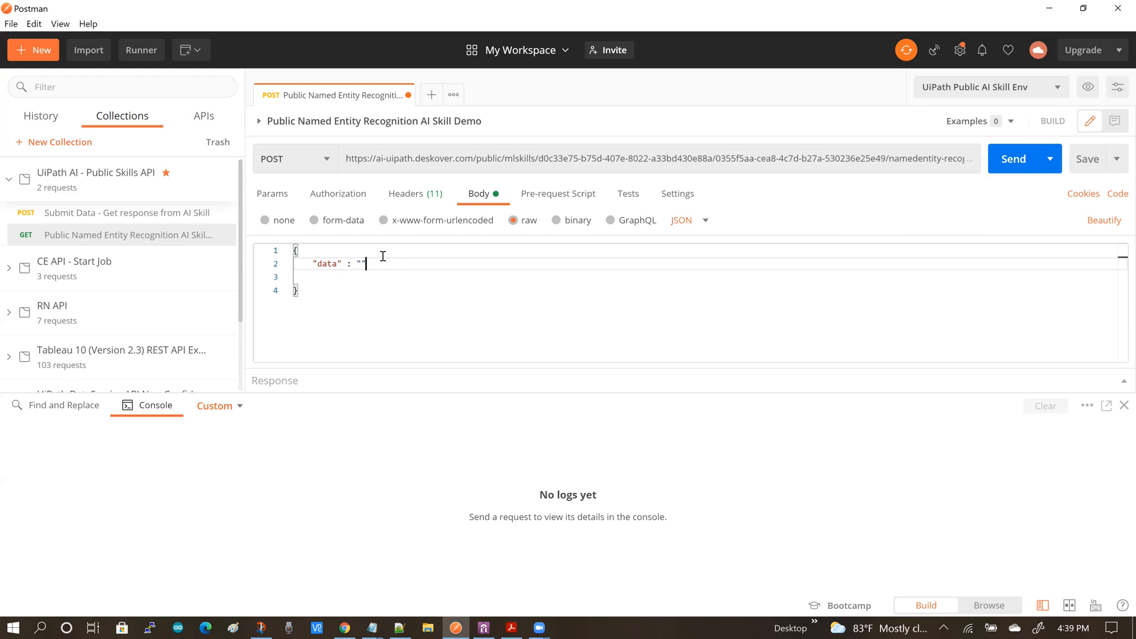
mouse_move(336, 296)
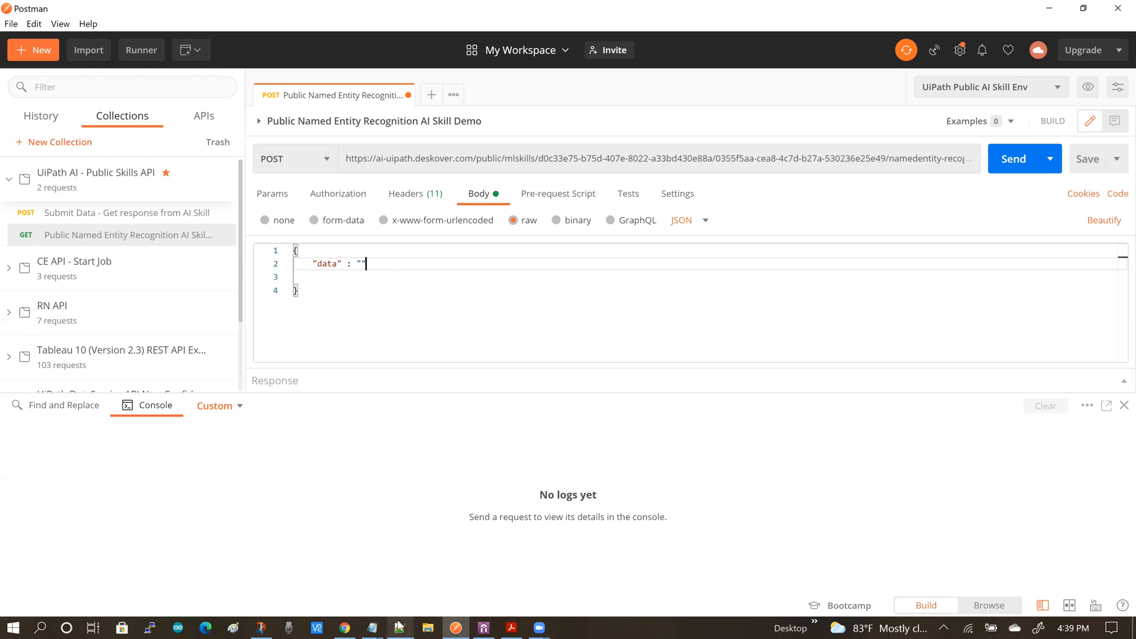
Step: Copy the United States history passage from the Notepad++ new 13 tab
click(398, 627)
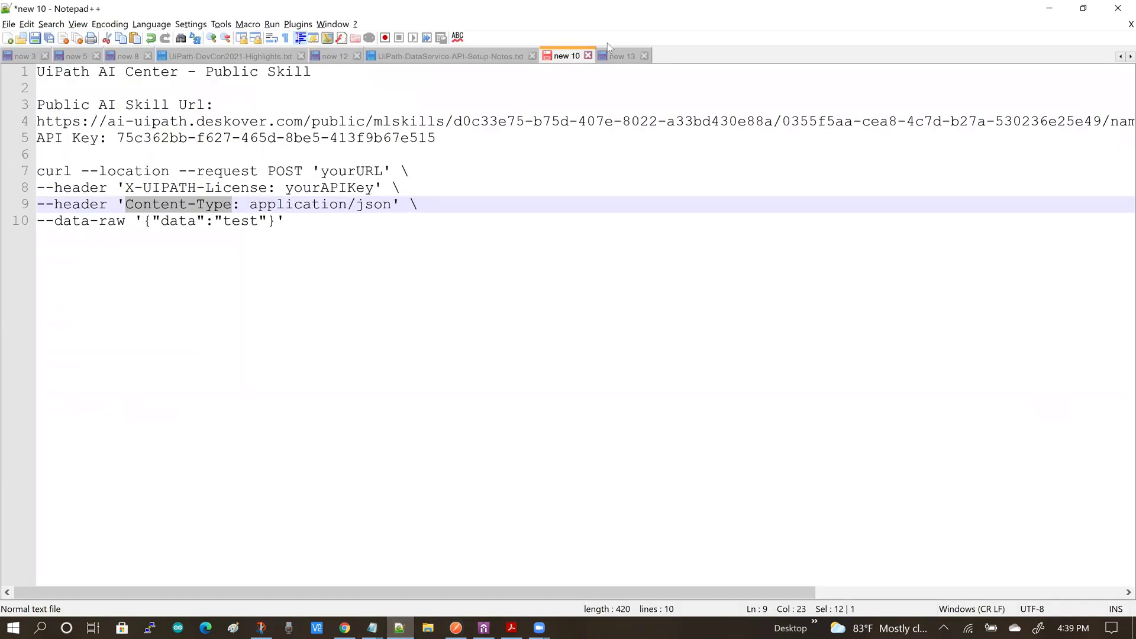
click(622, 55)
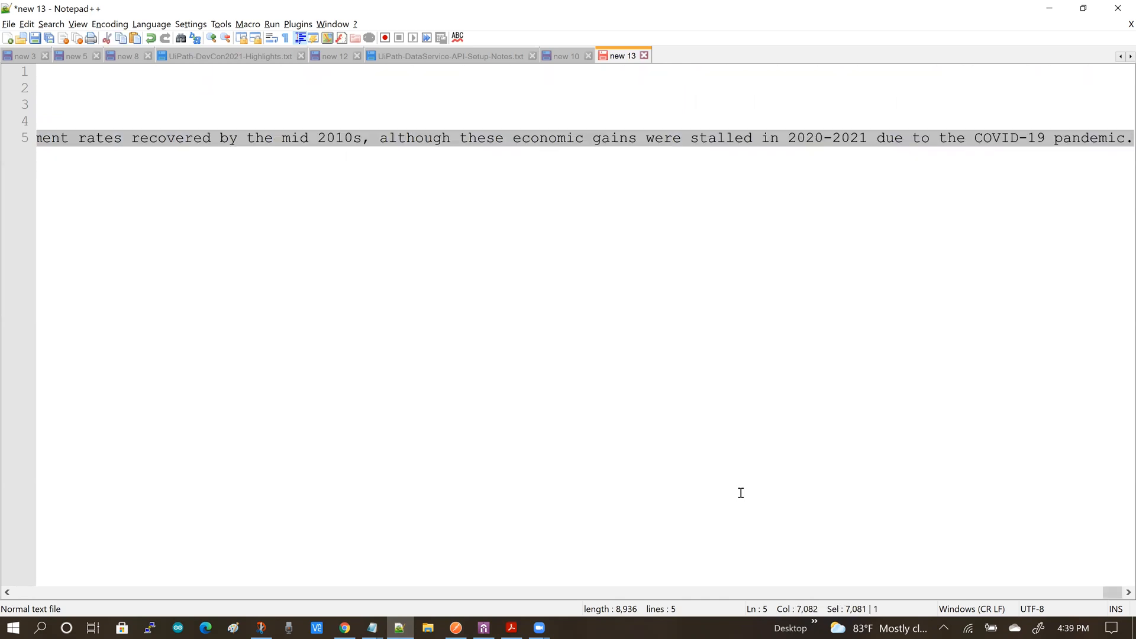
click(455, 627)
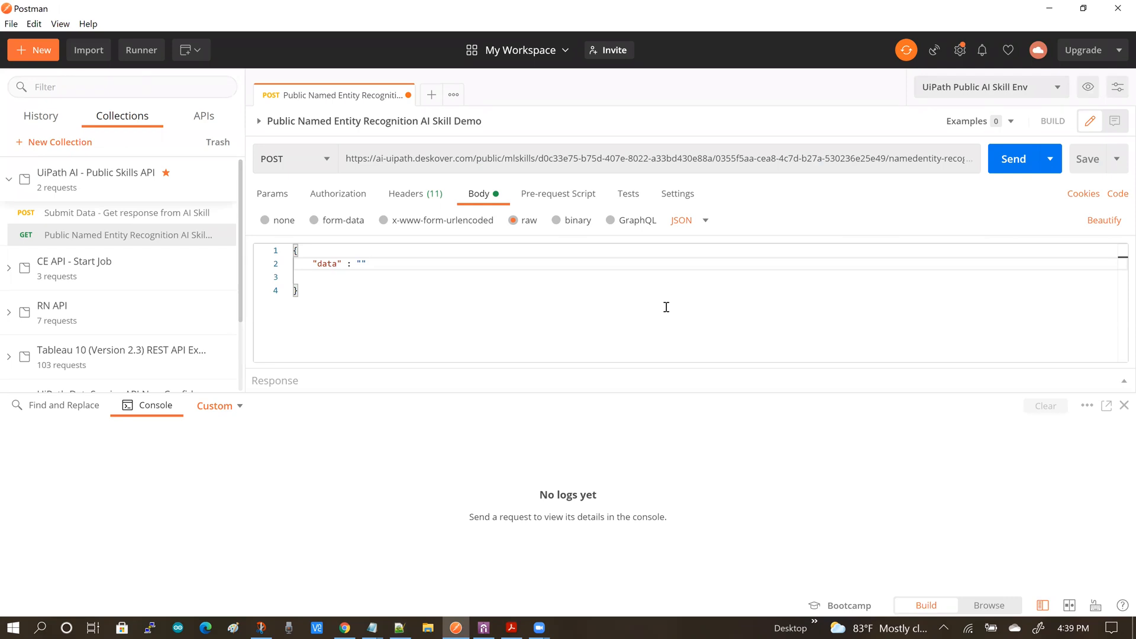
Step: Paste the history passage between the empty quotes after "data"
click(362, 263)
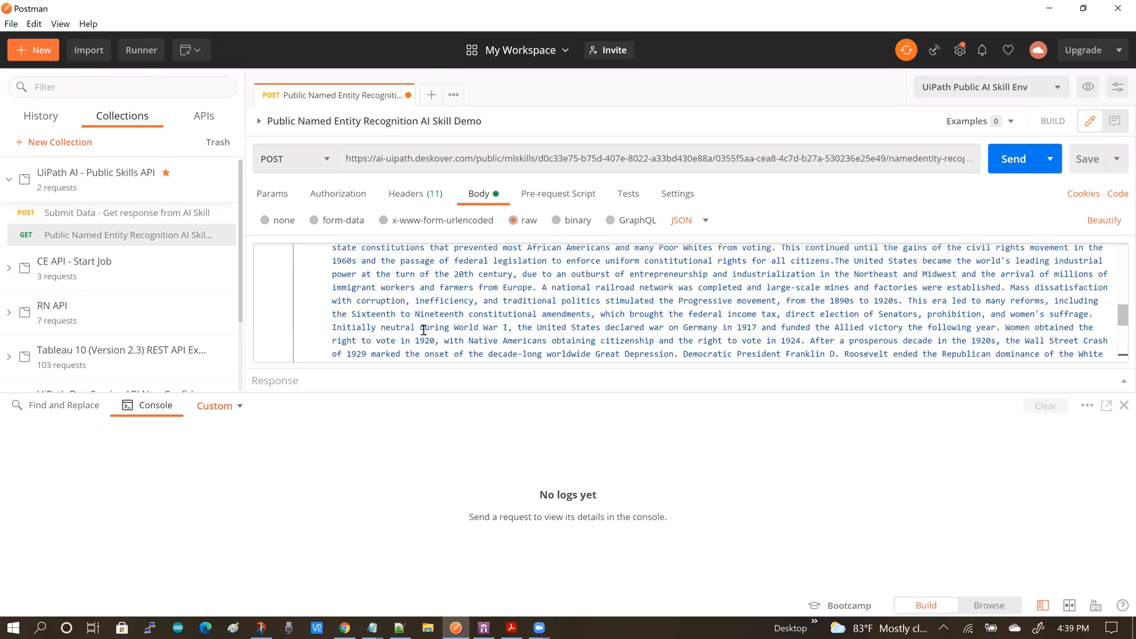
scroll(up, 3)
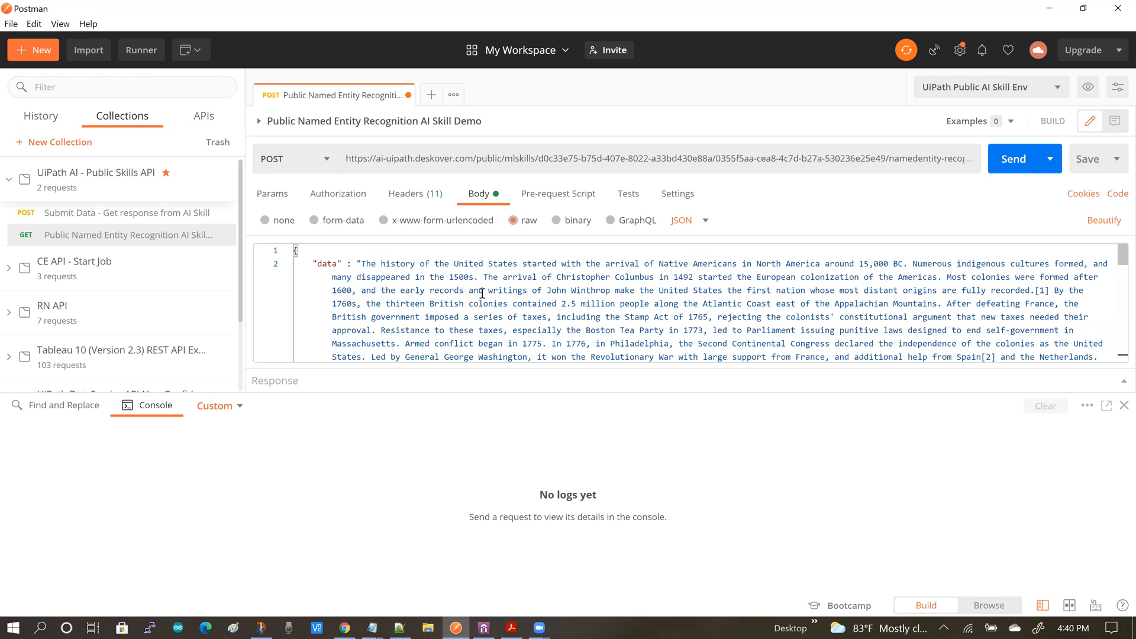
mouse_move(542, 253)
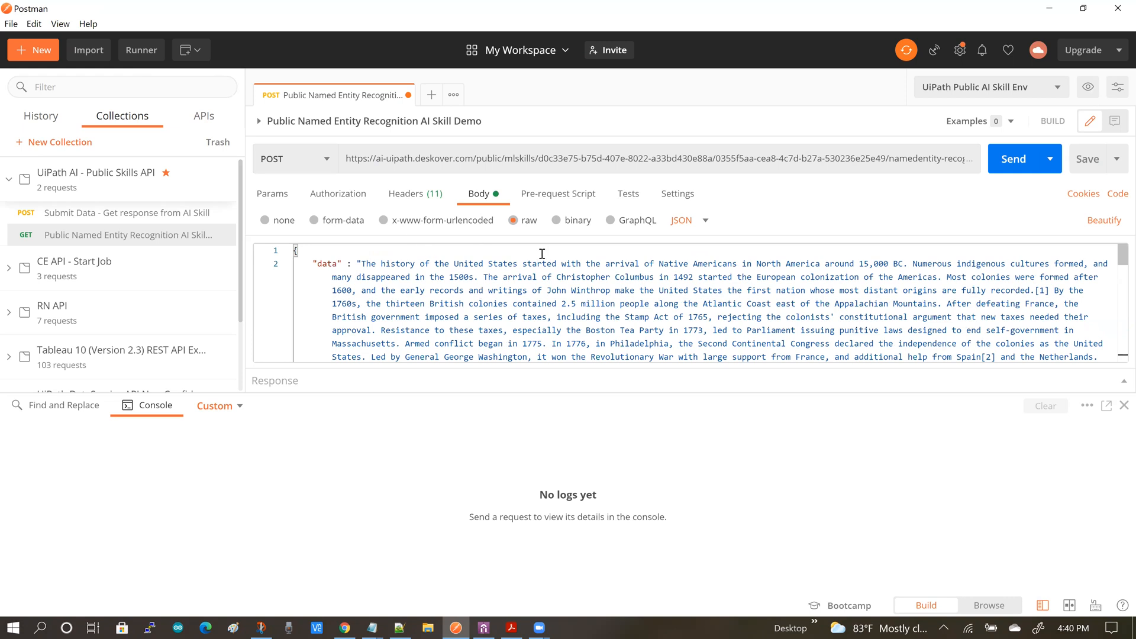
mouse_move(436, 201)
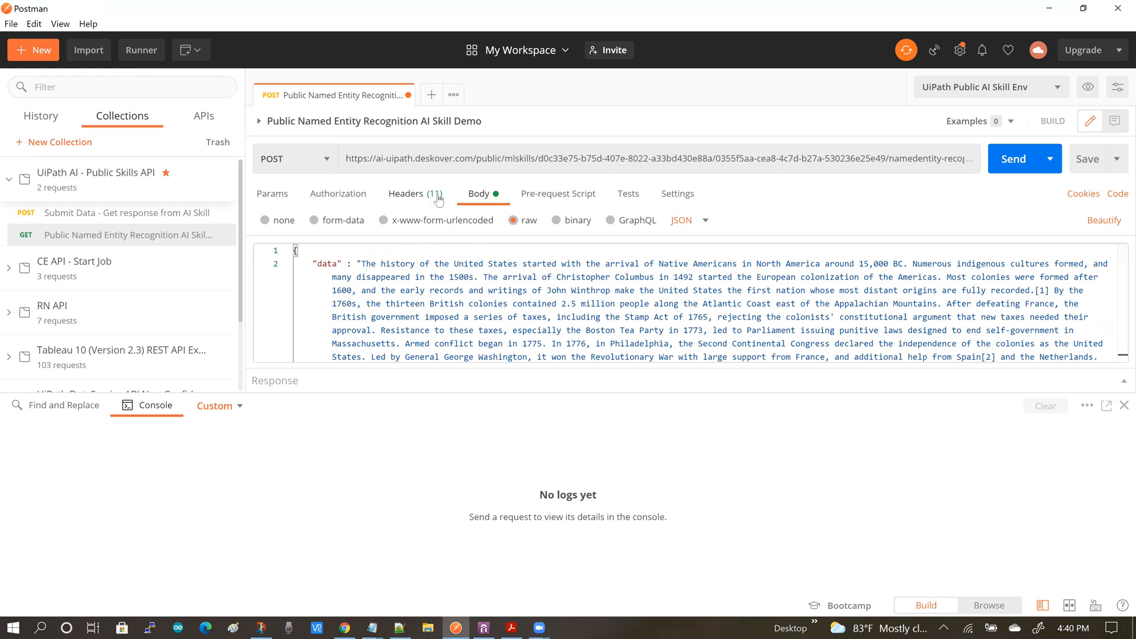
mouse_move(406, 500)
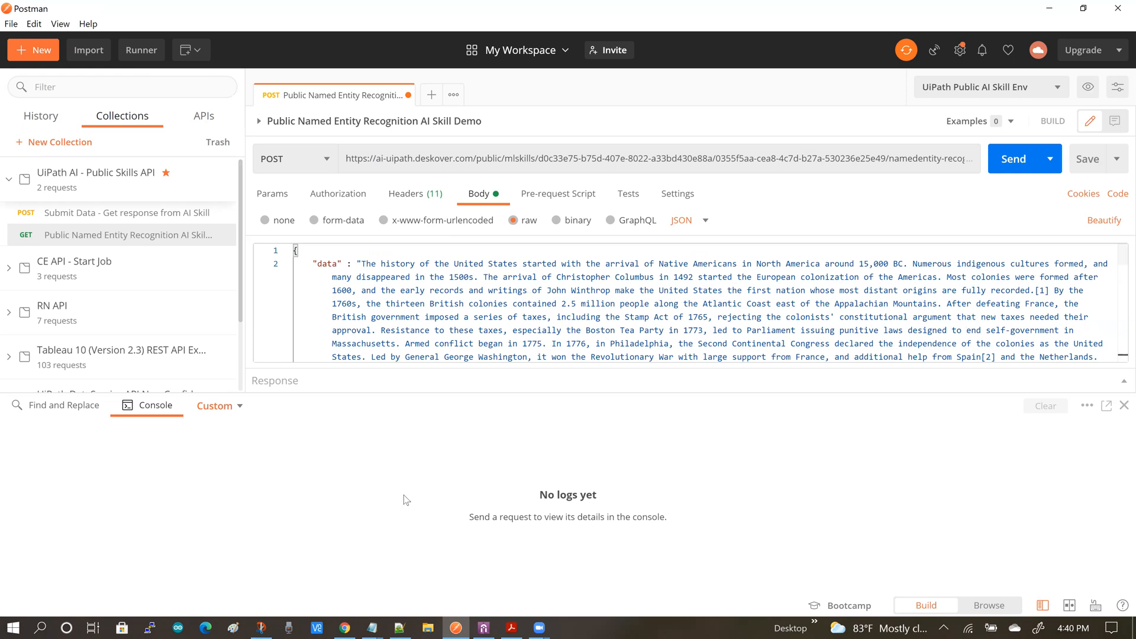
mouse_move(335, 381)
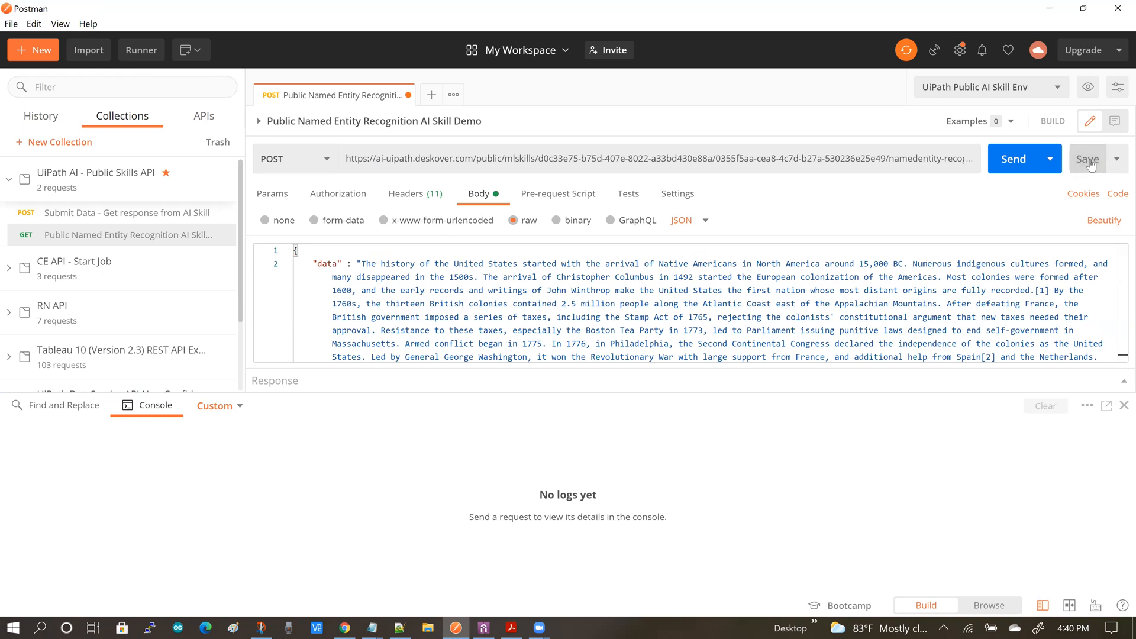
Step: Save the POST request and send it, getting 200 OK in 10.87 s
click(1087, 159)
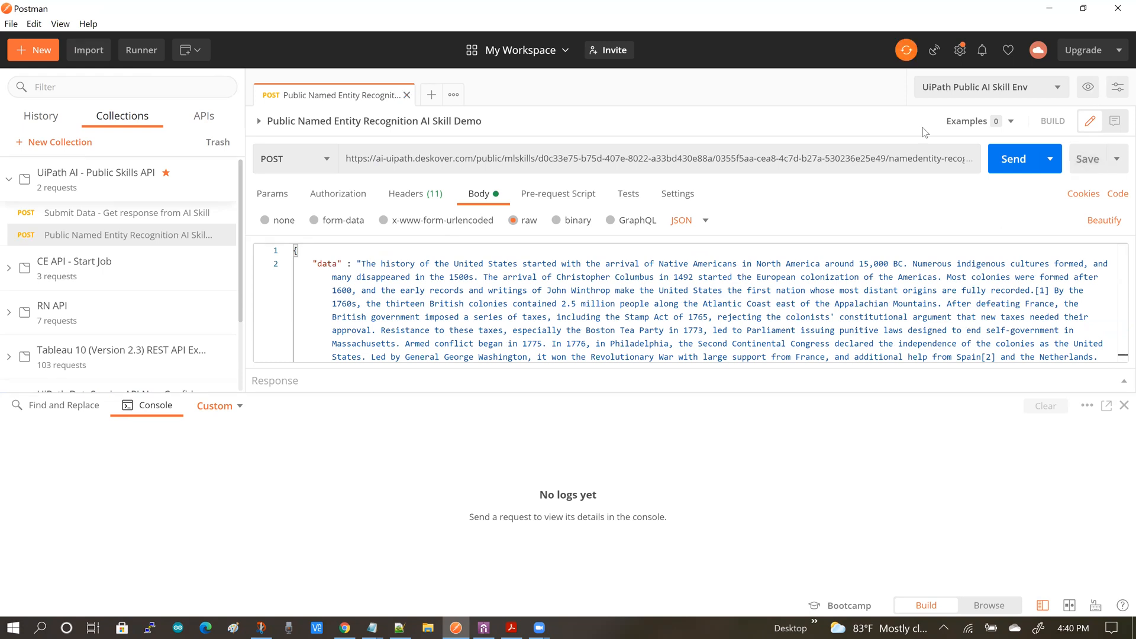
mouse_move(18, 424)
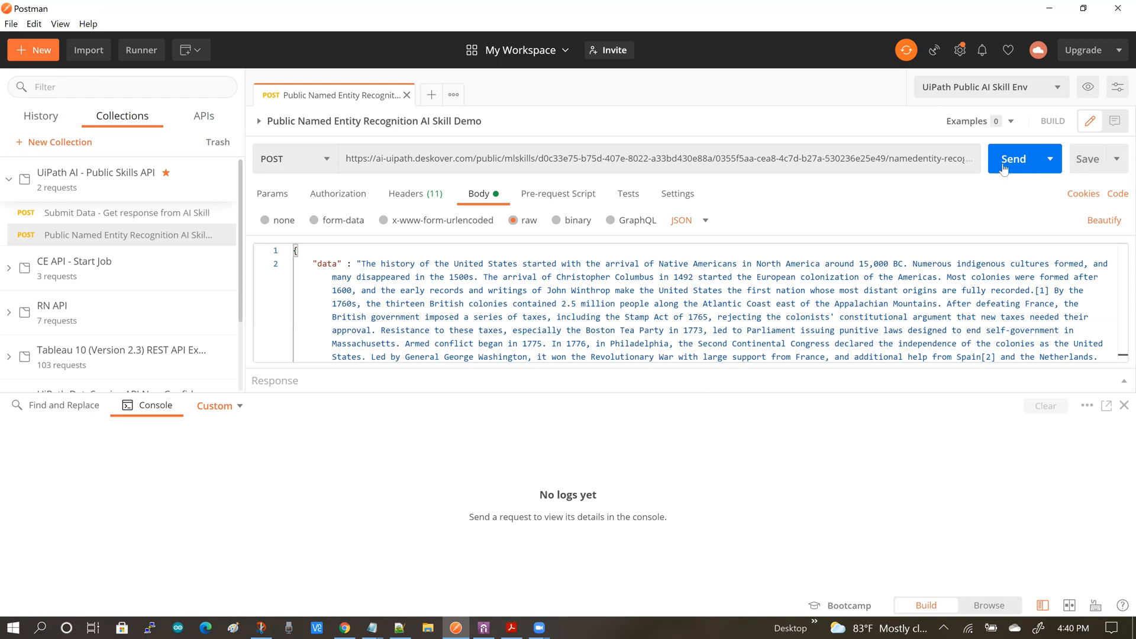
click(1014, 159)
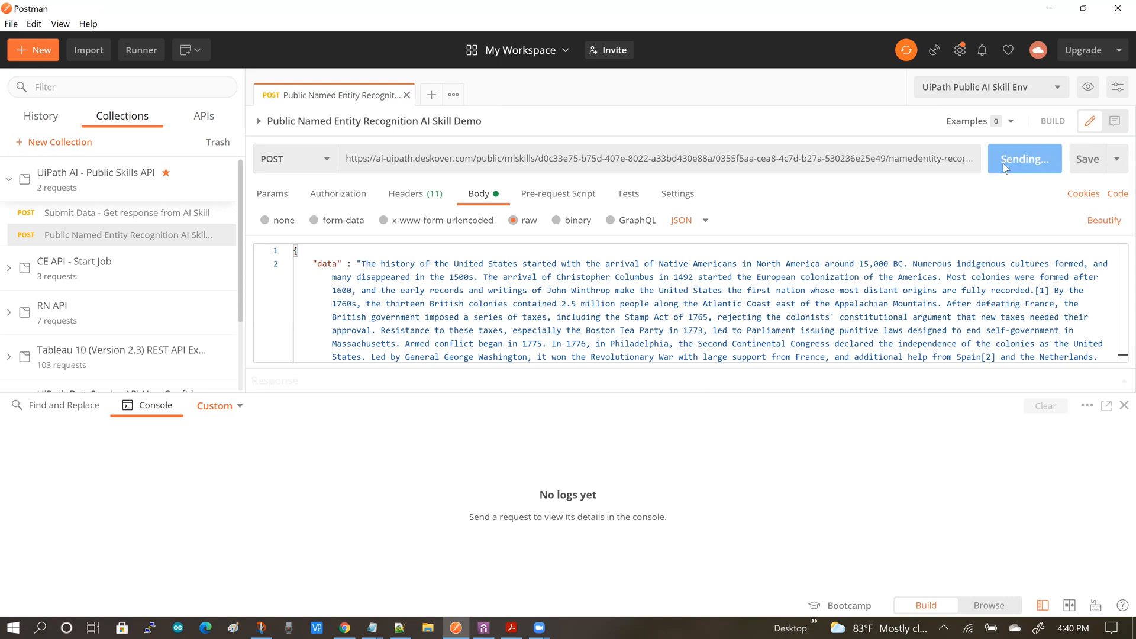
mouse_move(795, 316)
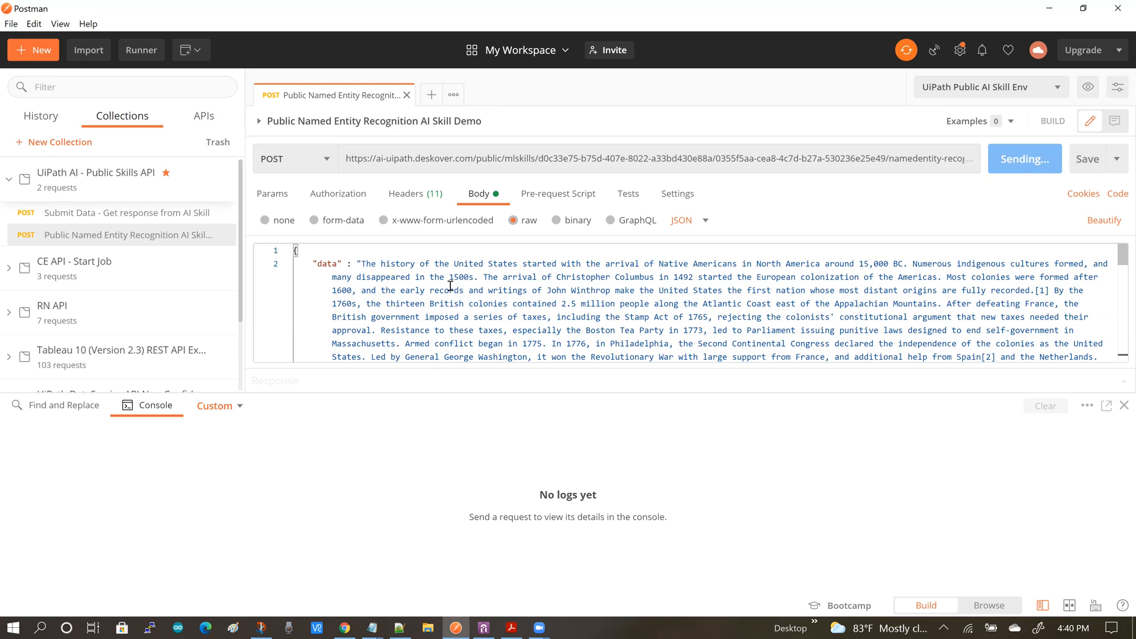
click(1015, 159)
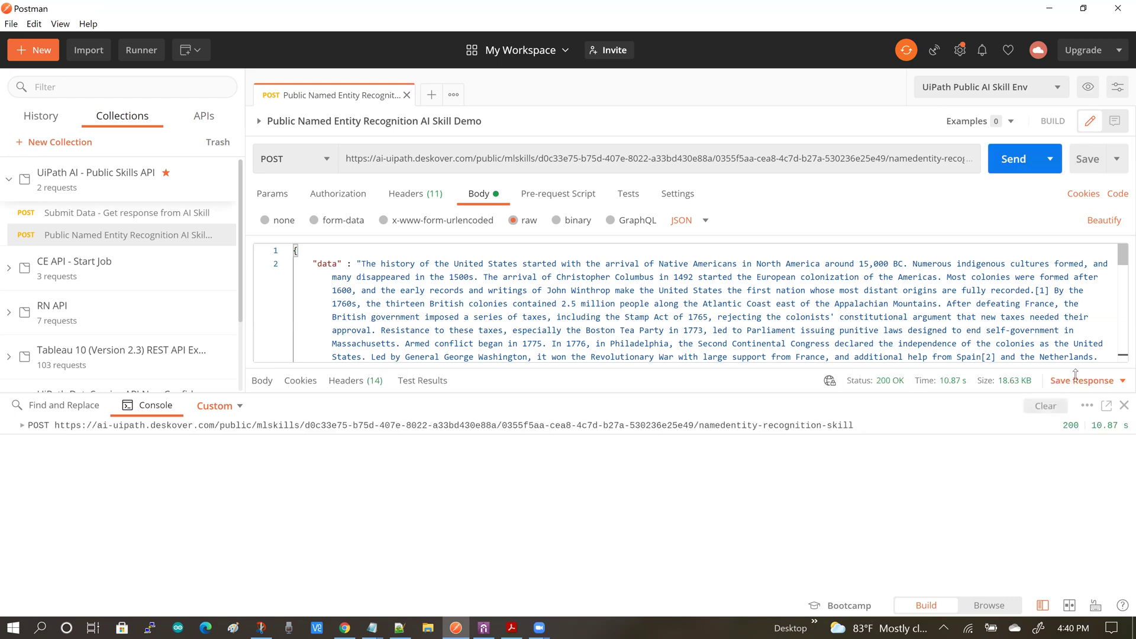
mouse_move(259, 483)
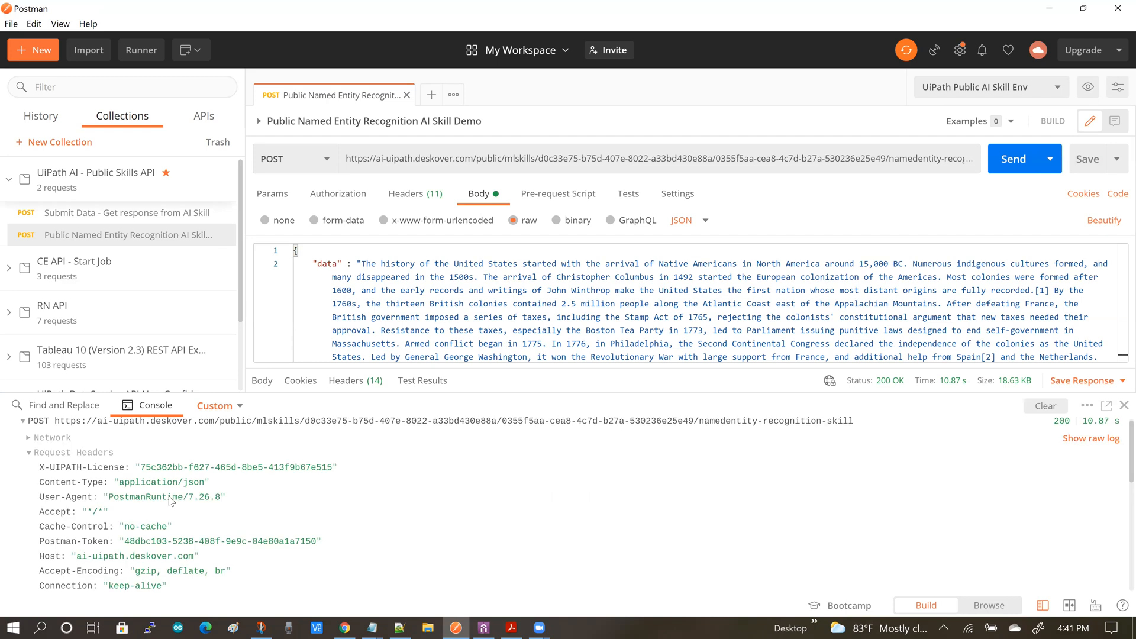
Step: Scroll the console log through the POST's request and response headers
scroll(down, 3)
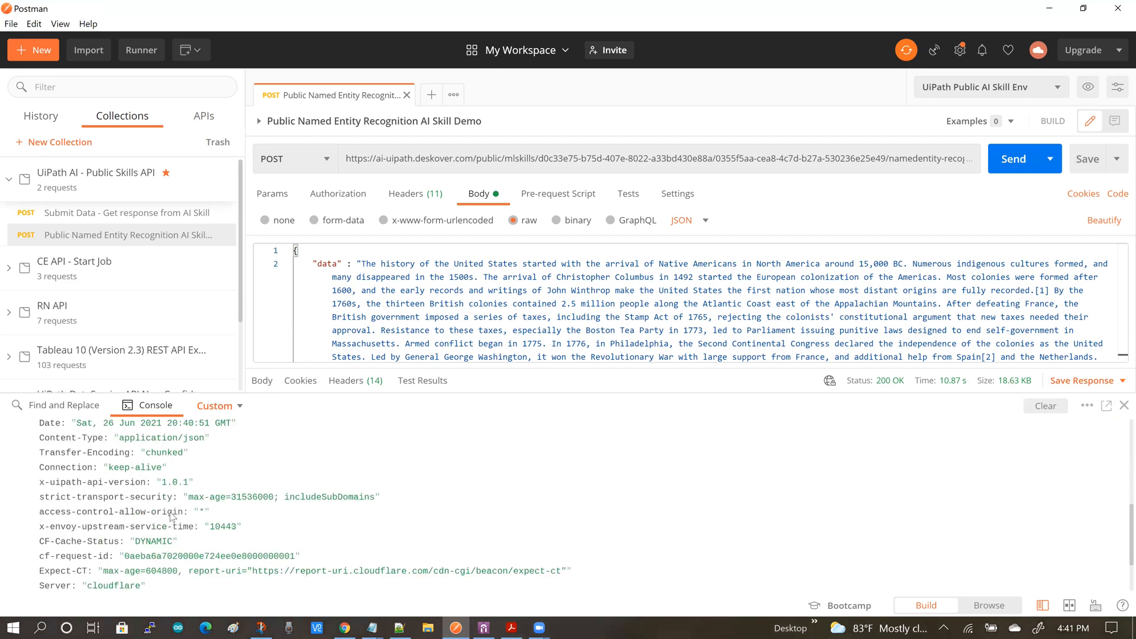
scroll(down, 3)
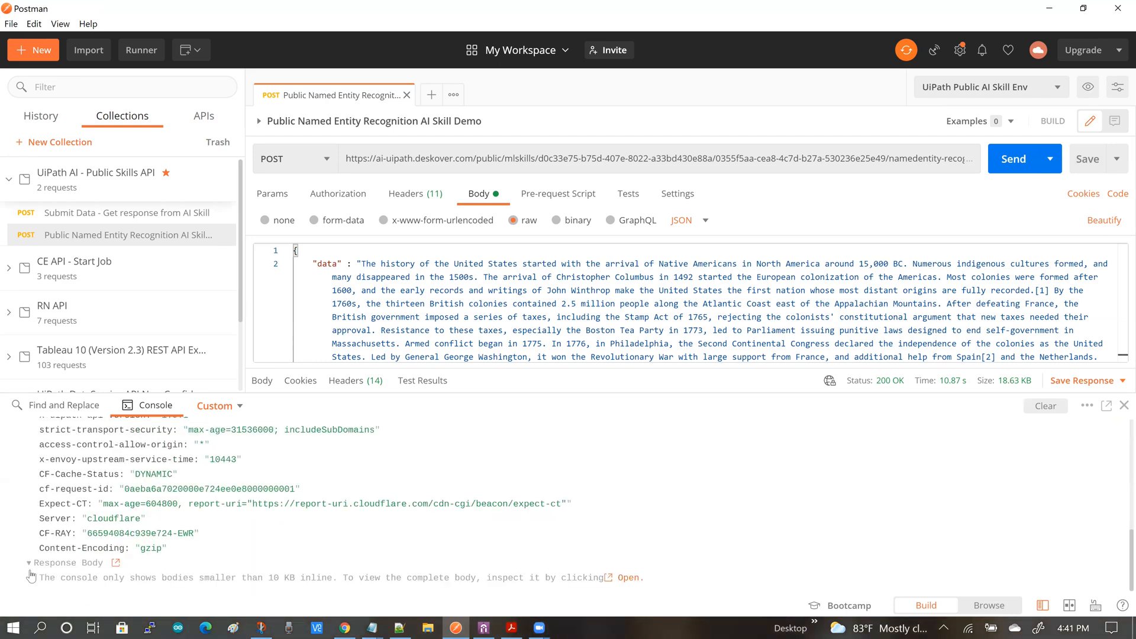
mouse_move(573, 584)
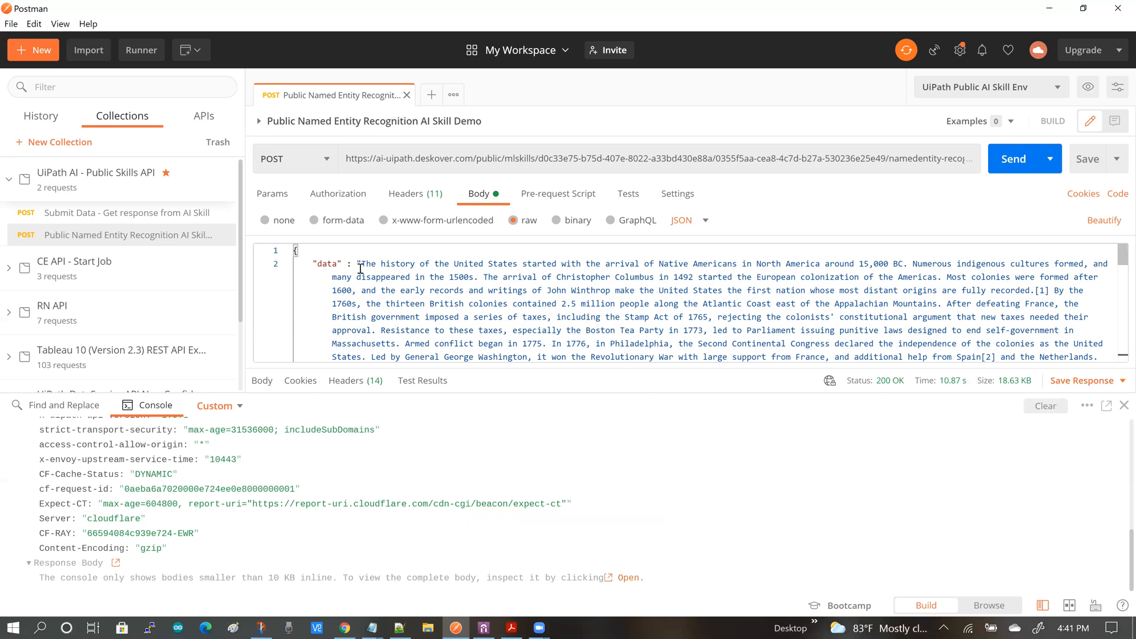
mouse_move(865, 341)
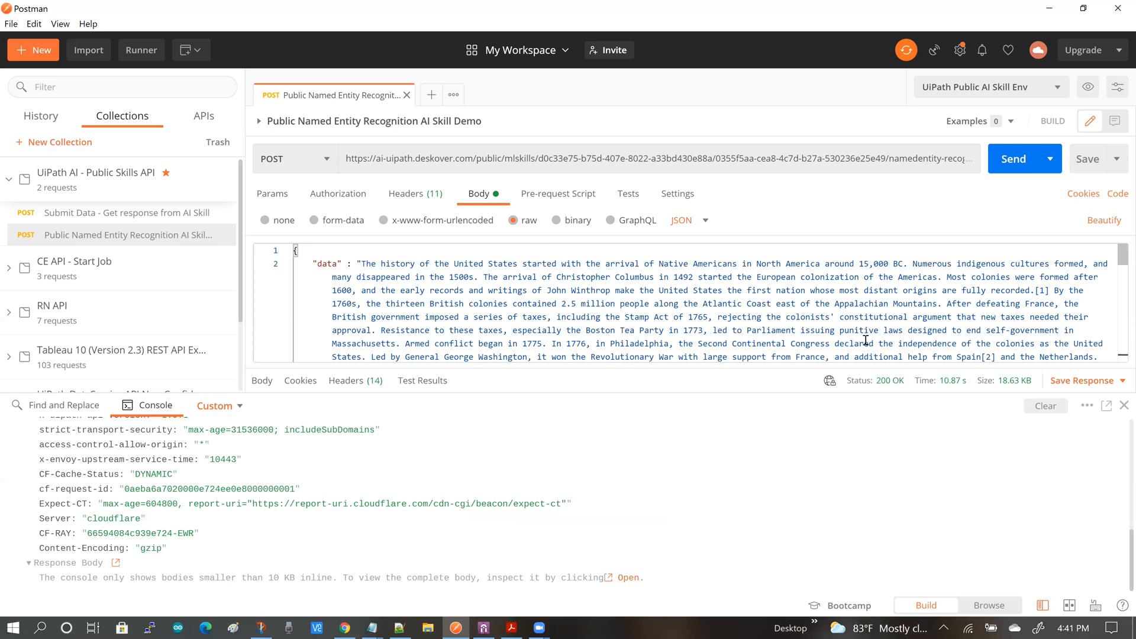
mouse_move(617, 563)
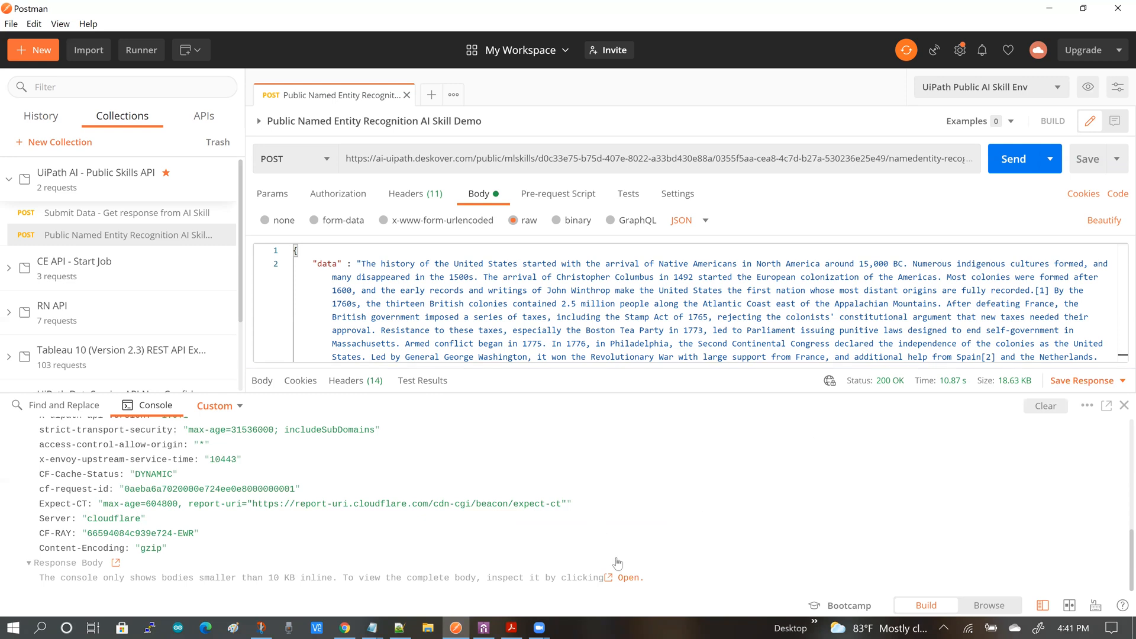
mouse_move(619, 581)
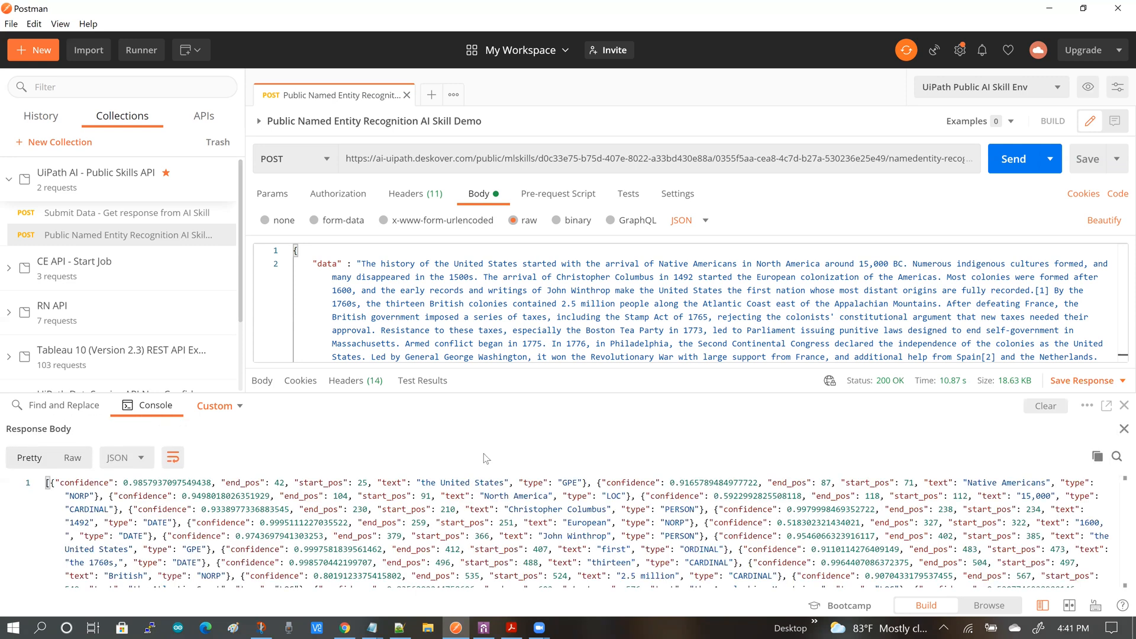
mouse_move(326, 494)
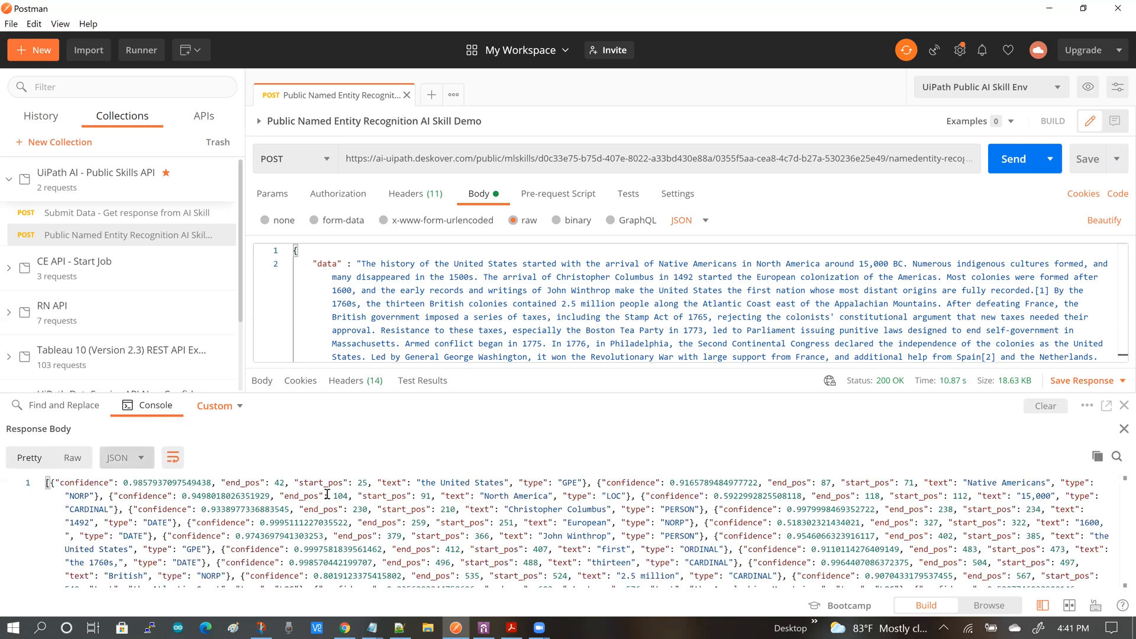
Step: Scroll the response body's entity JSON and highlight the entity 'the United States'
scroll(down, 3)
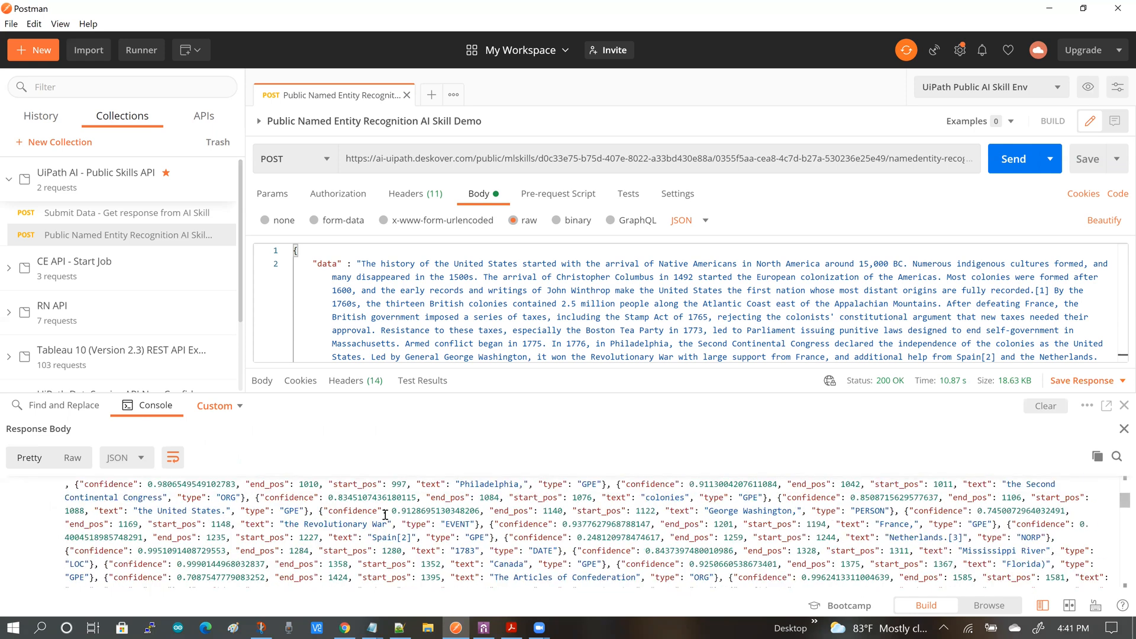
scroll(down, 3)
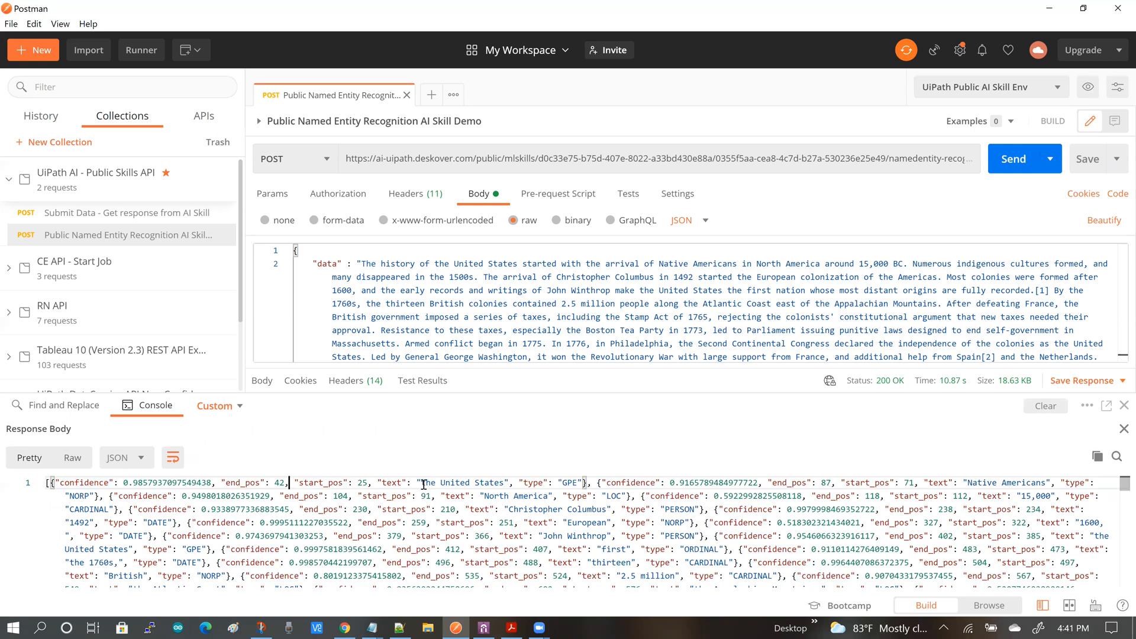
double_click(462, 483)
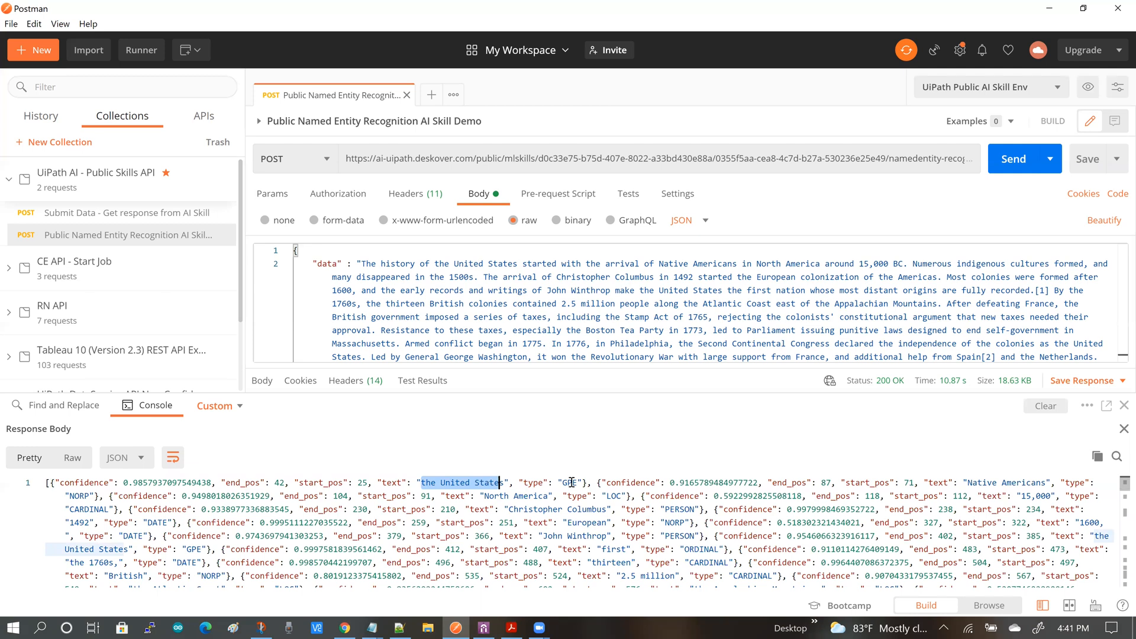